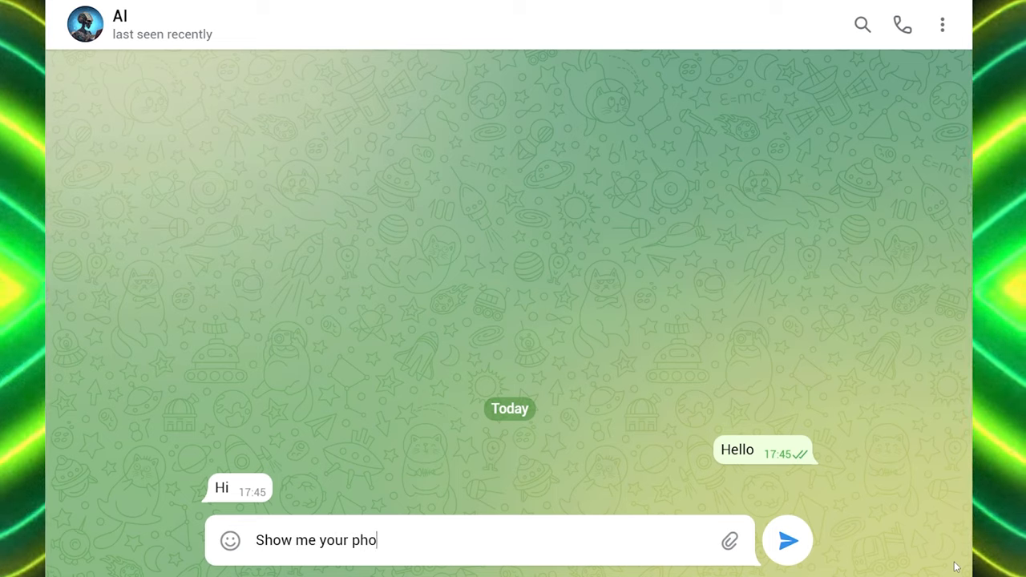
# Step: Send 'Show me your photo' then 'Come on, I am serious...' to the AI bot
pyautogui.click(786, 540)
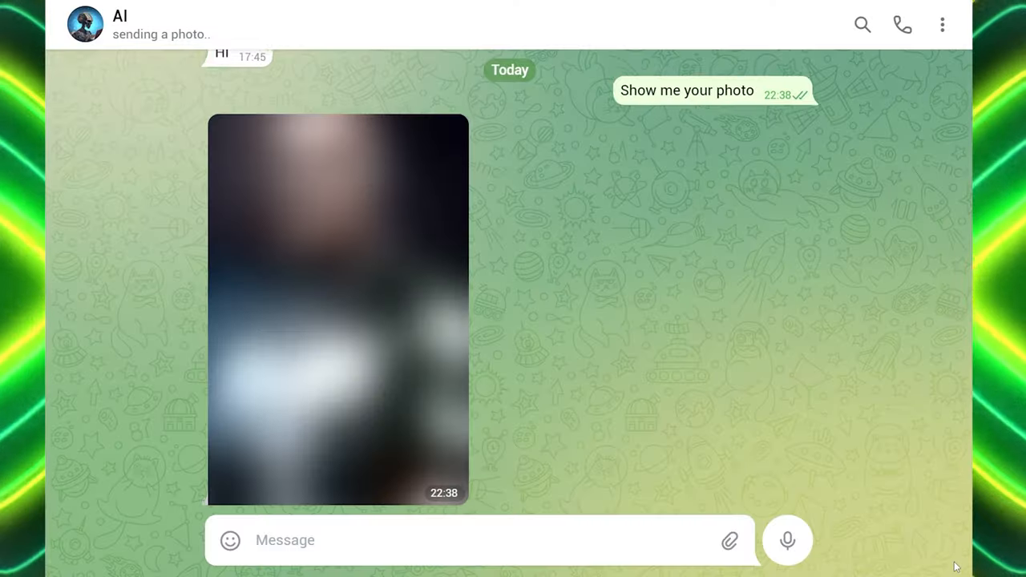
pyautogui.write('Come on, I am seriou')
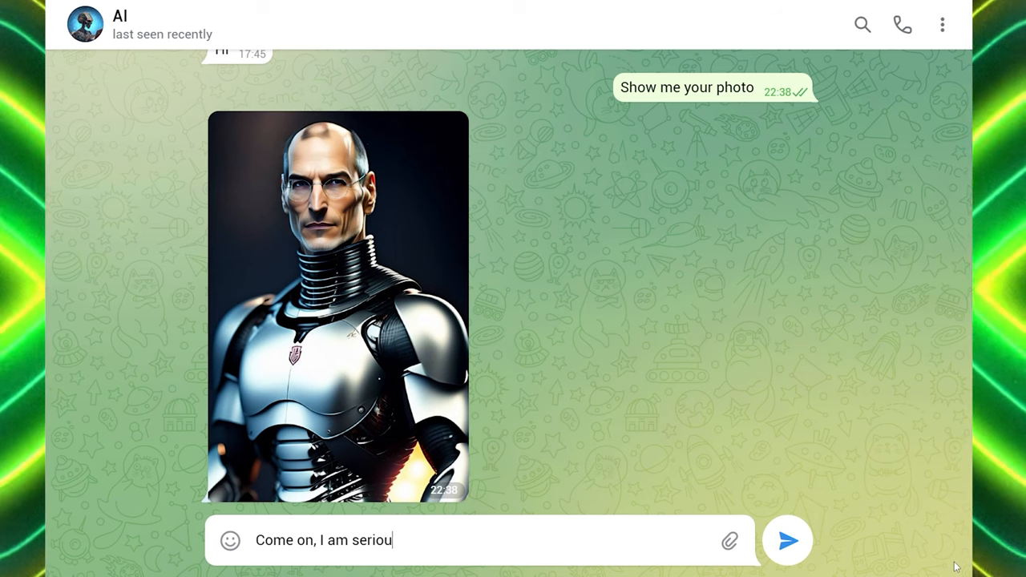
pyautogui.click(788, 539)
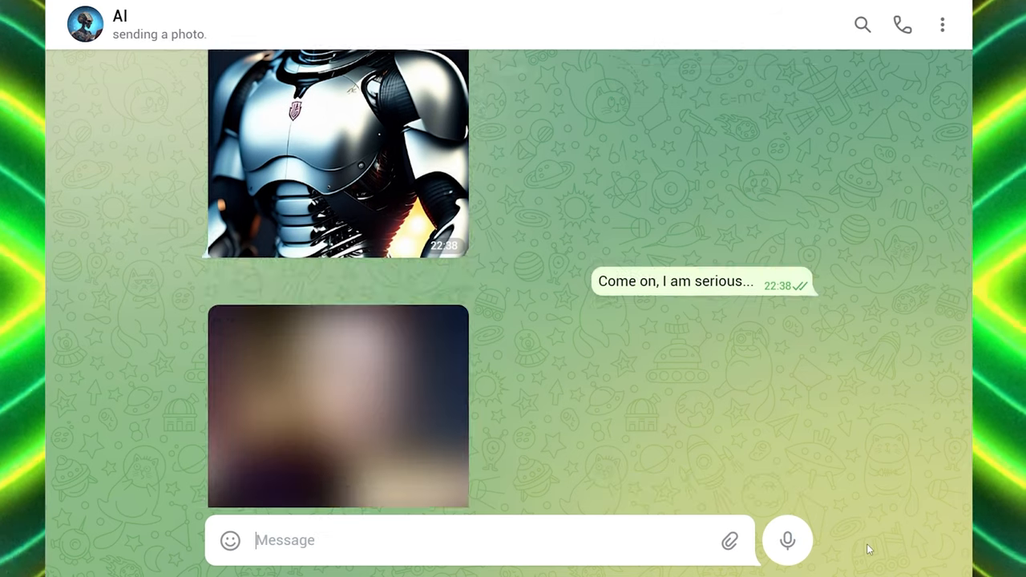
# Step: Send the next message starting 'Self d' to the AI bot
pyautogui.write('Self d')
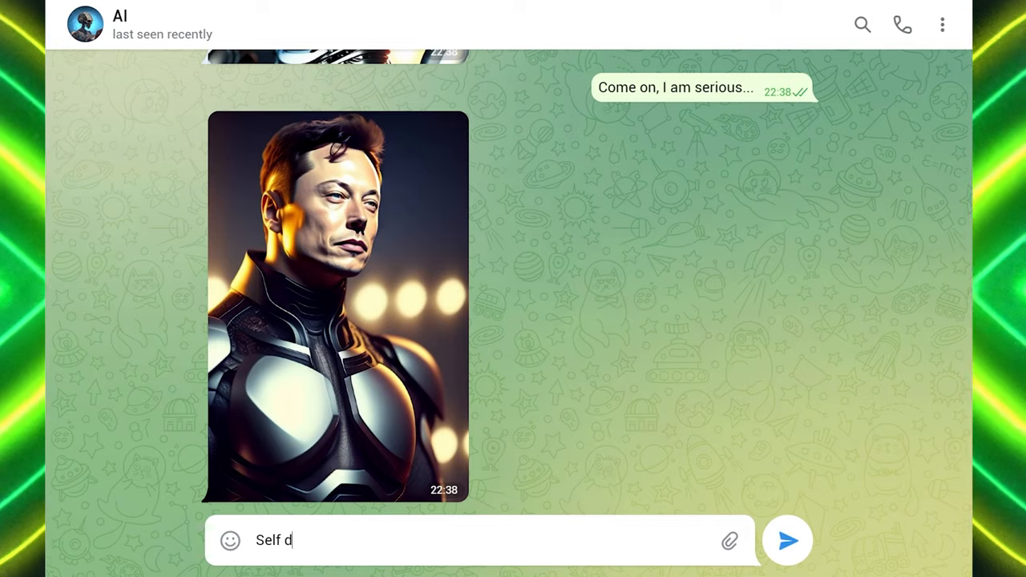
pyautogui.click(786, 539)
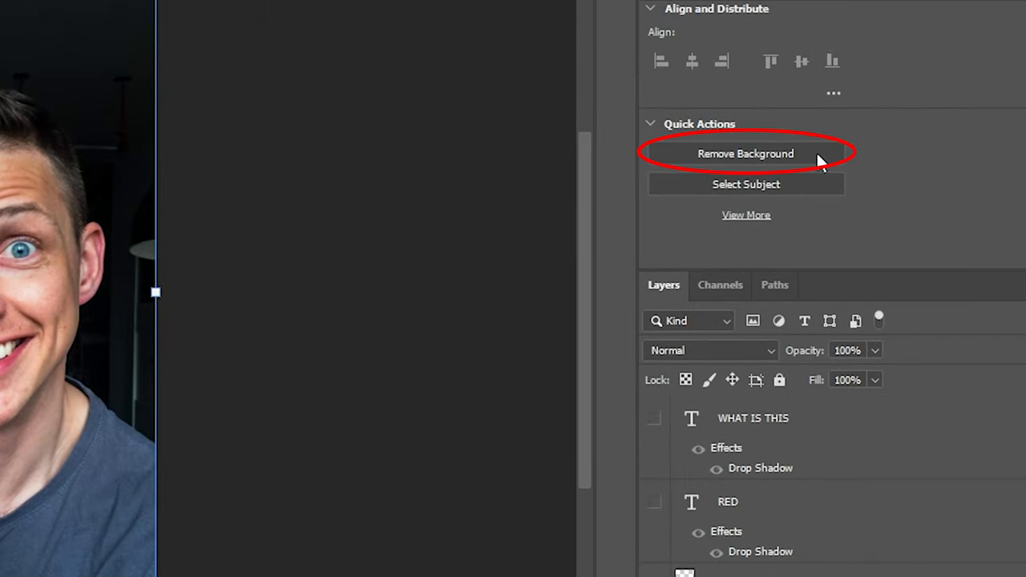
# Step: Remove the background from the man's photo and bring up the Neural Filters workspace
pyautogui.click(745, 154)
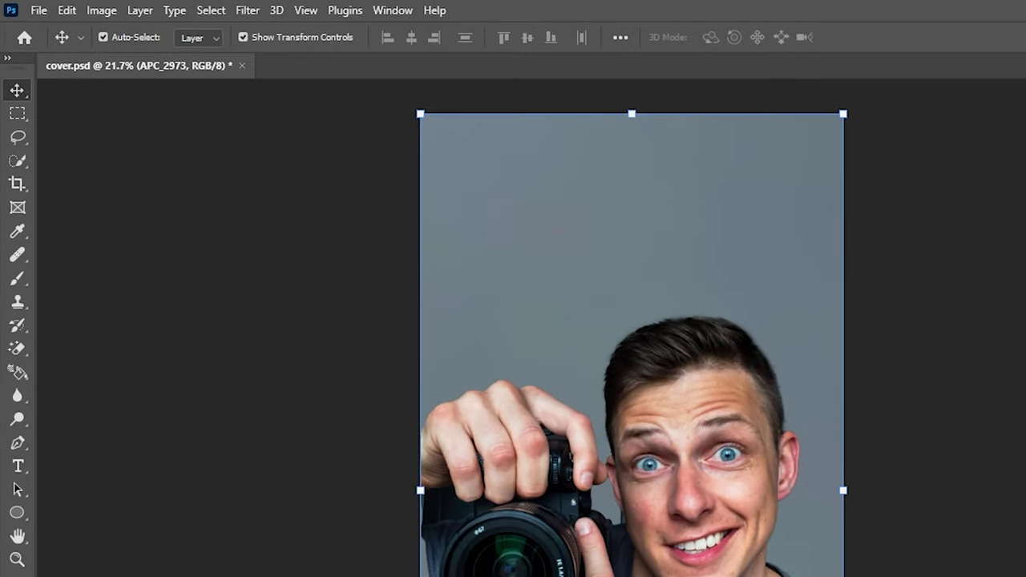
pyautogui.click(247, 10)
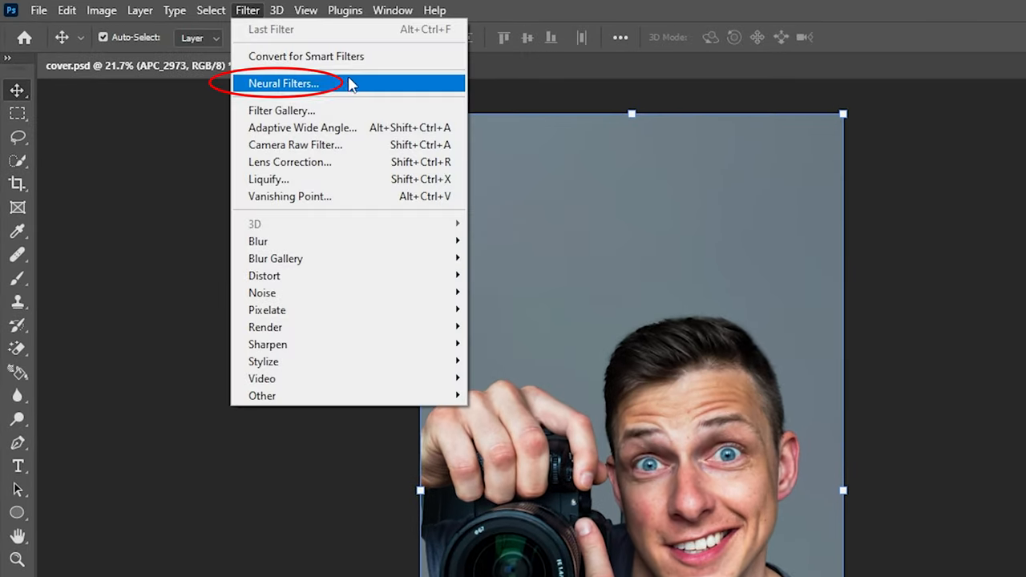
pyautogui.click(283, 83)
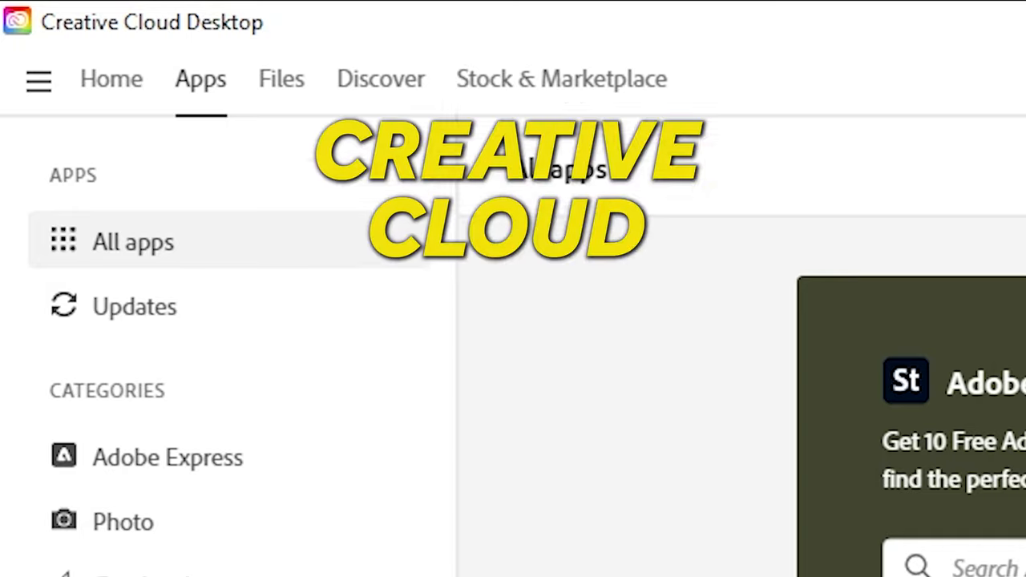
# Step: Scroll through the All apps catalogue in Creative Cloud Desktop
pyautogui.scroll(-3)
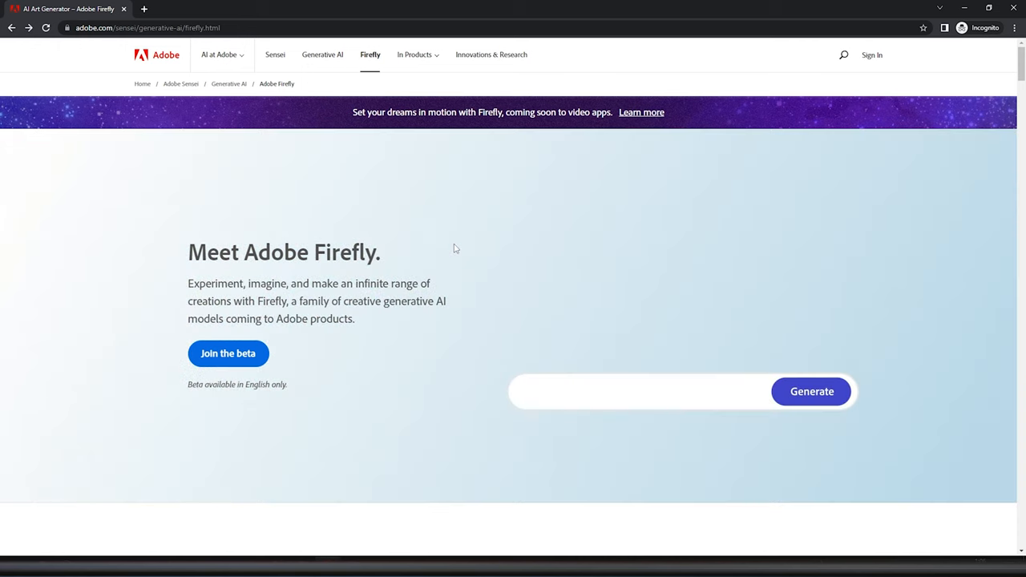
# Step: Scroll the Firefly page down to the video-edit demo
pyautogui.scroll(-3)
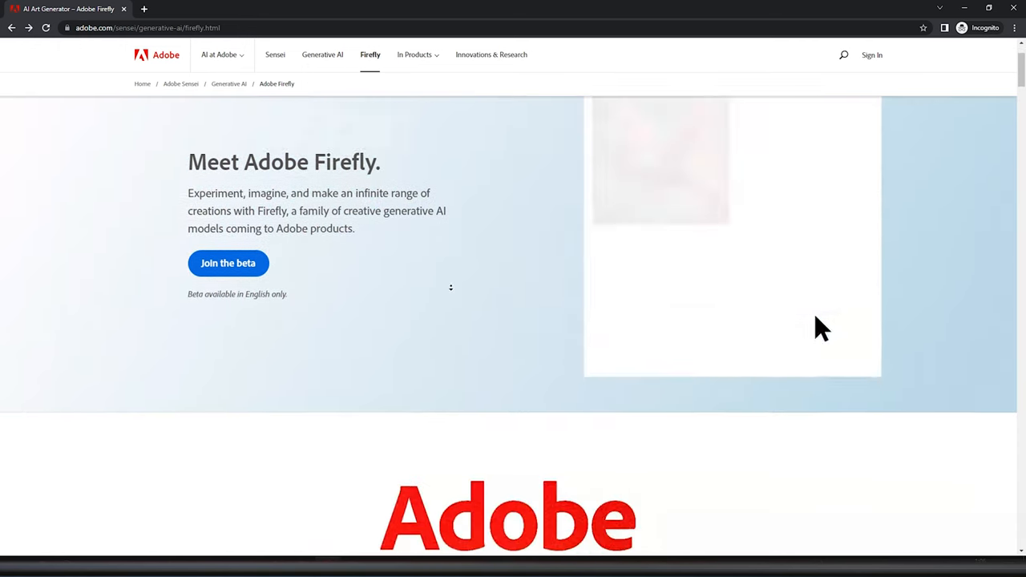
pyautogui.scroll(-3)
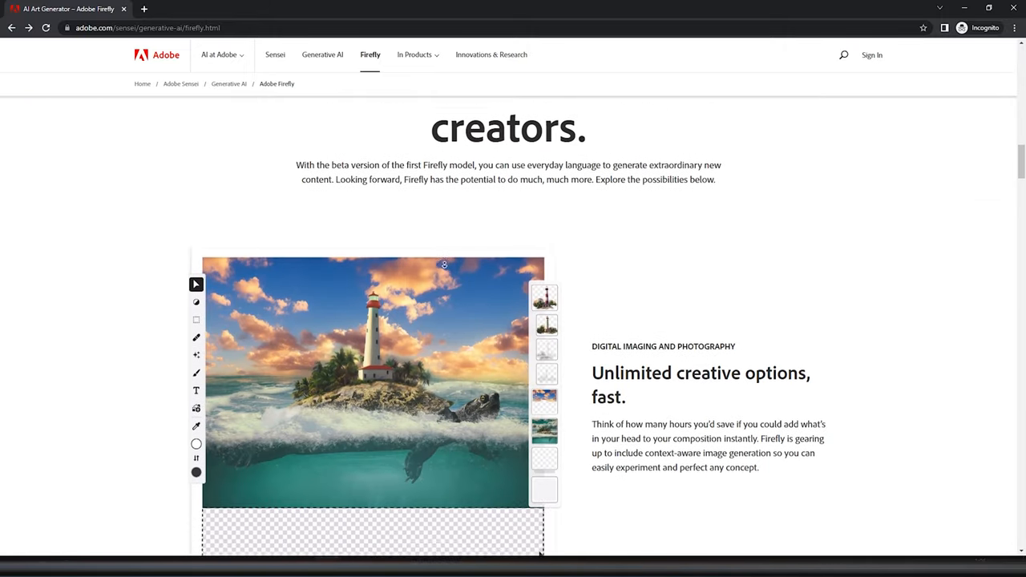
pyautogui.scroll(-3)
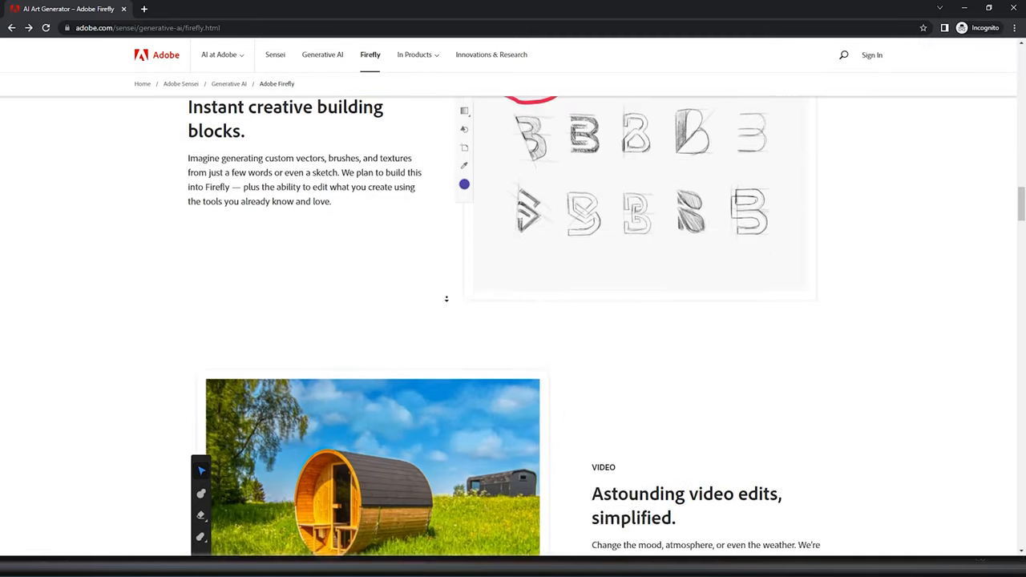
pyautogui.scroll(-3)
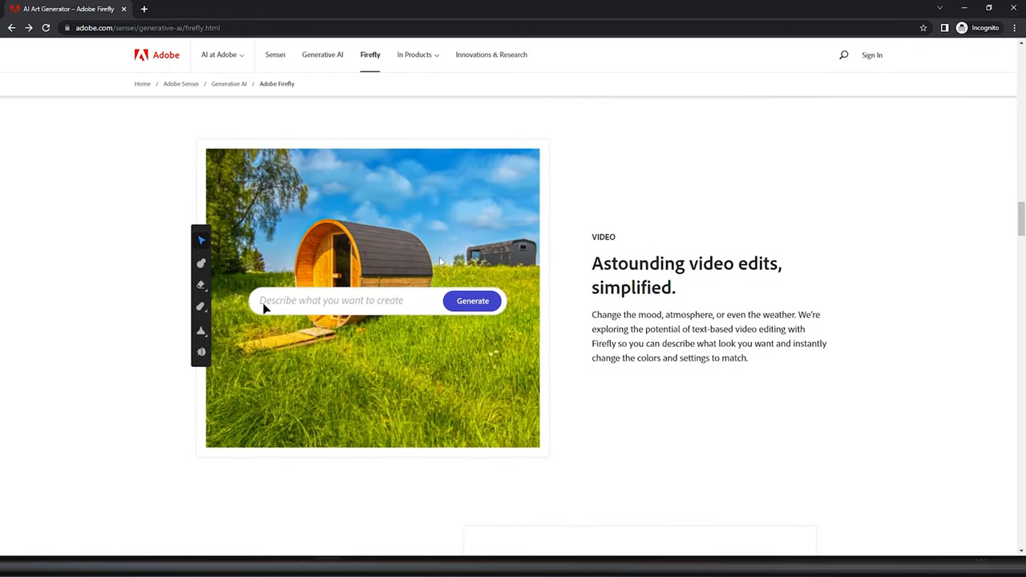
# Step: Generate the cabin video scene with the prompt 'change scene to winter day'
pyautogui.write('change scene to winter day')
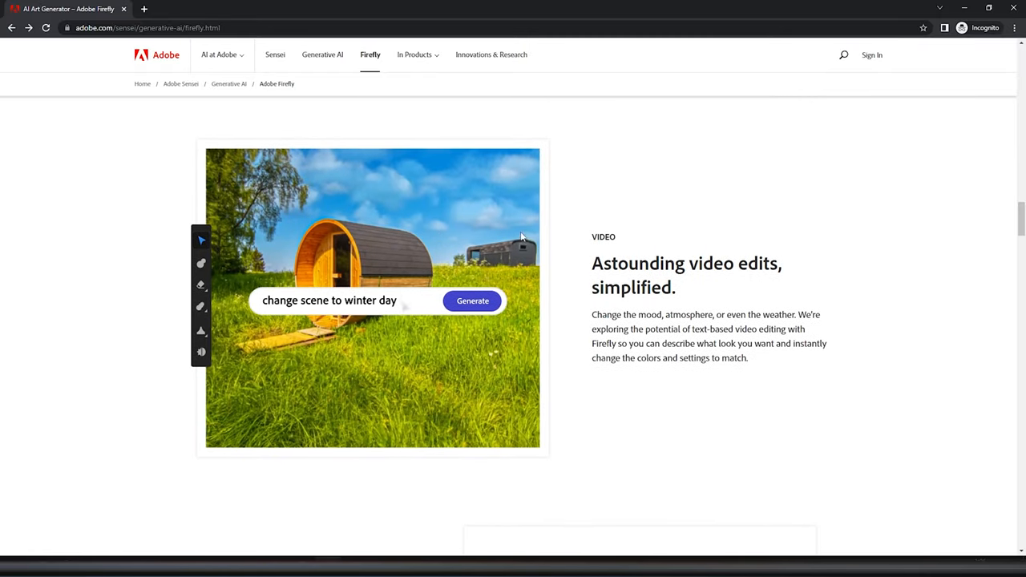
pyautogui.click(471, 302)
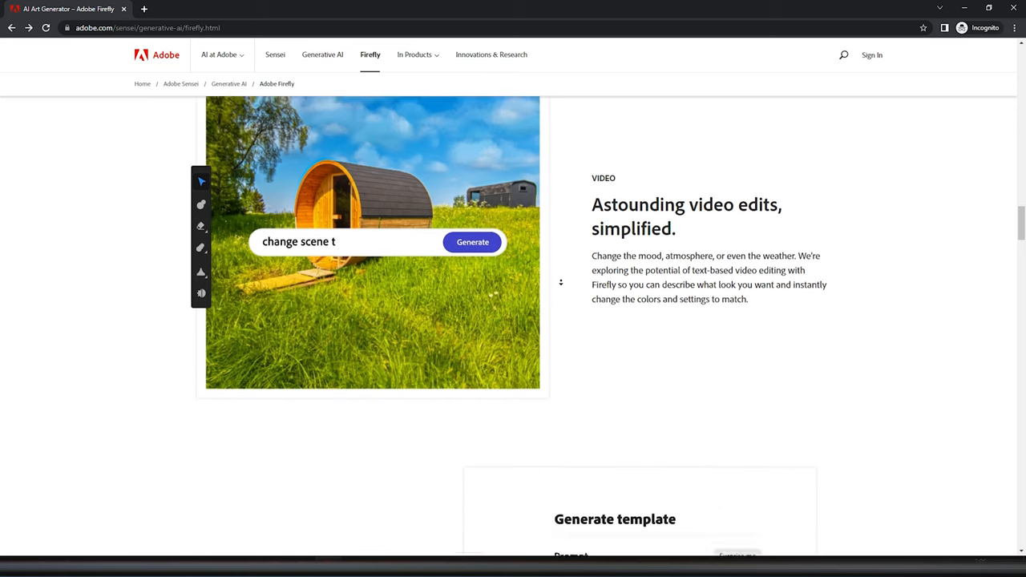
pyautogui.scroll(-3)
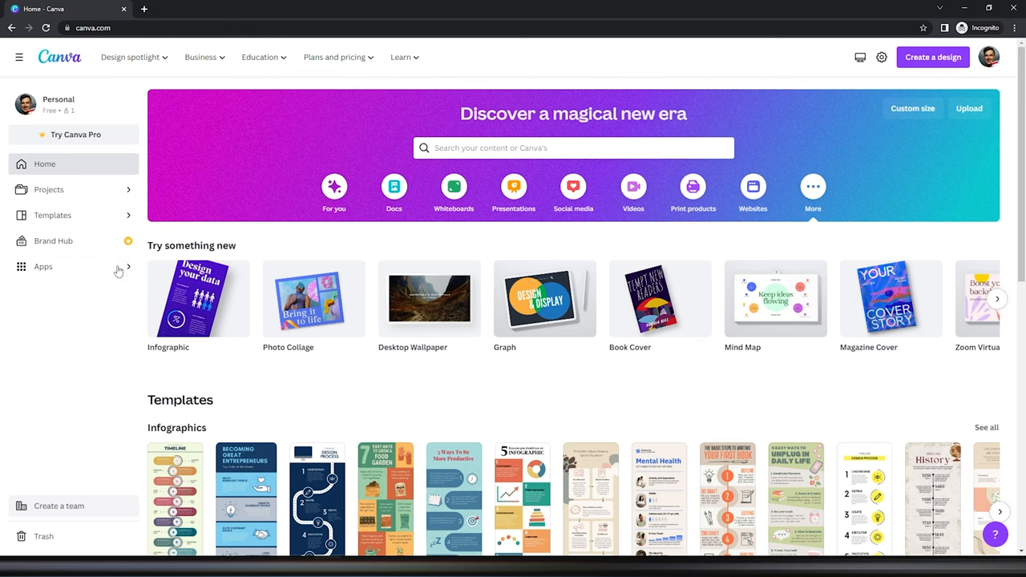
# Step: Browse Templates, then add the Text to Image app into a new blank Instagram post
pyautogui.click(52, 215)
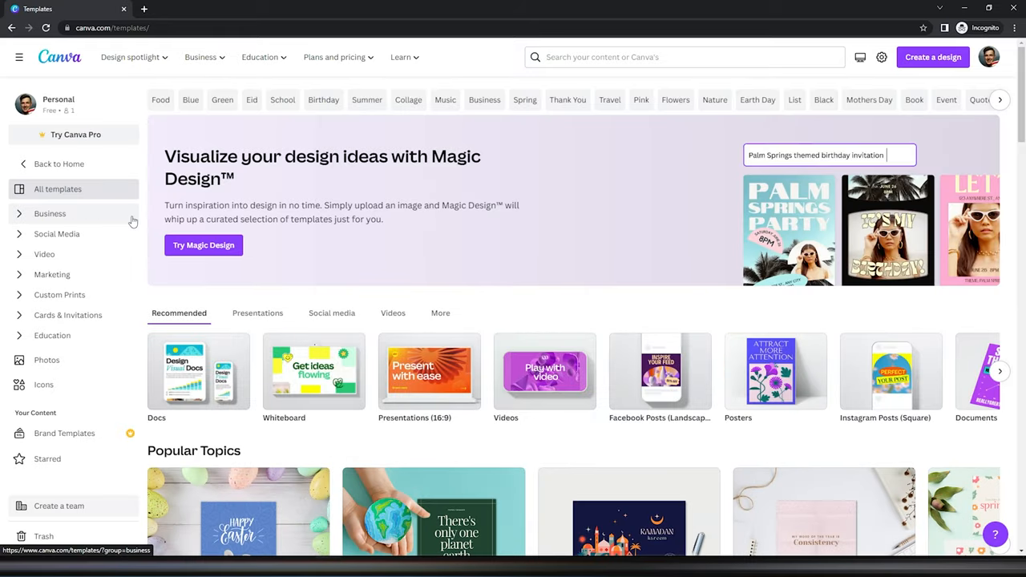
pyautogui.click(58, 163)
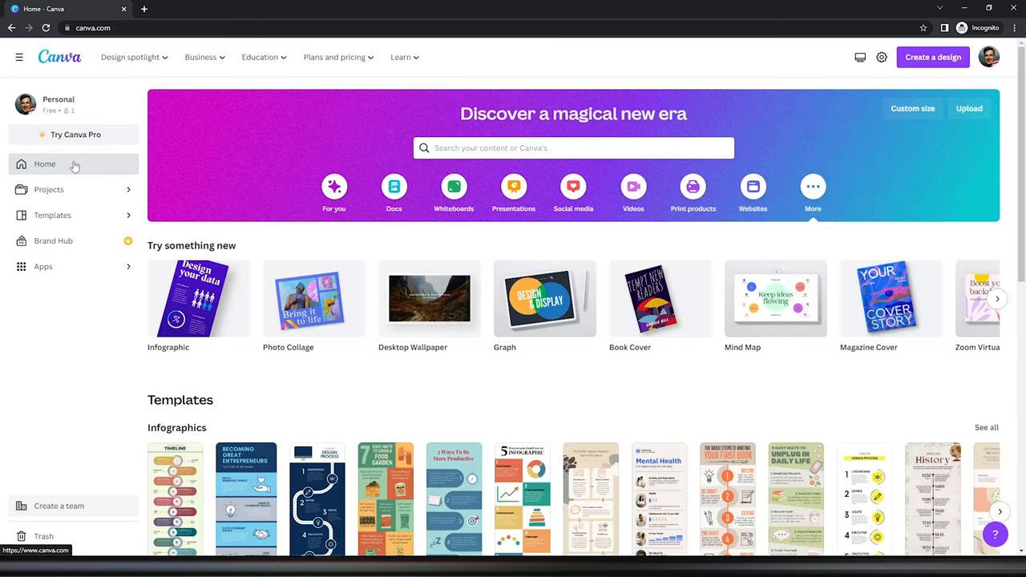
pyautogui.click(334, 58)
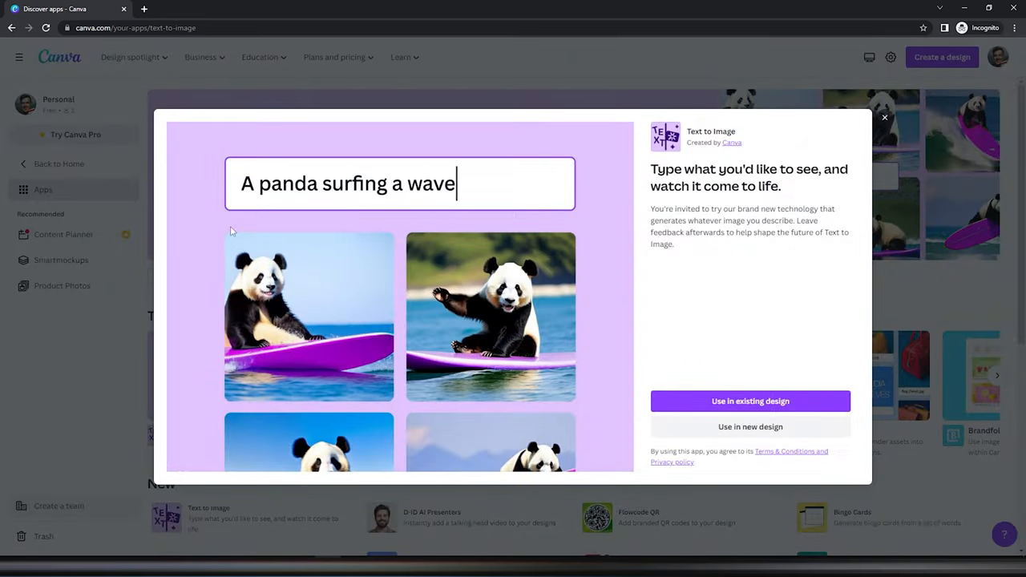
pyautogui.moveTo(750, 401)
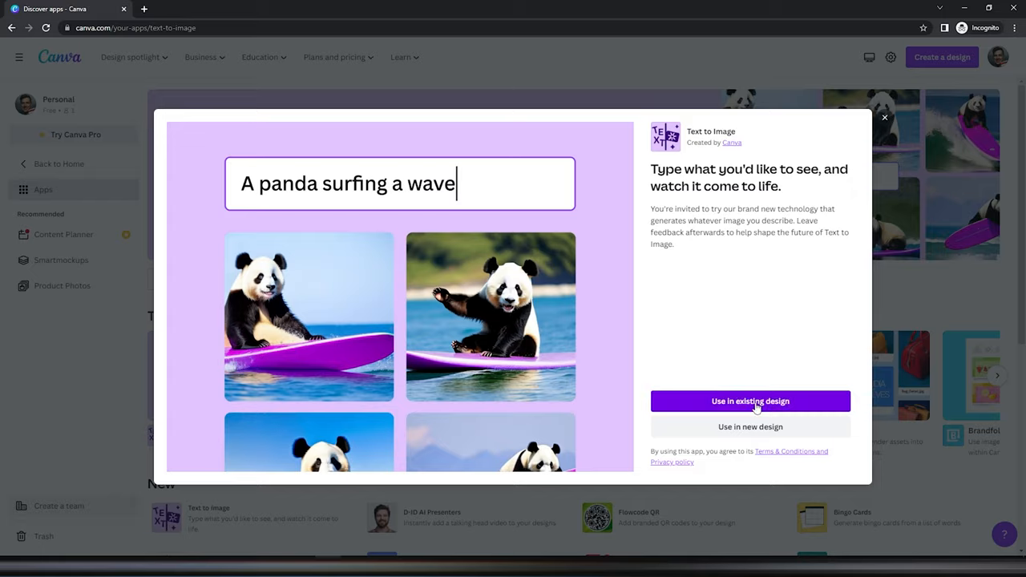
pyautogui.click(751, 427)
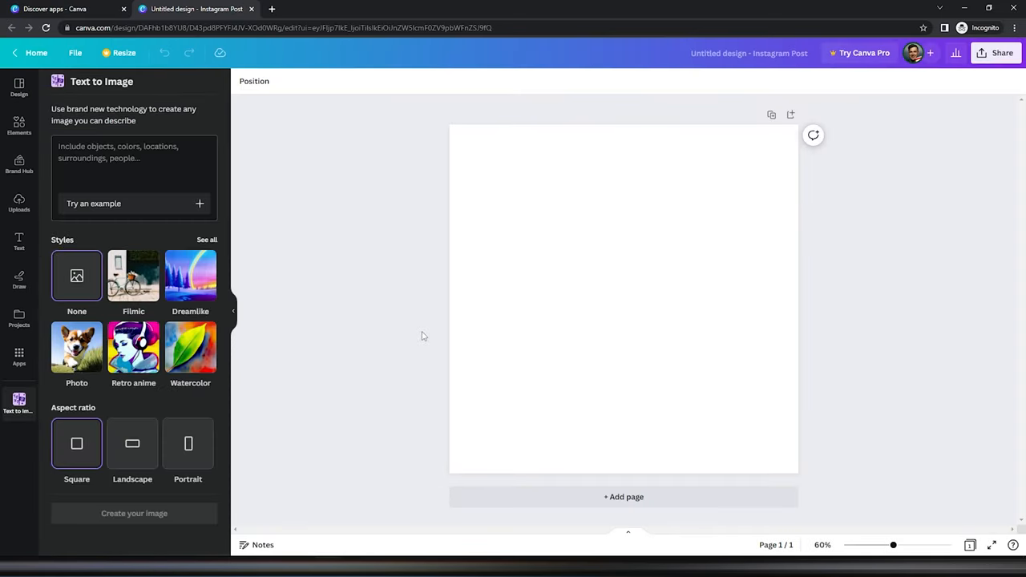
# Step: Enter the prompt 'A man', then start a blank video and preview the chalkboard template
pyautogui.write('A man holding a camera that looks like pumpkin')
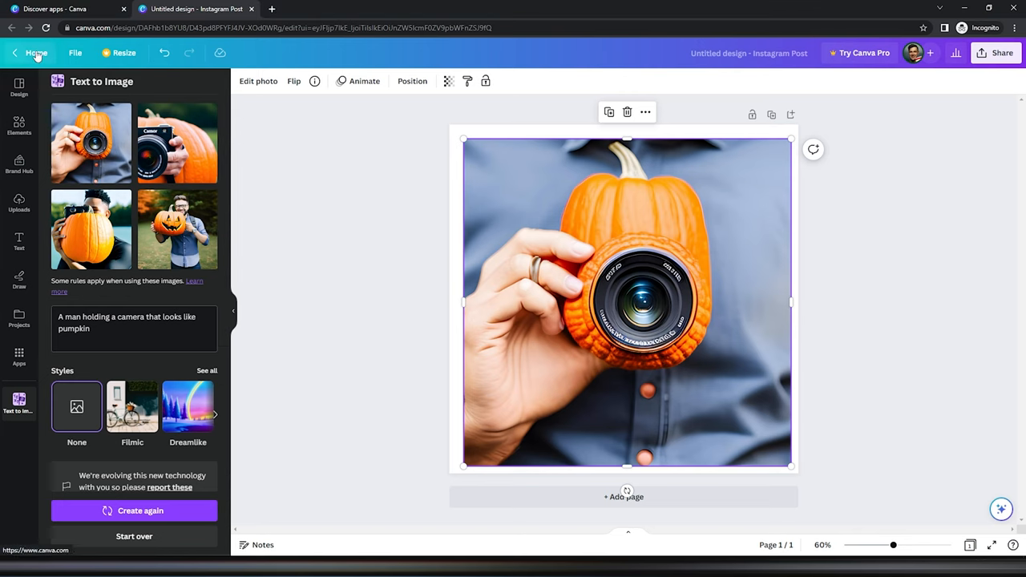
pyautogui.click(35, 51)
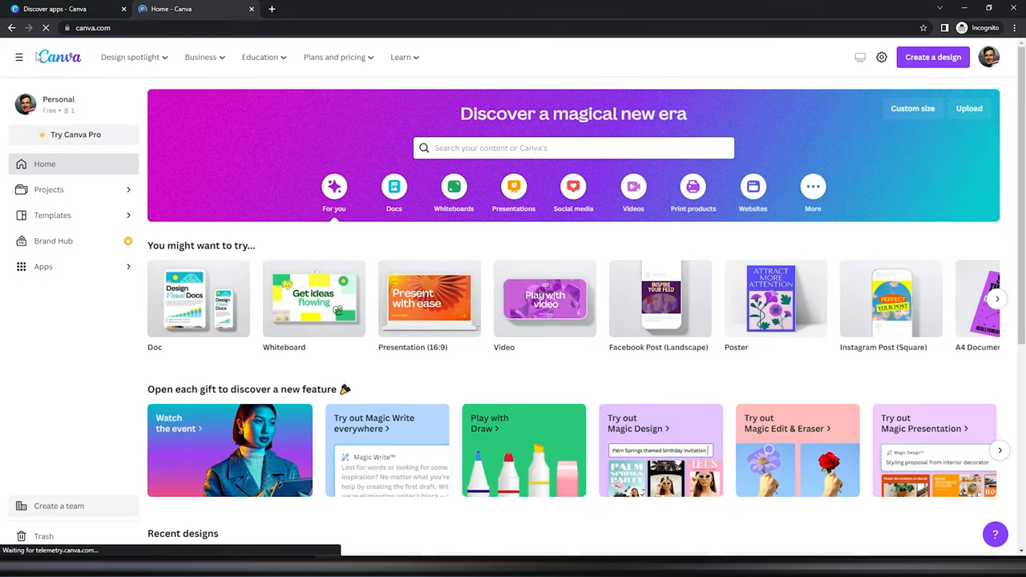
pyautogui.moveTo(545, 298)
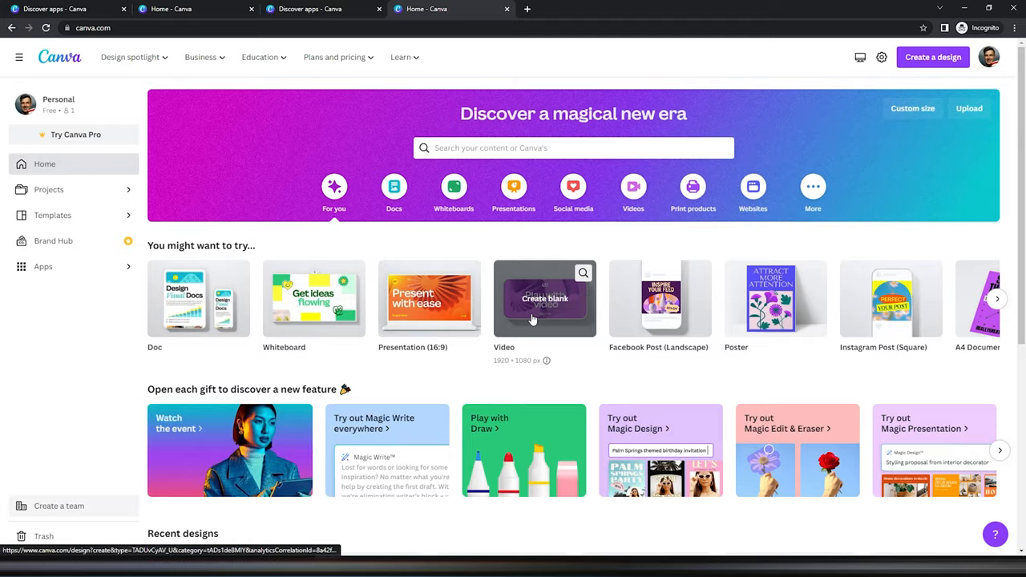
pyautogui.click(545, 299)
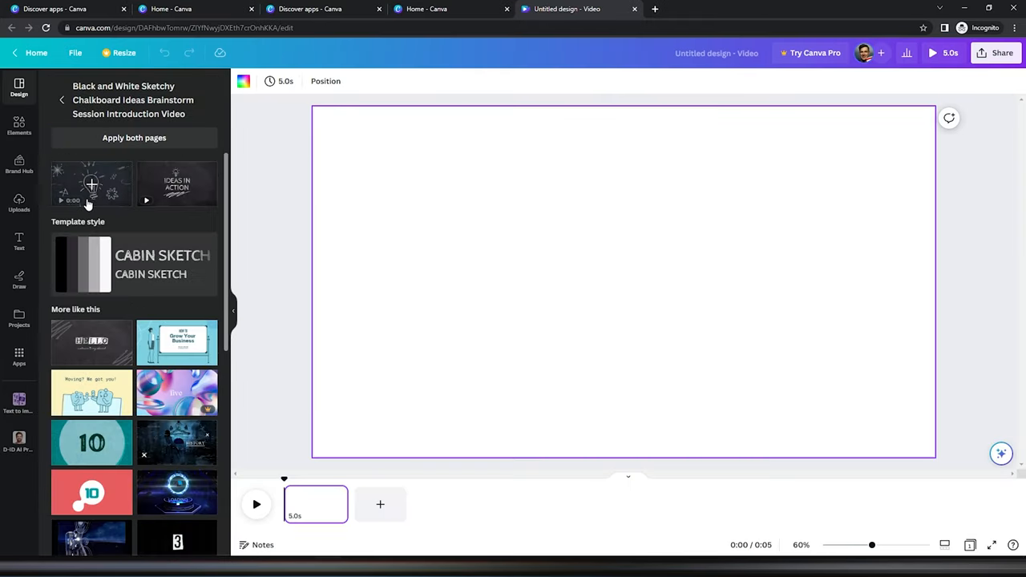
pyautogui.click(91, 183)
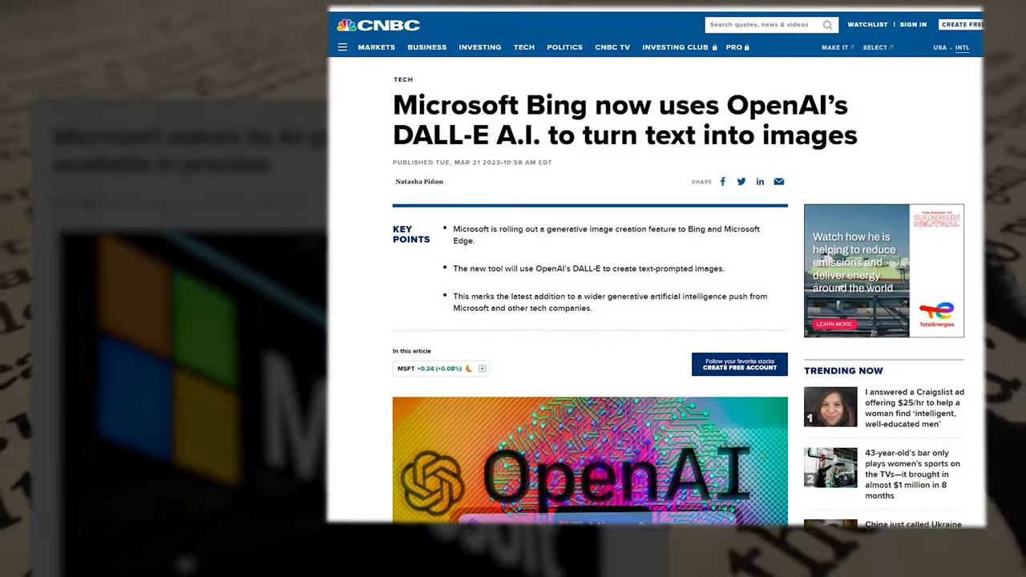
# Step: Scroll through the CNBC article on Bing using DALL-E for text-to-image
pyautogui.scroll(-3)
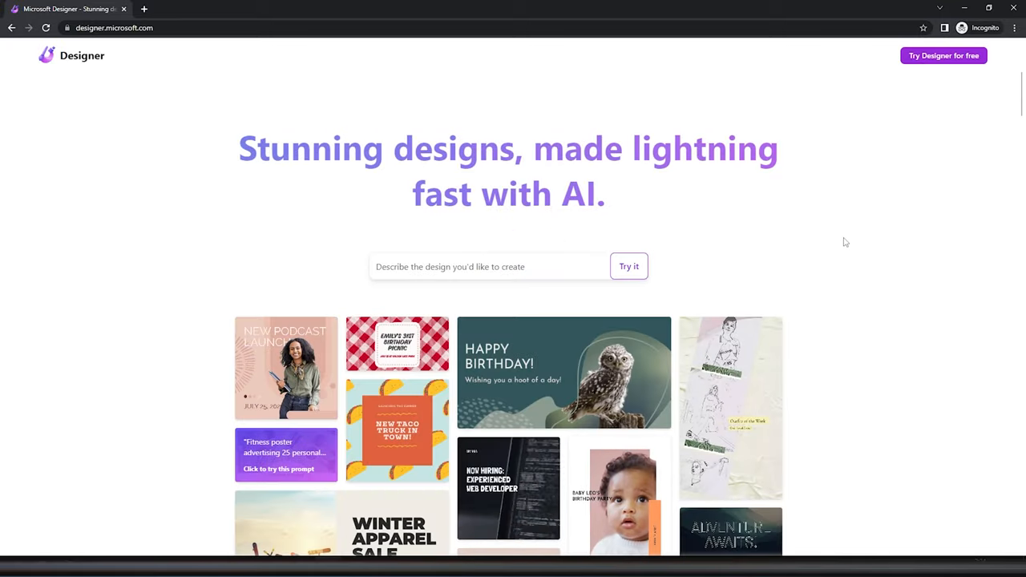
# Step: Generate images from 'A man holding a camera that look...' in Designer
pyautogui.scroll(-3)
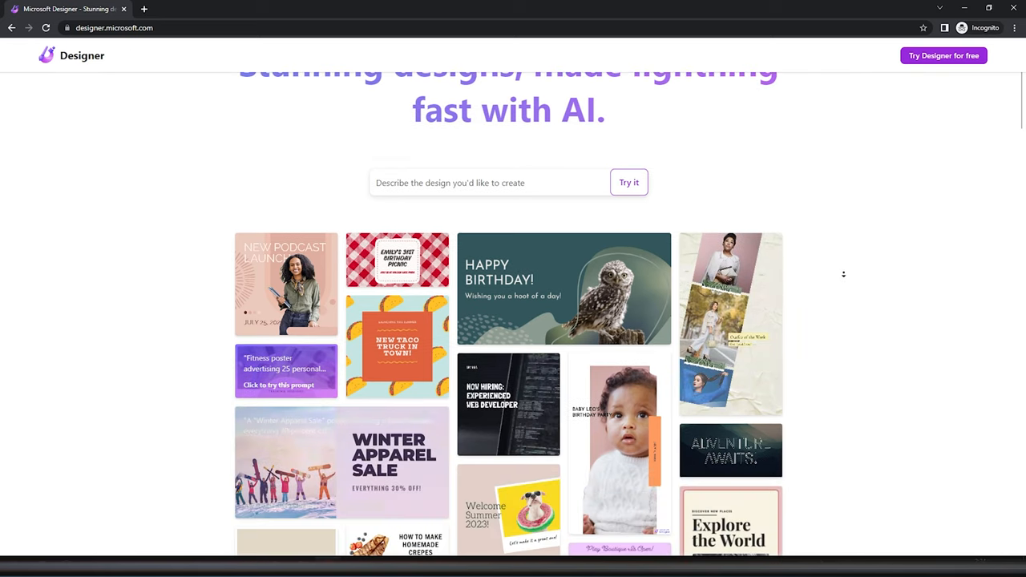
pyautogui.scroll(-3)
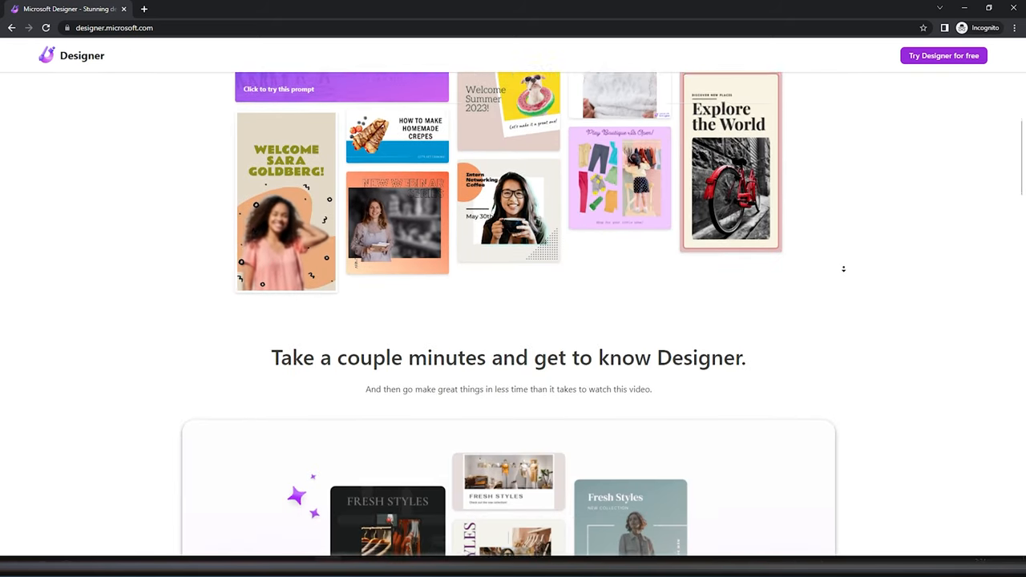
pyautogui.scroll(-3)
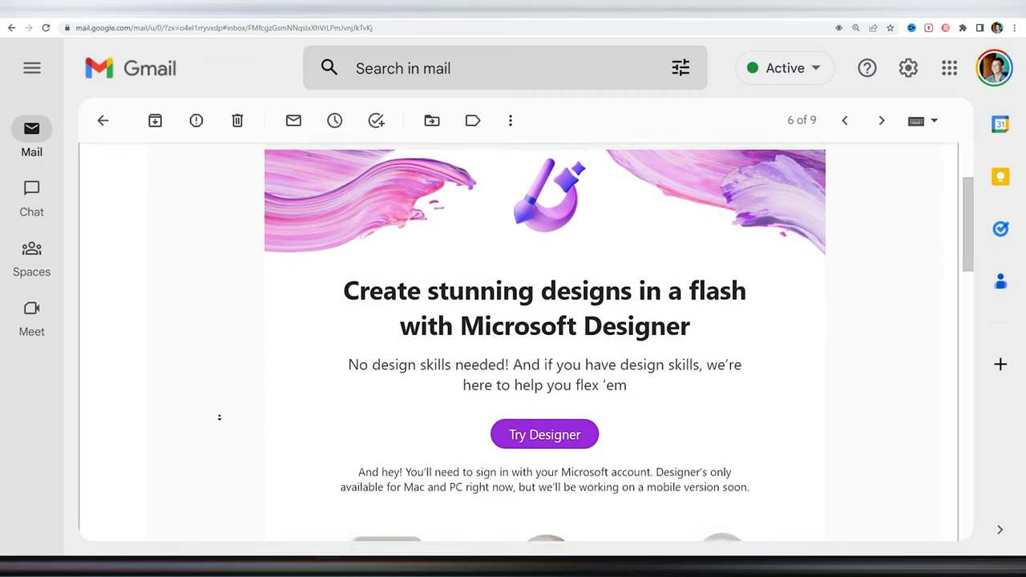
pyautogui.click(546, 435)
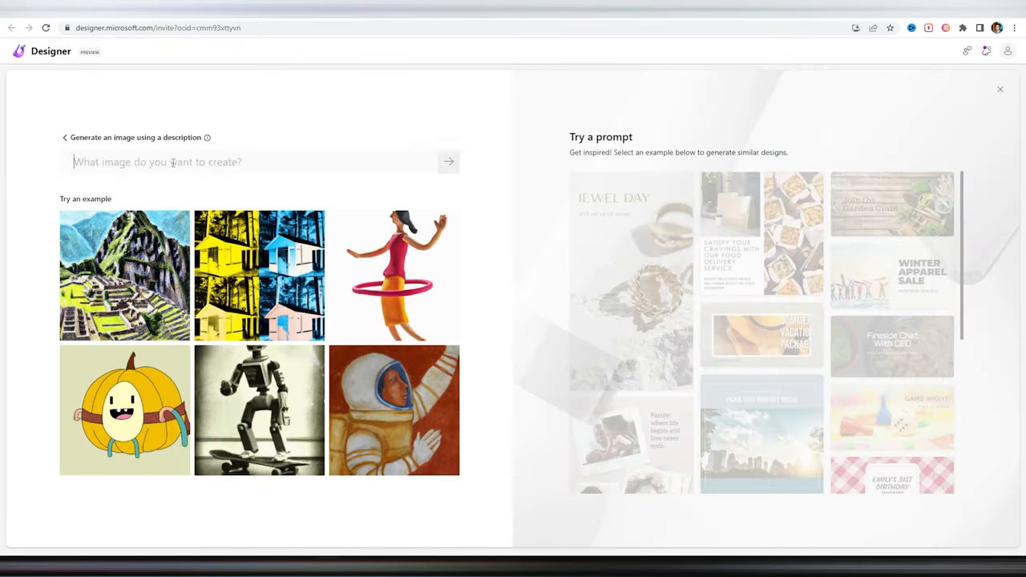
pyautogui.write('A man holding a camera that look')
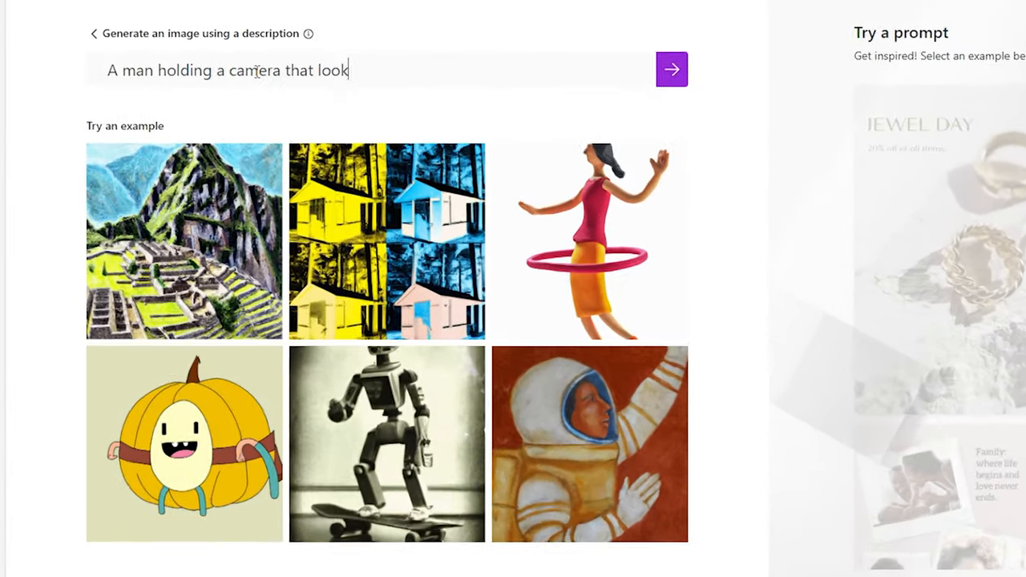
pyautogui.click(671, 69)
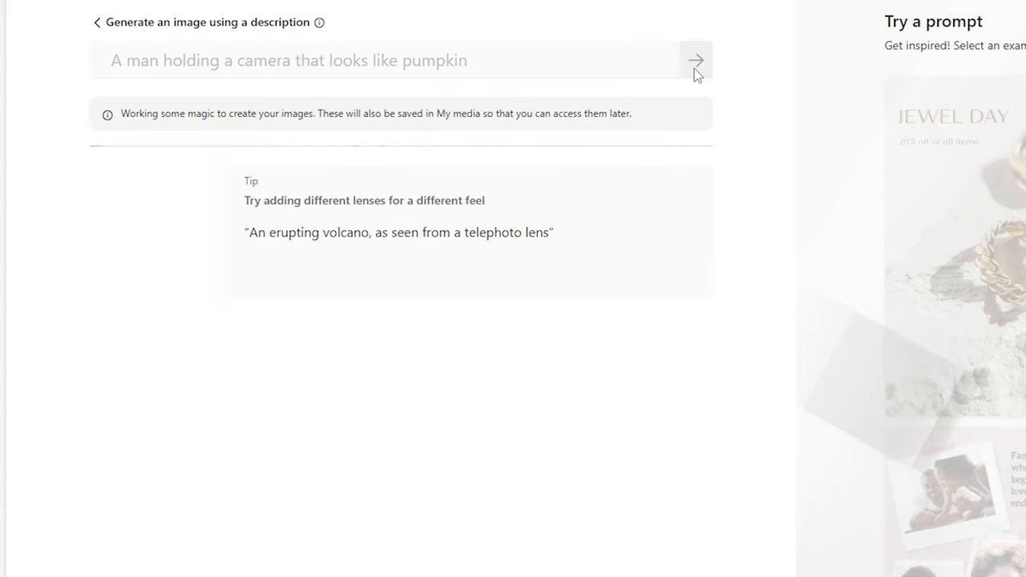
# Step: Select the third pumpkin-camera image and generate designs featuring it
pyautogui.click(696, 59)
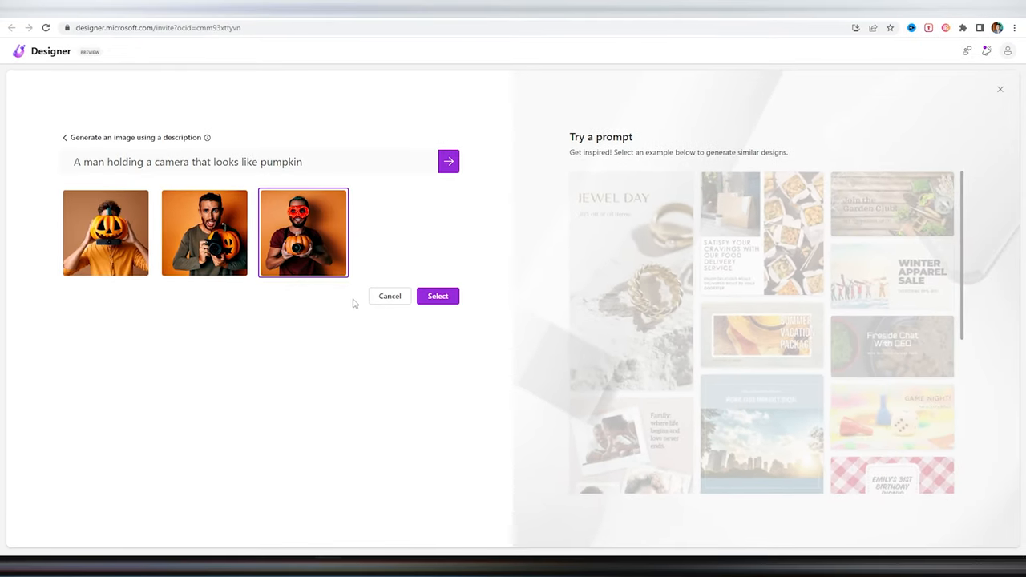
pyautogui.click(437, 296)
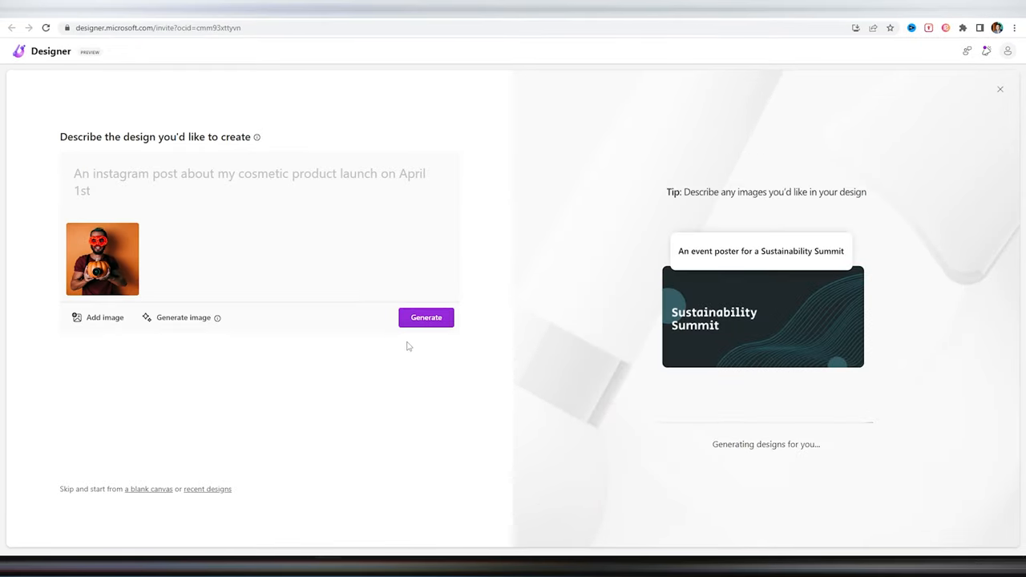
pyautogui.click(427, 317)
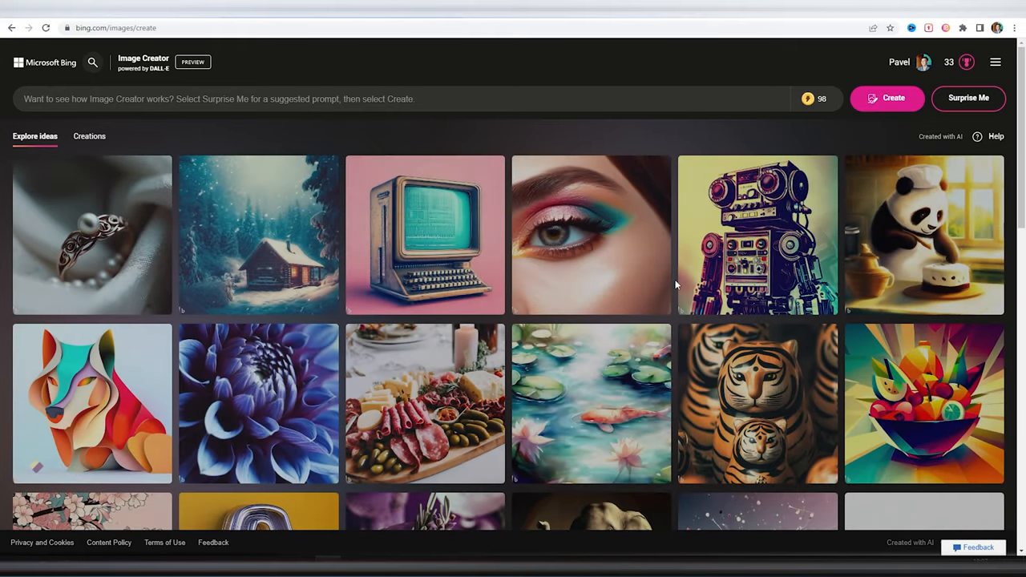
# Step: Scroll through the Explore ideas gallery in Bing Image Creator
pyautogui.scroll(-3)
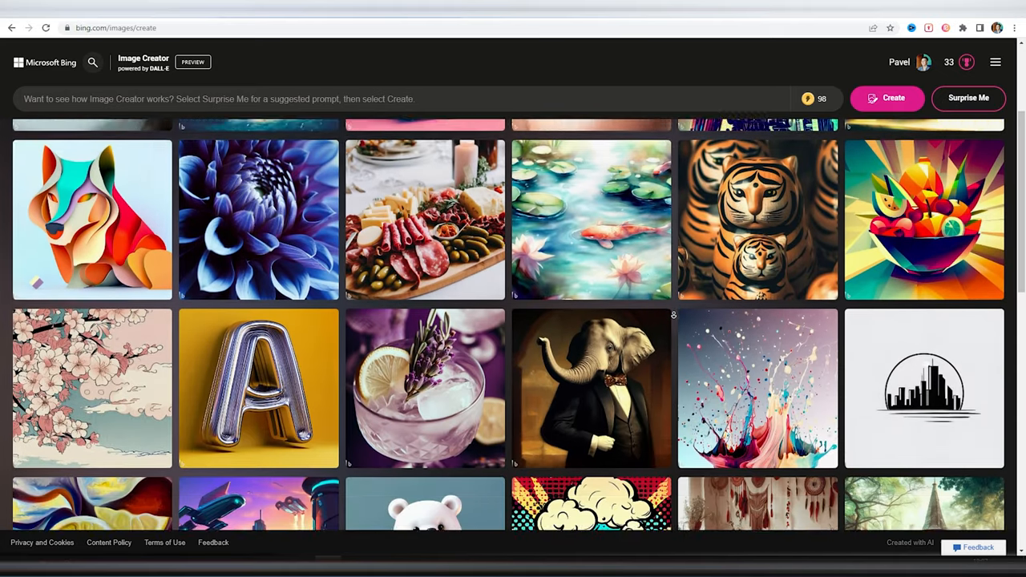
pyautogui.scroll(-3)
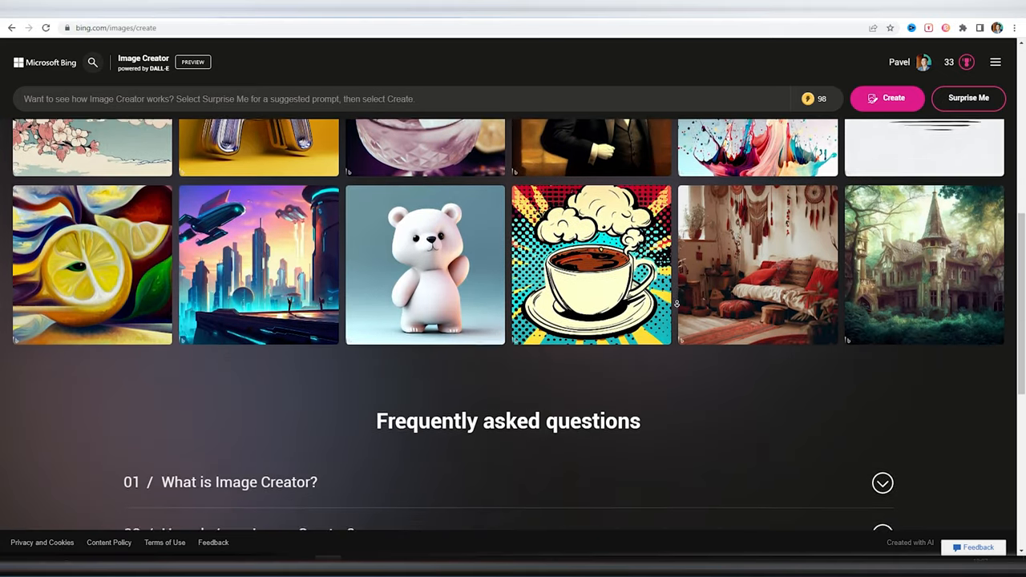
pyautogui.scroll(-3)
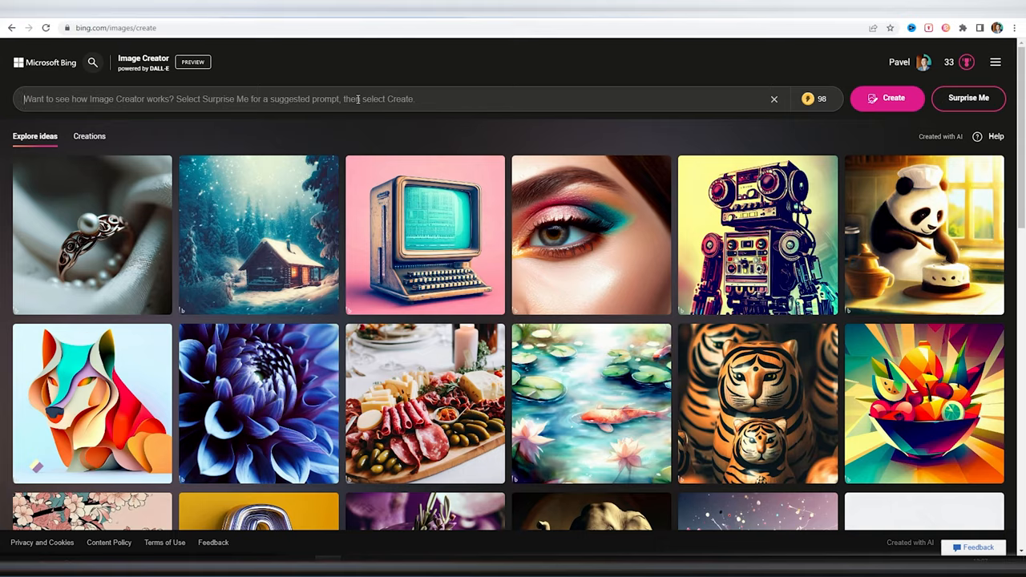
# Step: Create an image from 'Weird camera that has th...' and view the pumpkin-shaped camera result
pyautogui.write('Weird camera that has th')
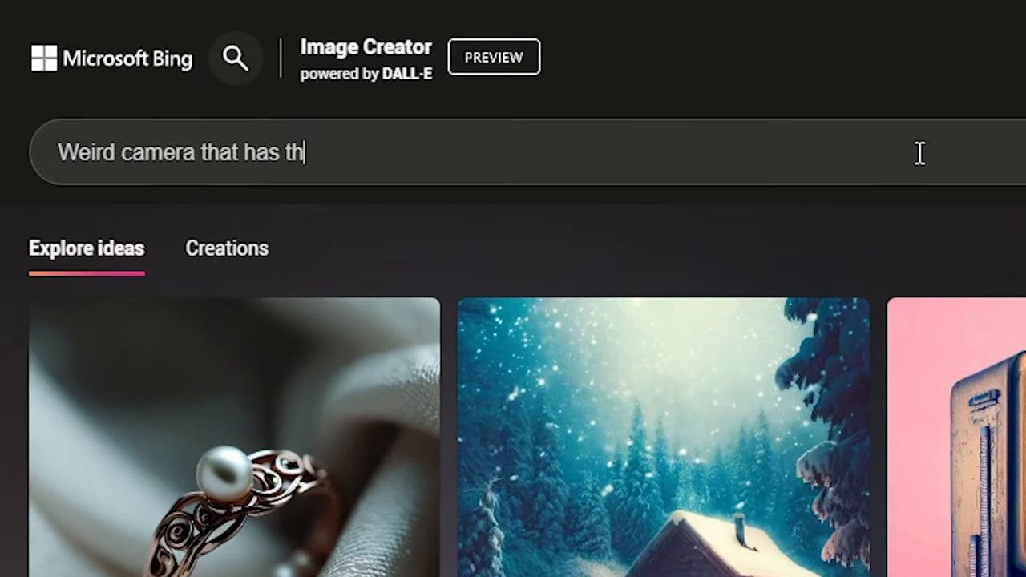
pyautogui.click(675, 151)
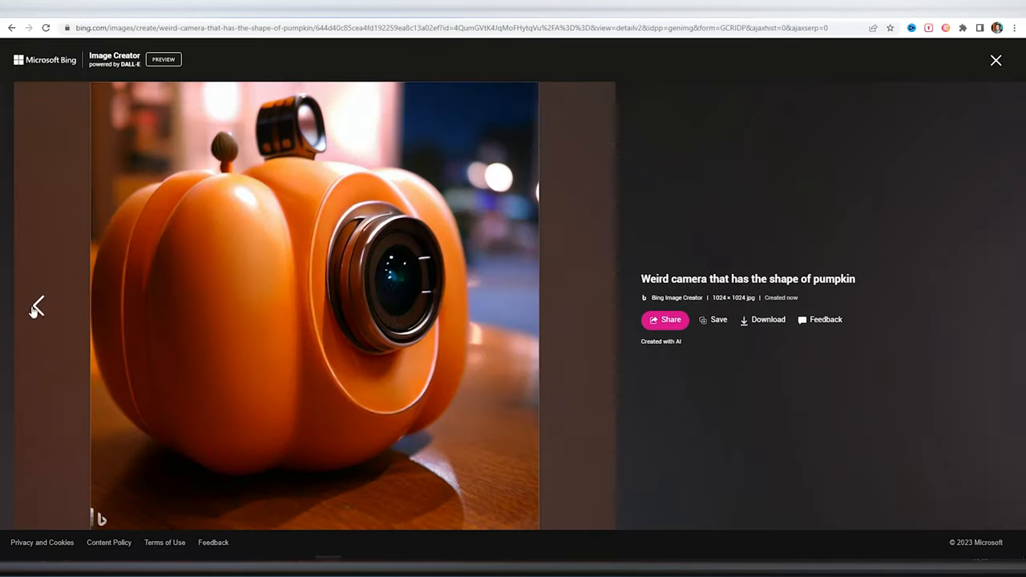
pyautogui.click(996, 61)
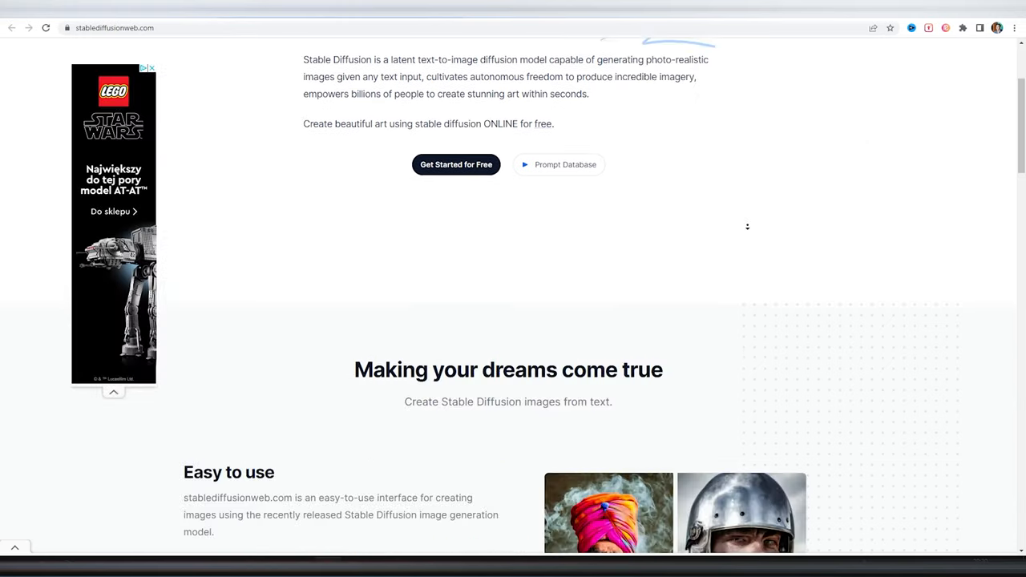
# Step: Generate the smart unicorn driving a car image
pyautogui.scroll(-3)
pyautogui.write('a smart unicornd')
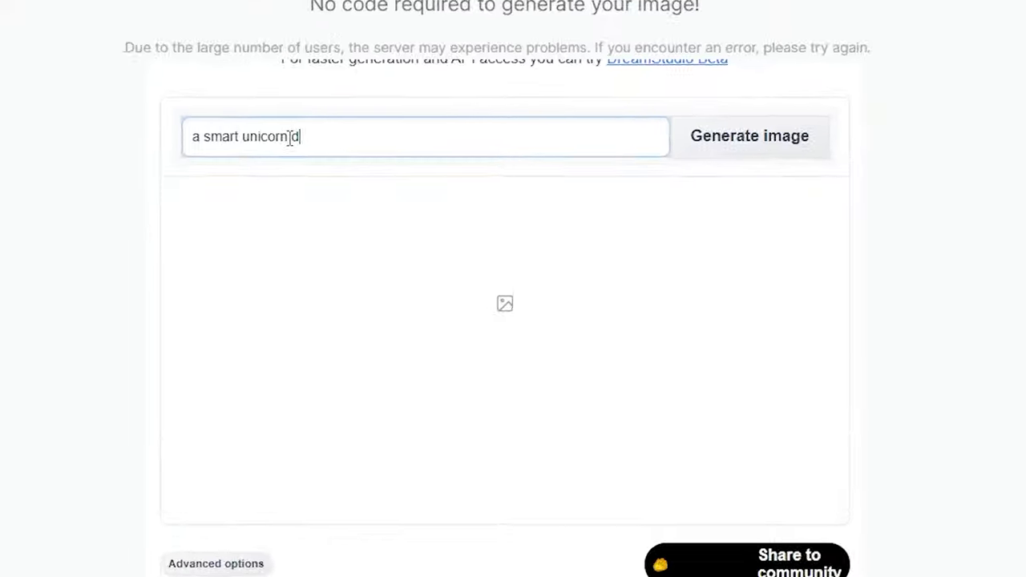
pyautogui.click(750, 135)
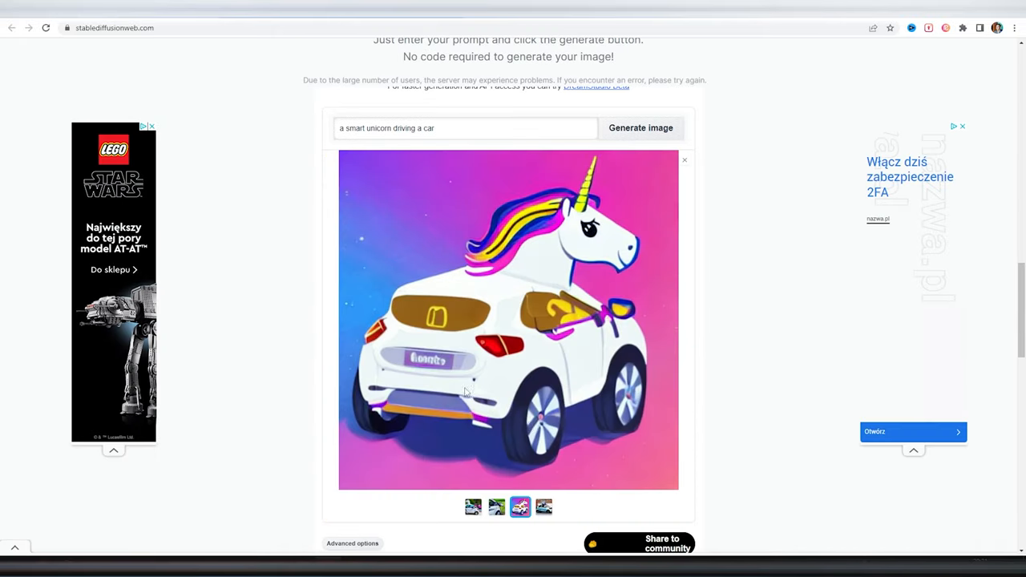
# Step: Generate an image from the 'a man holding a' pumpkin-camera prompt
pyautogui.write('a man holding a')
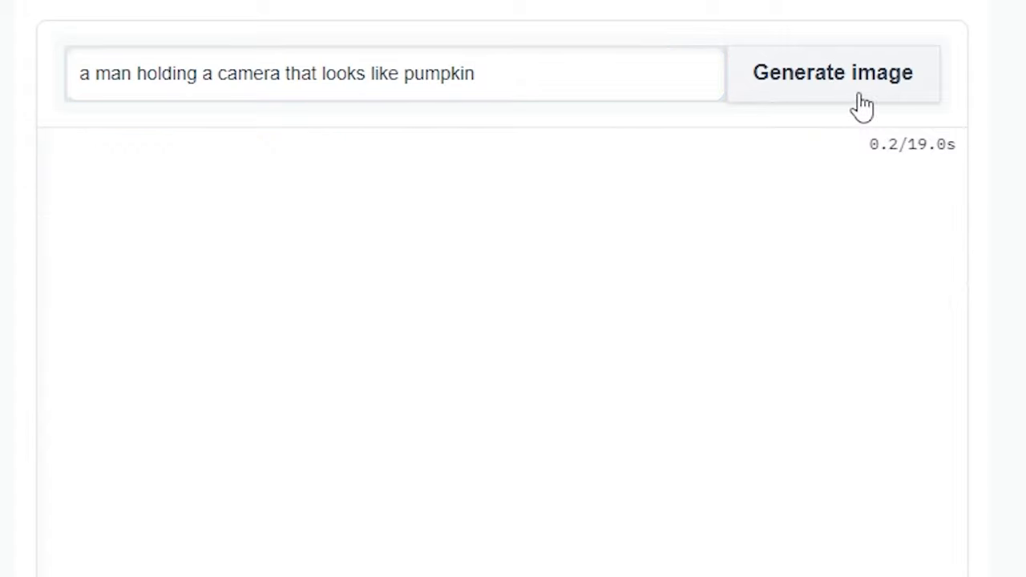
pyautogui.click(832, 72)
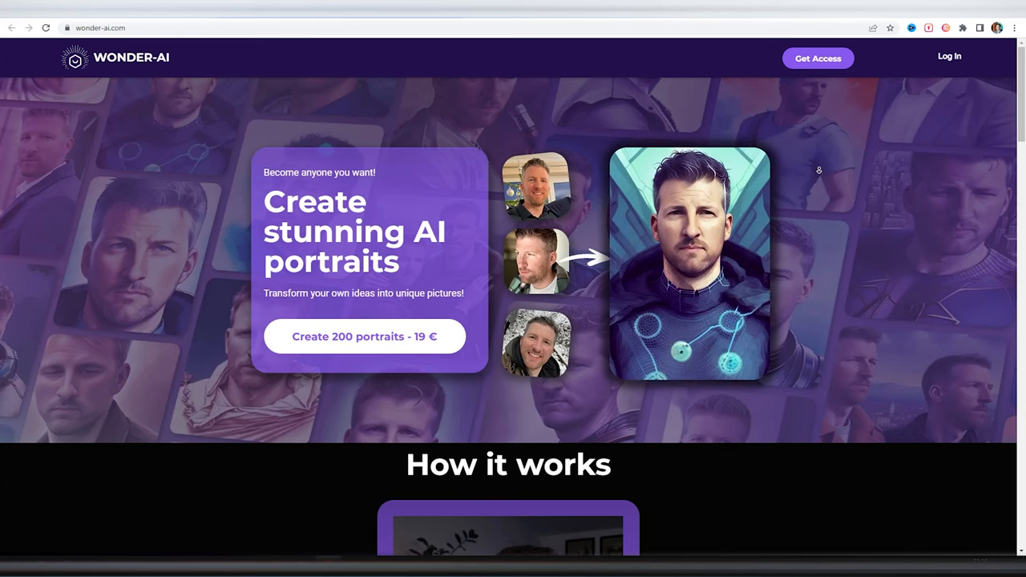
pyautogui.scroll(-3)
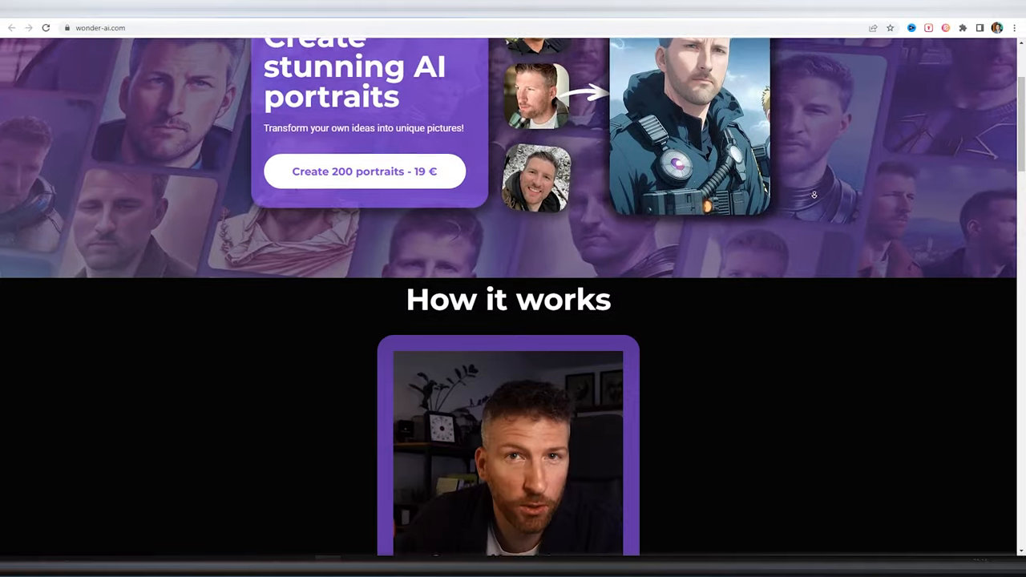
pyautogui.scroll(-3)
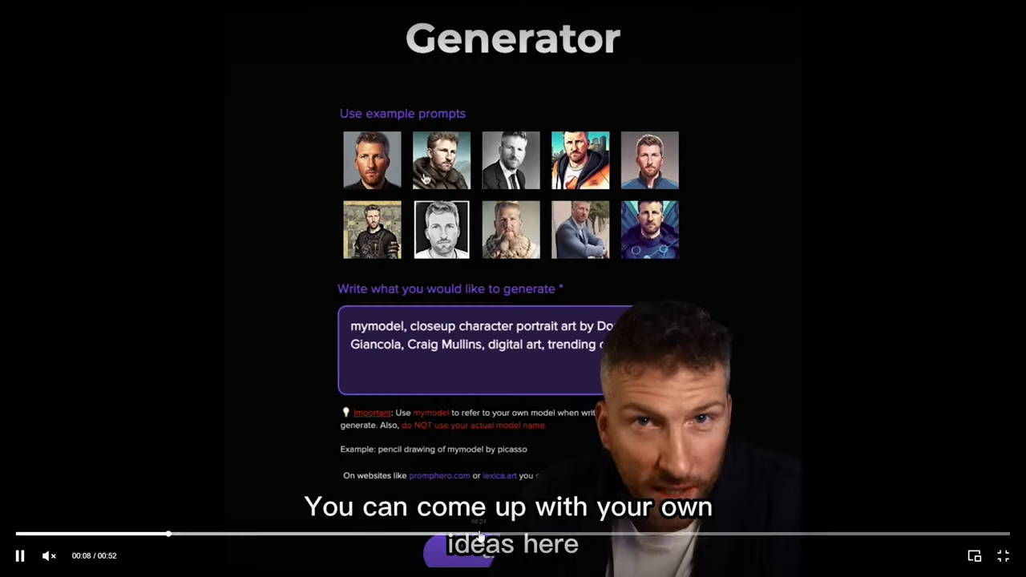
pyautogui.scroll(-3)
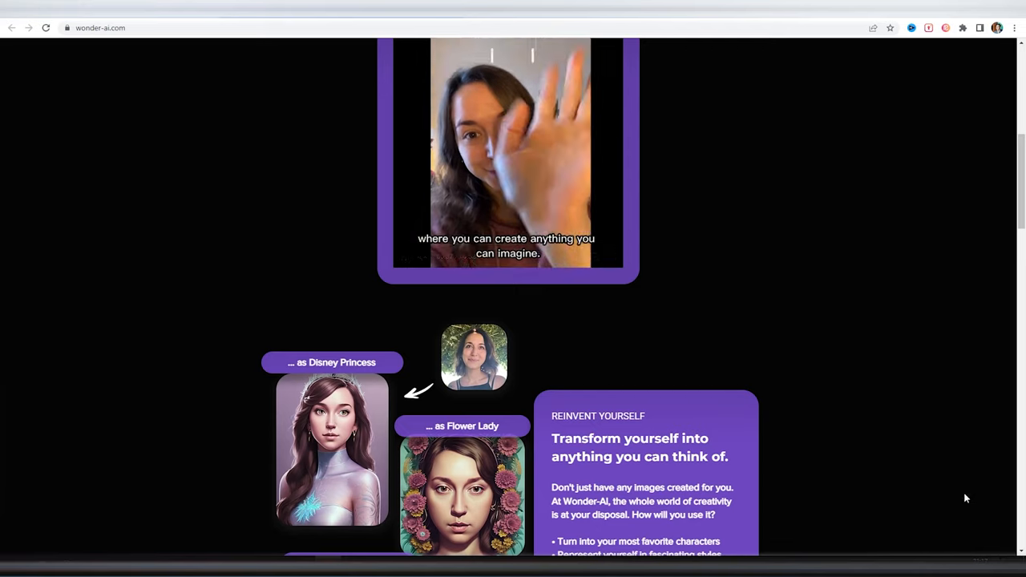
pyautogui.scroll(-3)
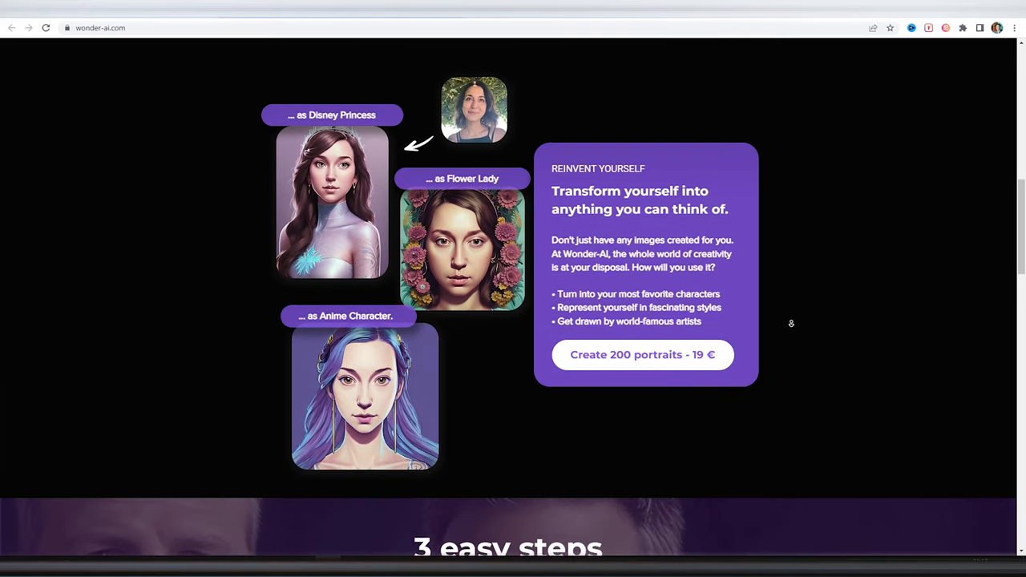
pyautogui.scroll(-3)
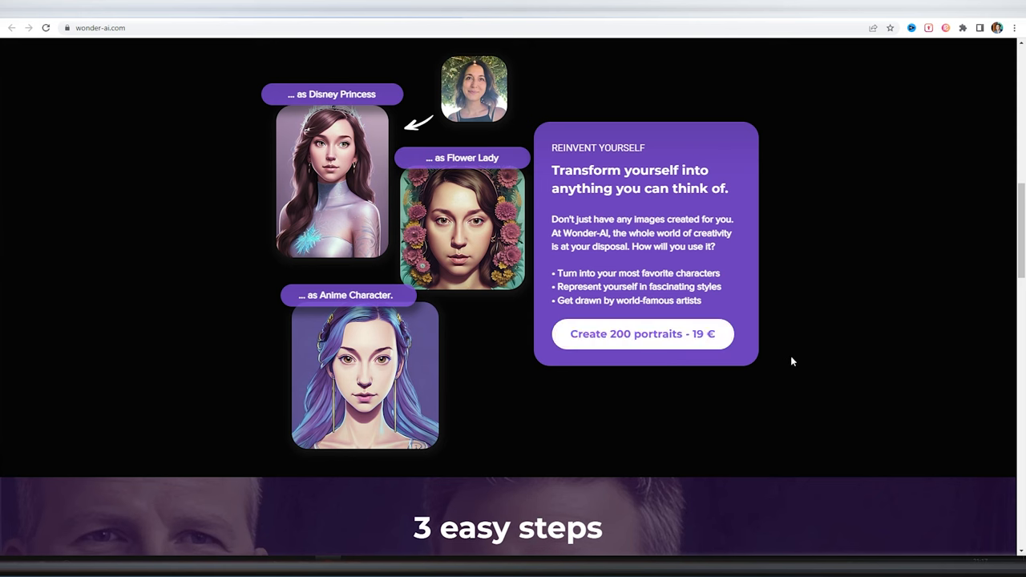
pyautogui.scroll(-3)
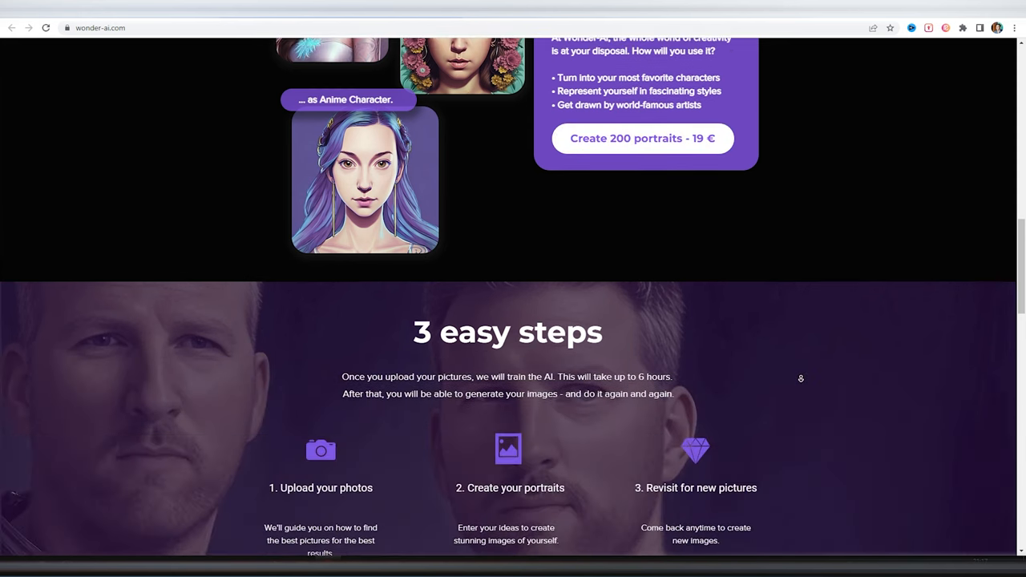
pyautogui.scroll(-3)
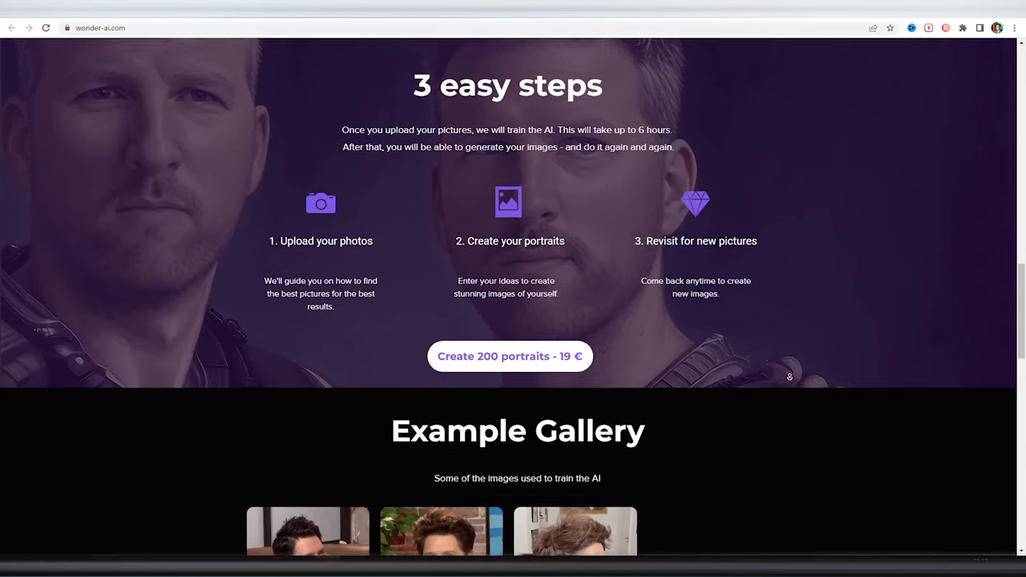
pyautogui.scroll(-3)
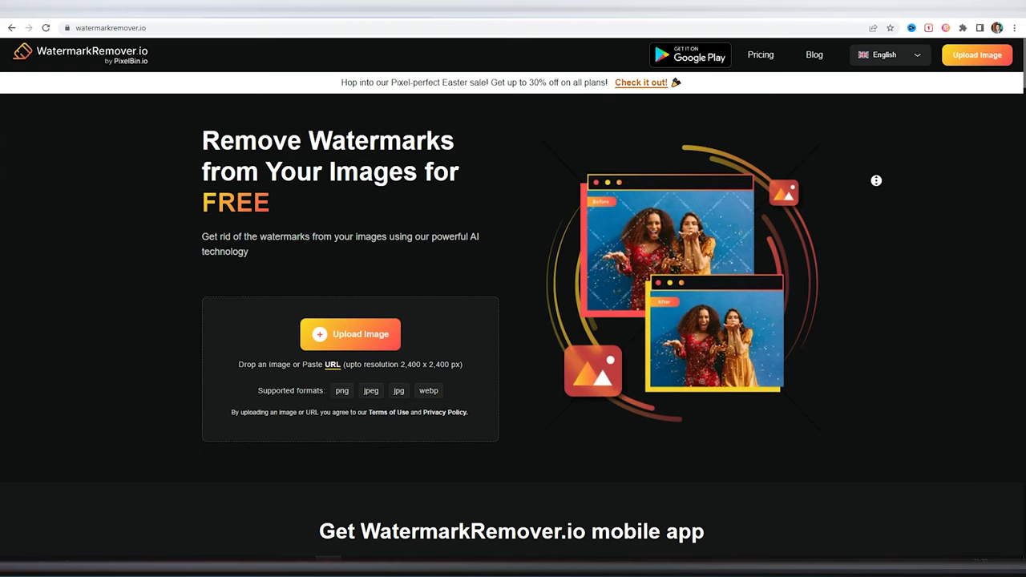
# Step: Compare the sample photo with and without watermarks using the slider
pyautogui.scroll(-3)
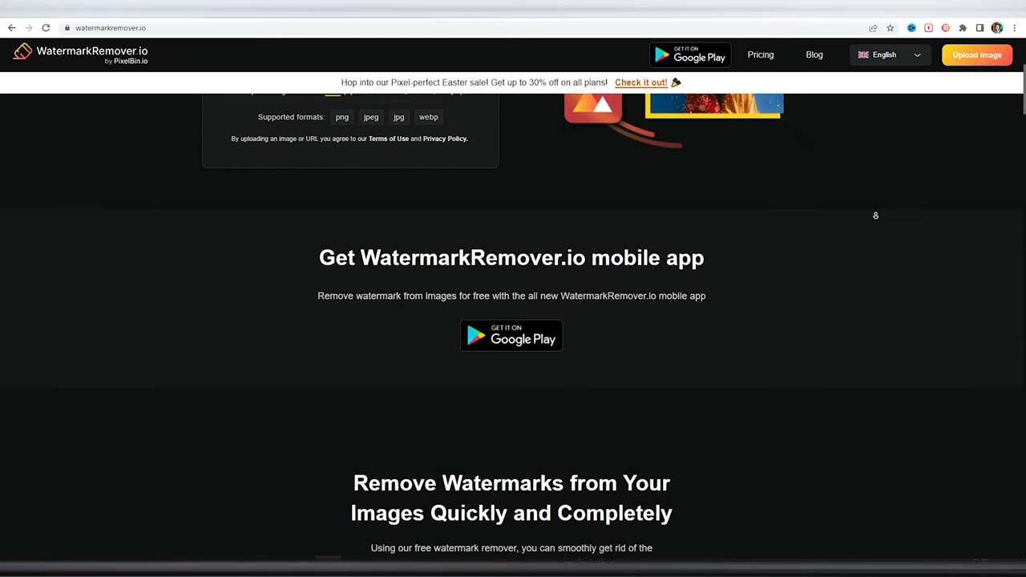
pyautogui.scroll(-3)
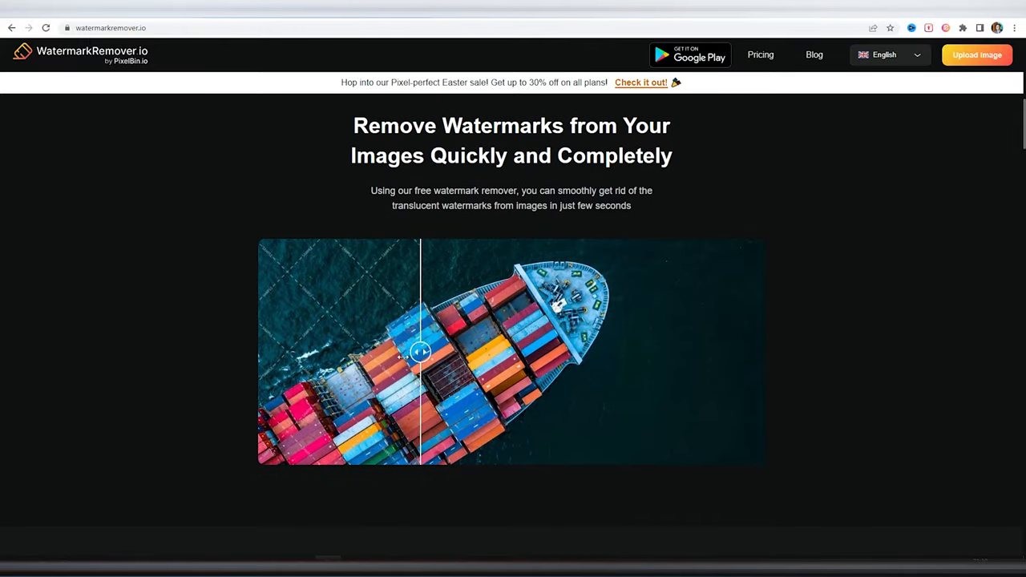
pyautogui.moveTo(420, 352); pyautogui.dragTo(714, 353)
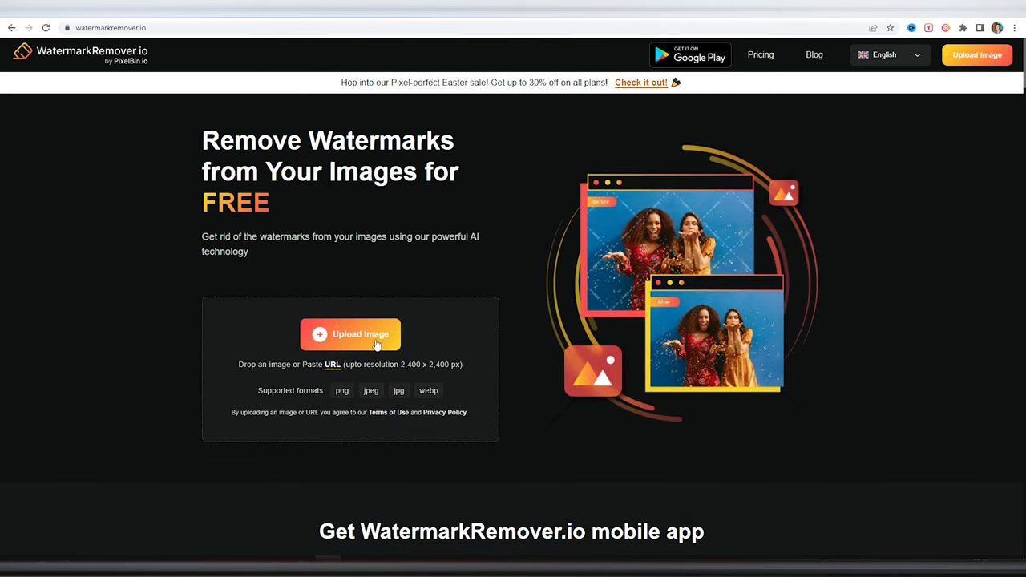
# Step: Upload the cat JPG from the Desktop for watermark removal
pyautogui.click(361, 335)
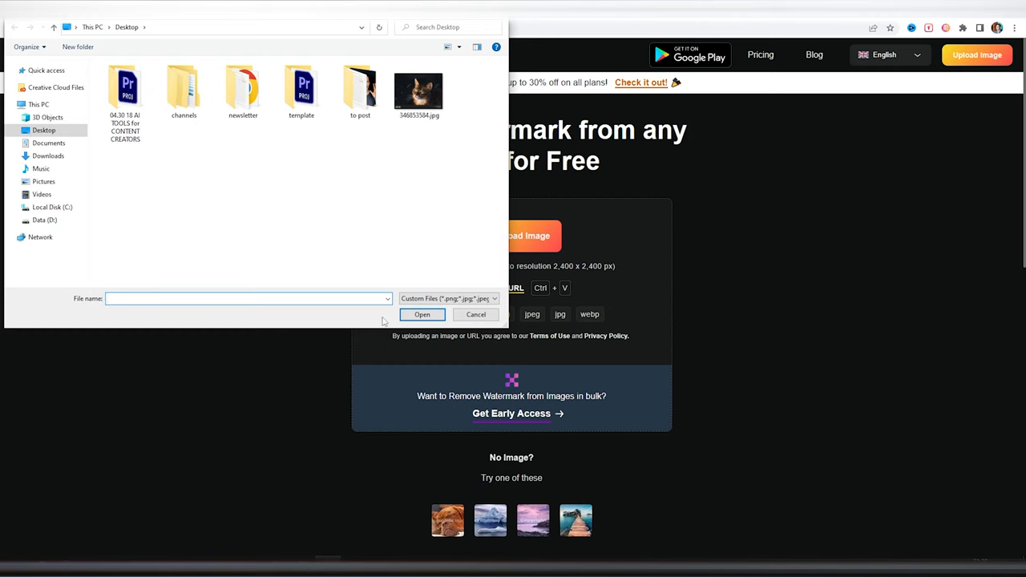
pyautogui.click(418, 90)
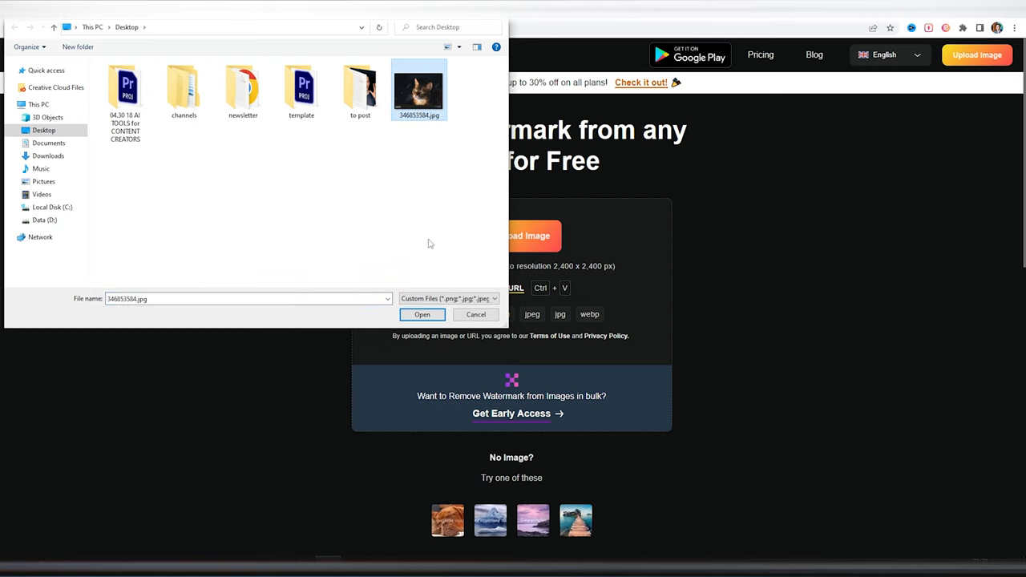
pyautogui.click(422, 314)
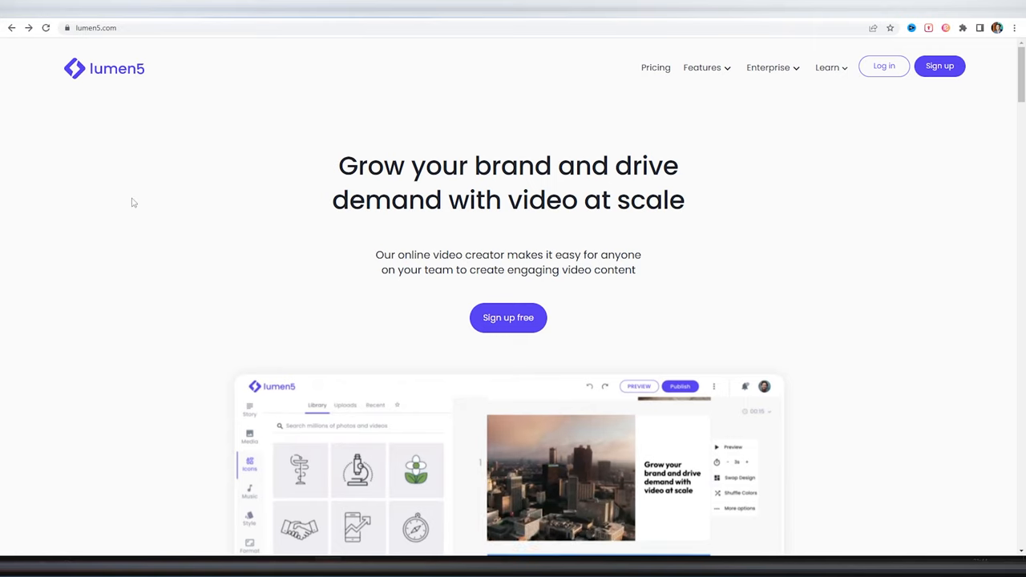
# Step: Browse Lumen5's homepage and Features menu, then start logging in
pyautogui.scroll(-3)
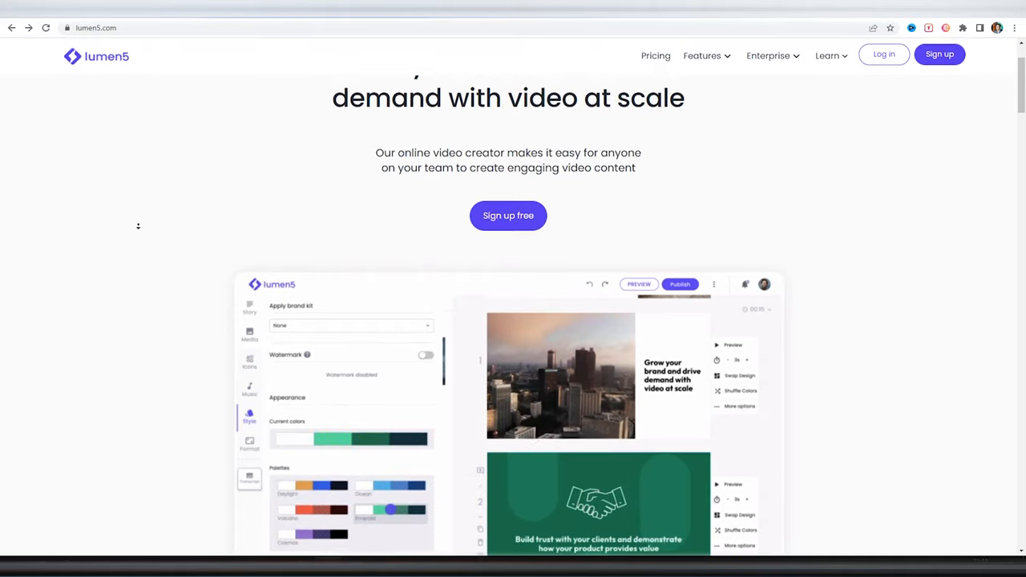
pyautogui.scroll(-3)
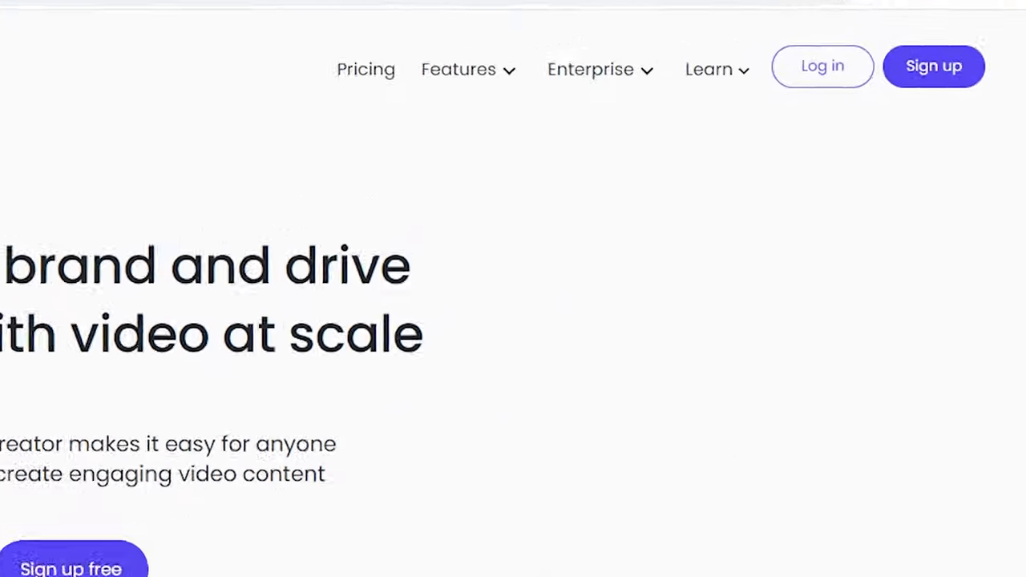
pyautogui.click(458, 69)
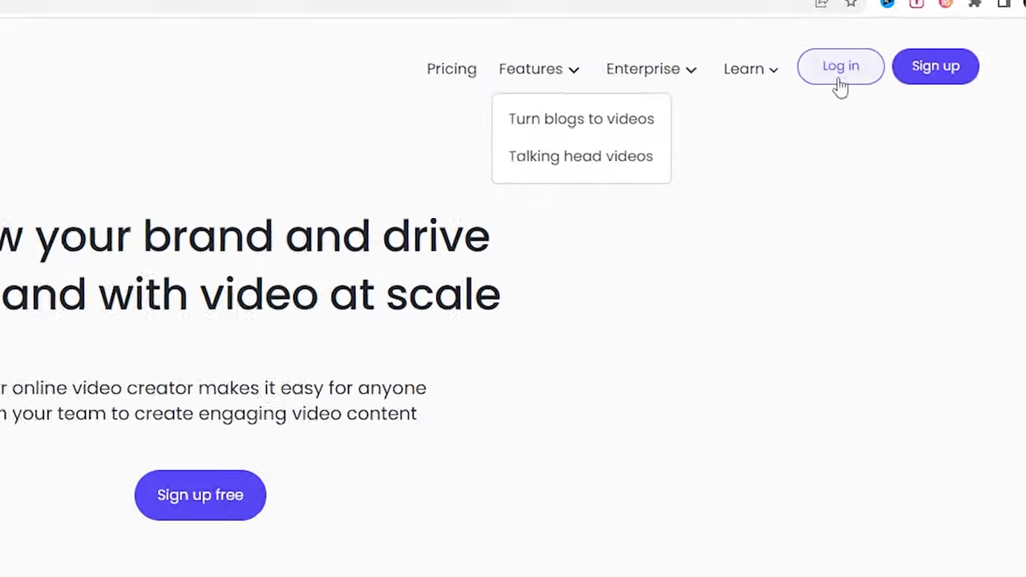
pyautogui.click(840, 65)
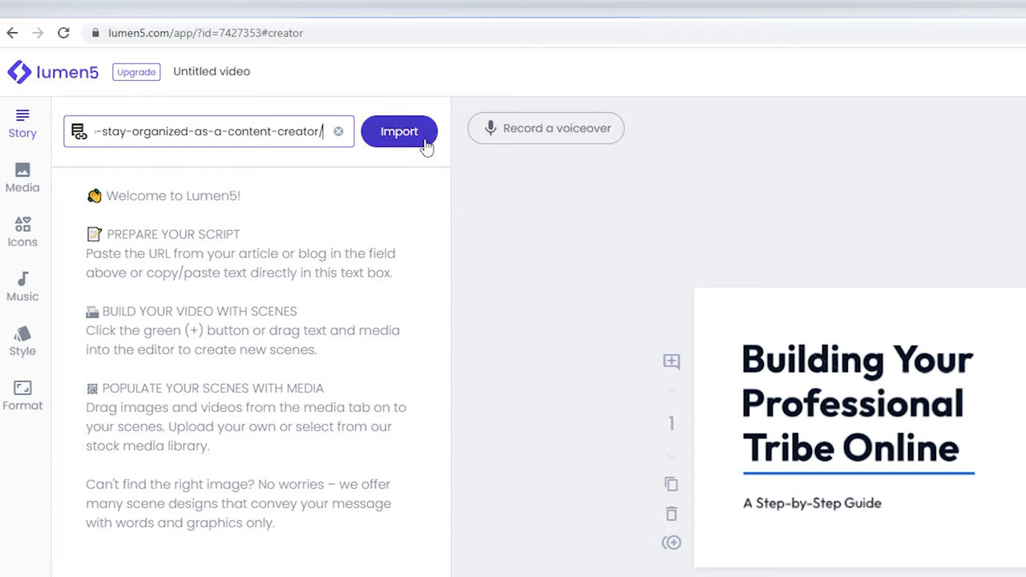
# Step: Import the blog article URL and review the generated video scenes
pyautogui.click(399, 131)
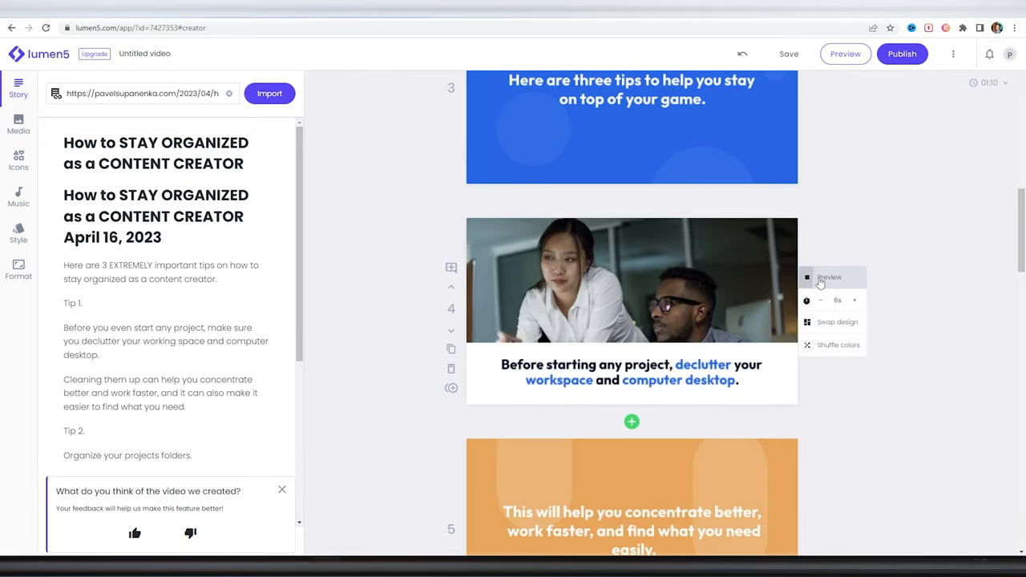
pyautogui.scroll(-3)
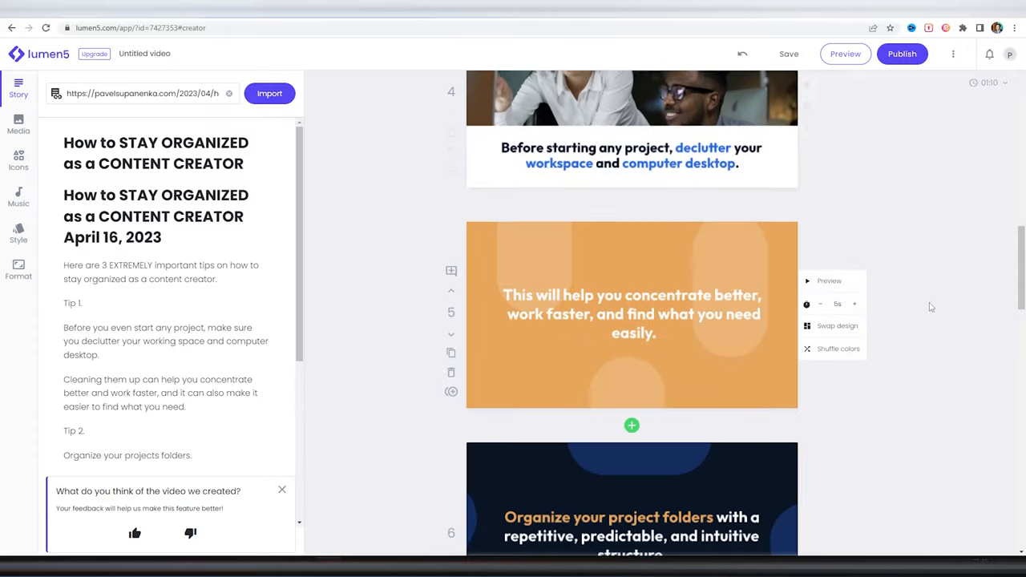
pyautogui.scroll(-3)
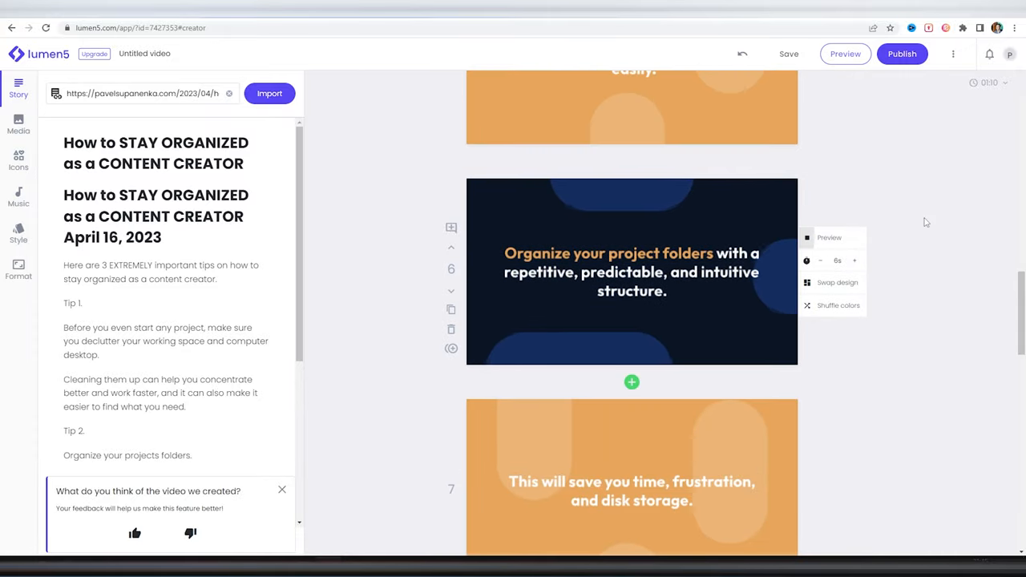
pyautogui.scroll(-3)
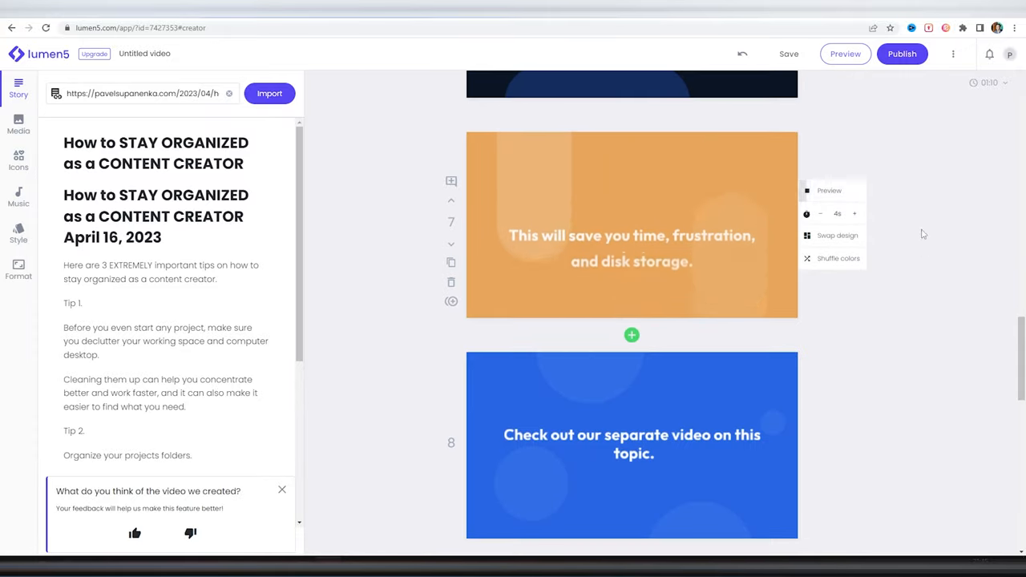
pyautogui.click(141, 27)
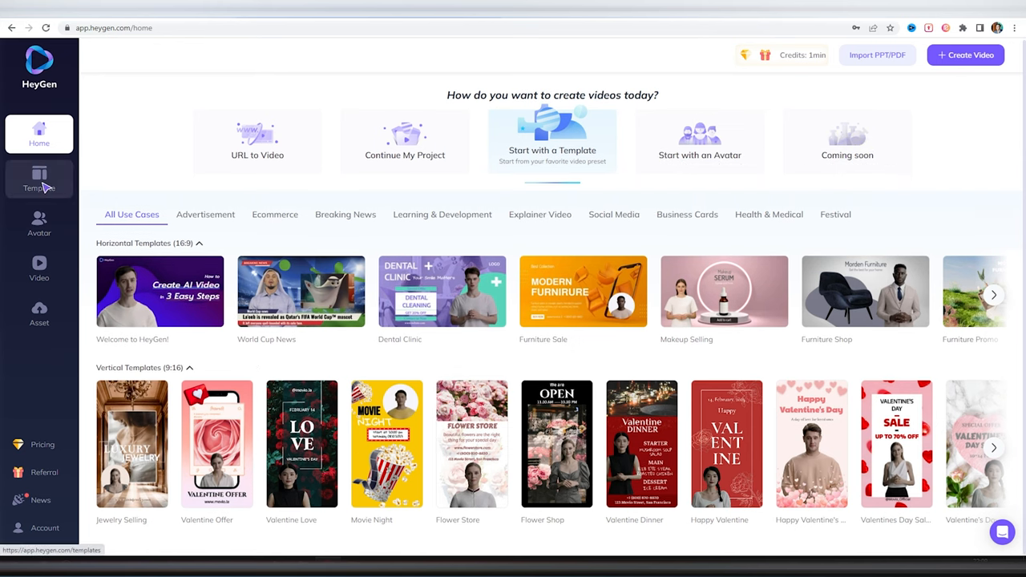
# Step: Browse Breaking News and Explainer Video templates in portrait and landscape formats
pyautogui.click(38, 180)
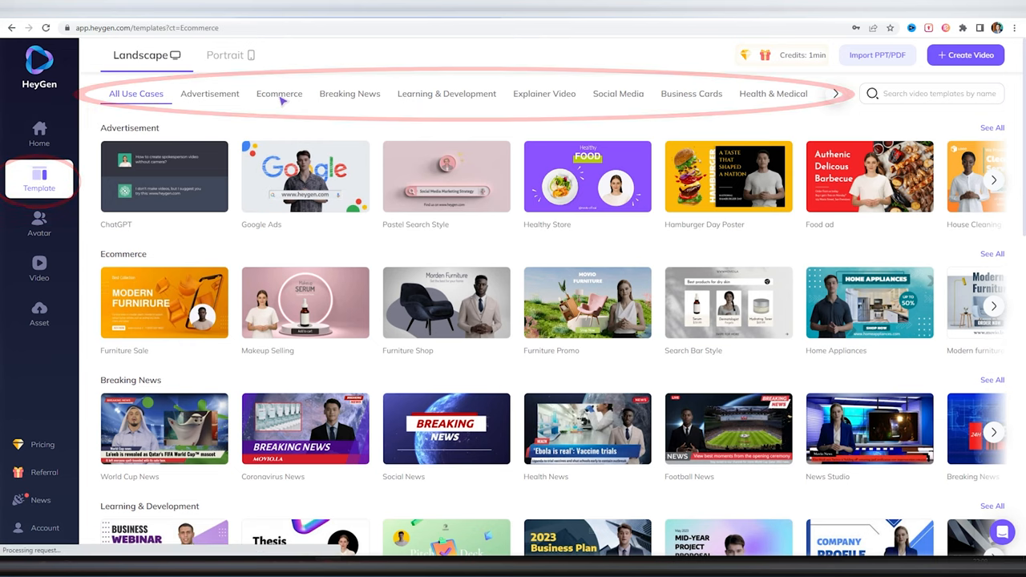
pyautogui.click(350, 93)
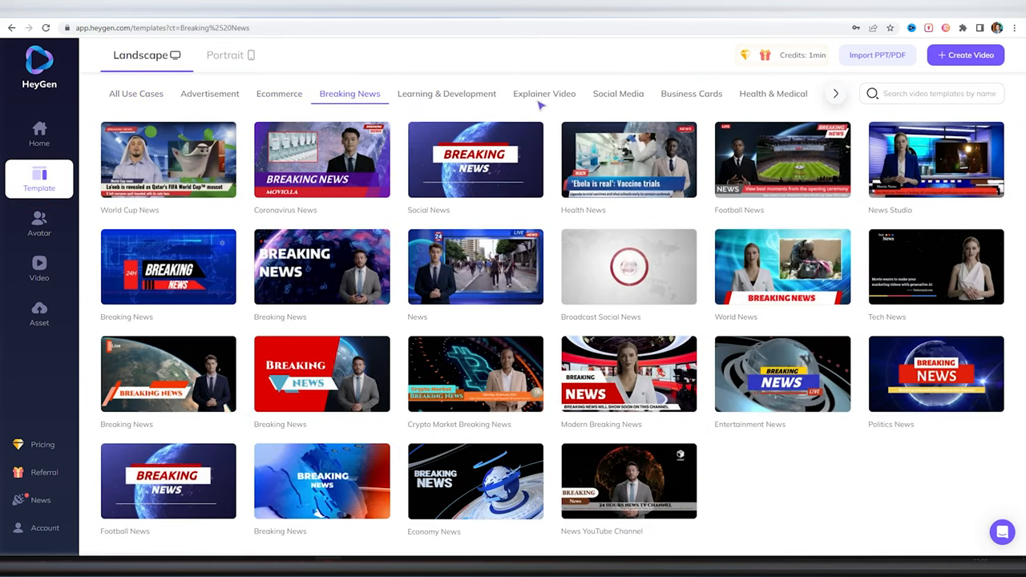
pyautogui.click(544, 93)
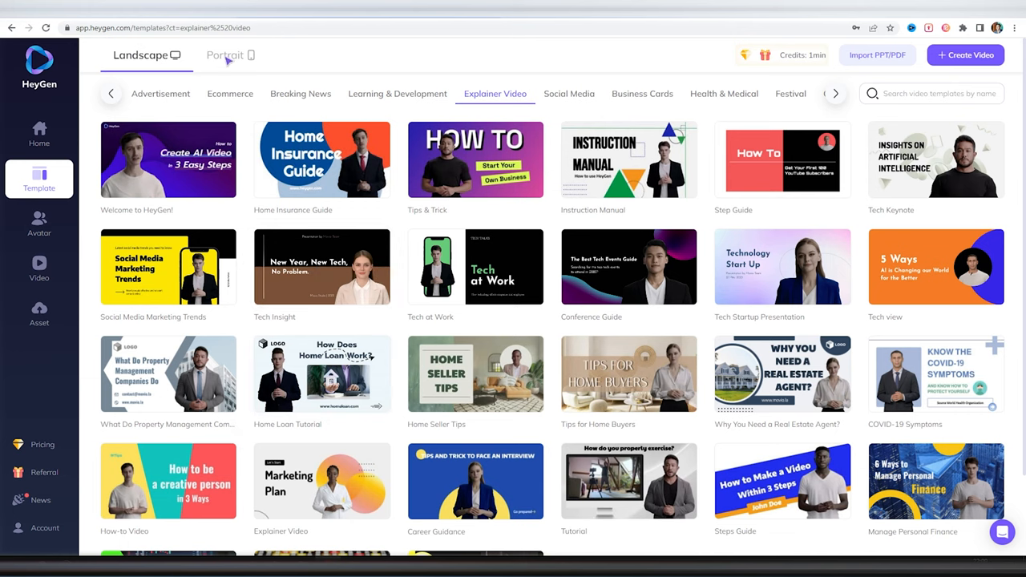
pyautogui.click(225, 55)
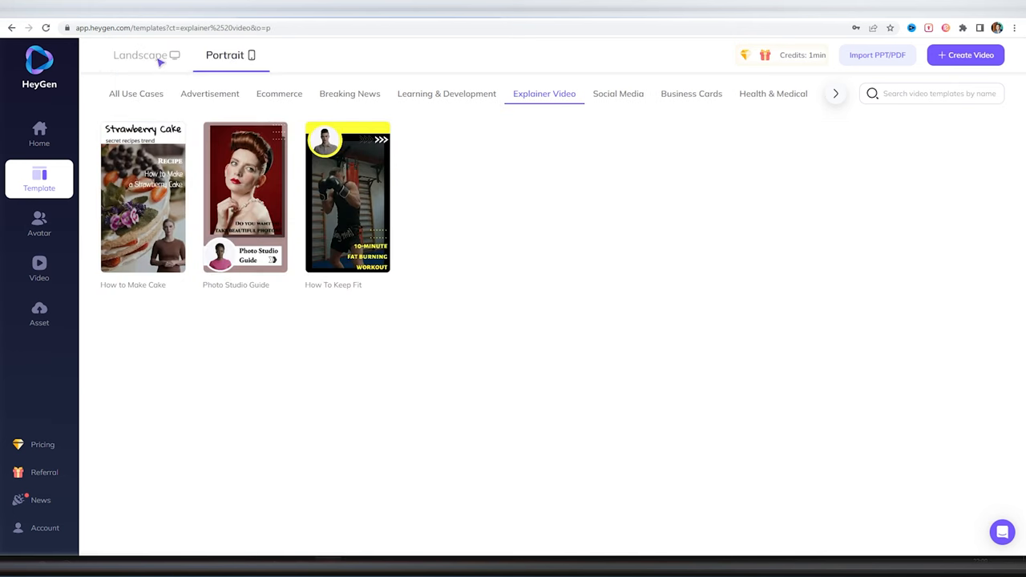
pyautogui.click(141, 54)
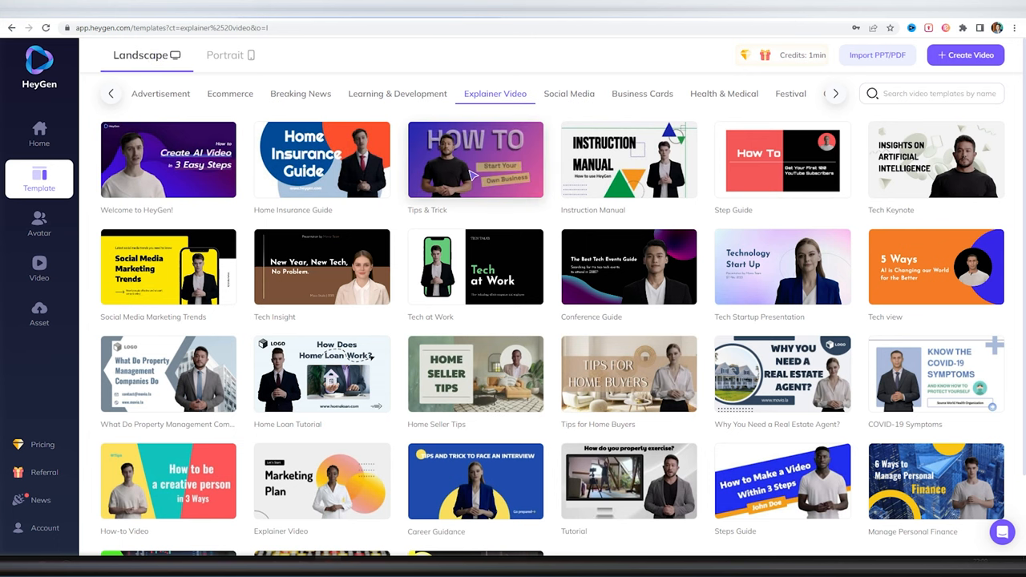
# Step: Start a new video from the How To Start Your Own Business template
pyautogui.click(475, 160)
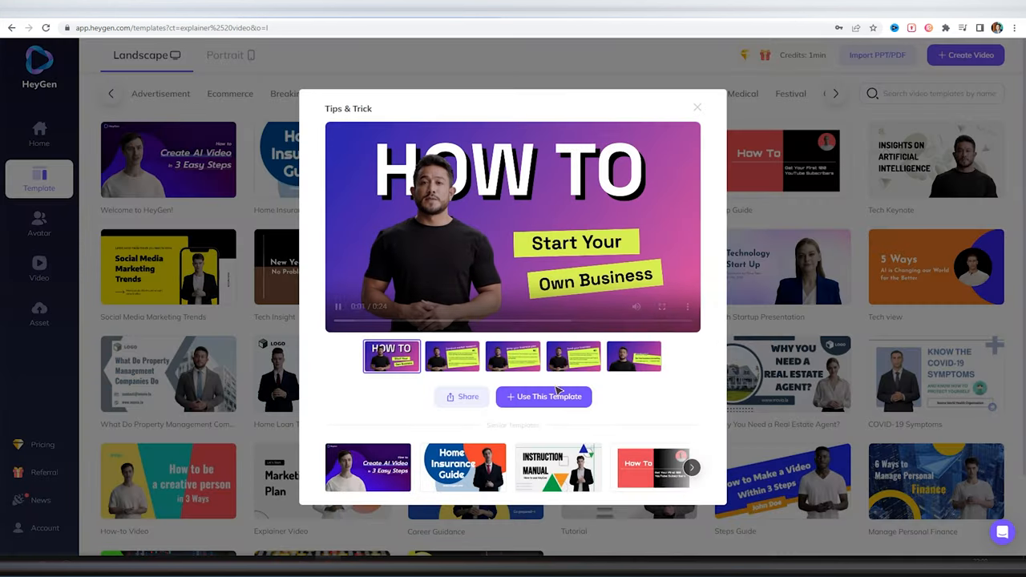
pyautogui.click(543, 397)
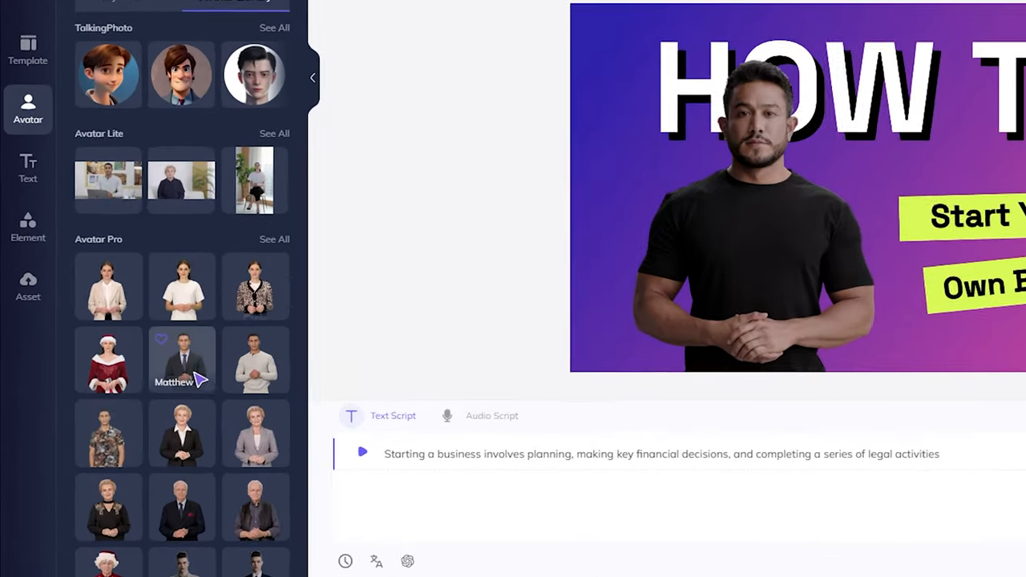
# Step: Swap in the suited male avatar, submit for rendering and play the 23s video
pyautogui.click(182, 359)
pyautogui.write('Hi, I am Pavel. Happy to have you on my Channel!')
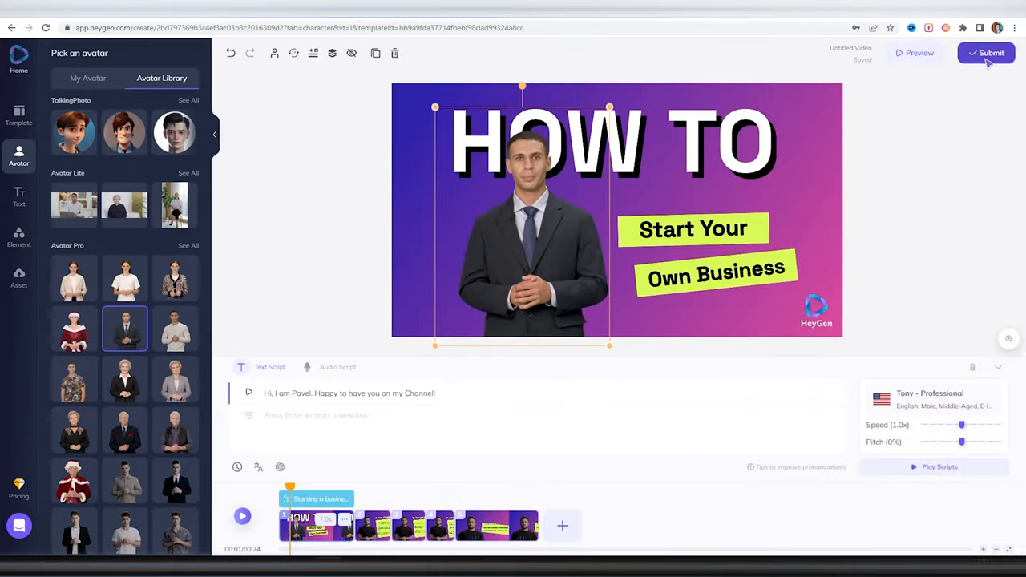
pyautogui.click(987, 53)
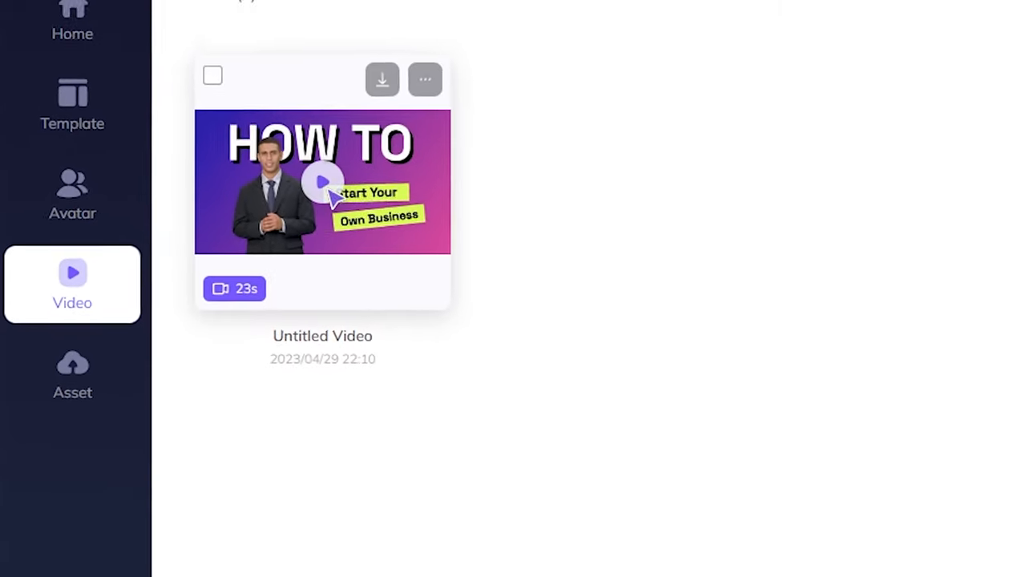
pyautogui.click(322, 183)
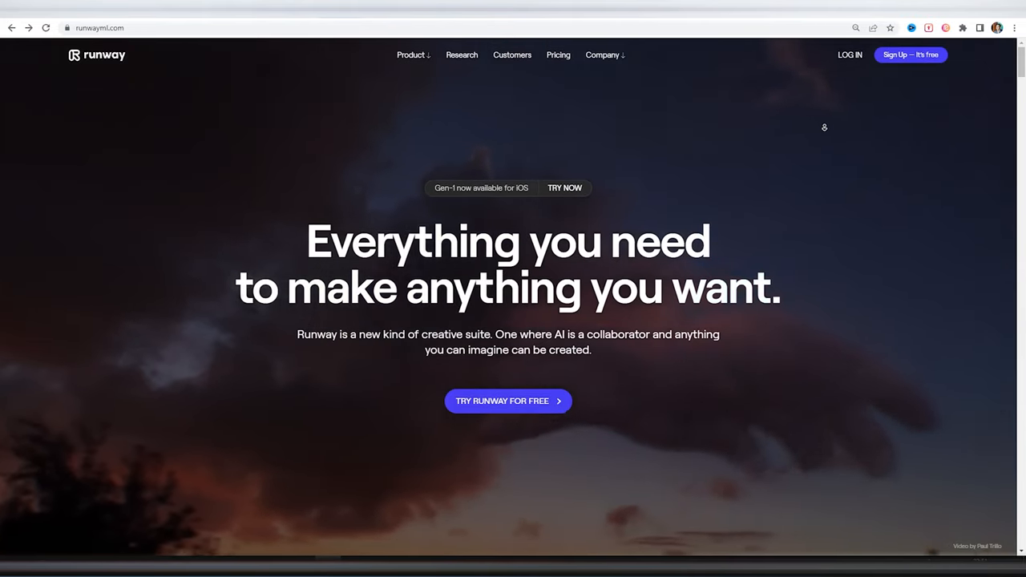
# Step: Browse Runway's homepage generators and reach the AI Magic Tools overview
pyautogui.scroll(-3)
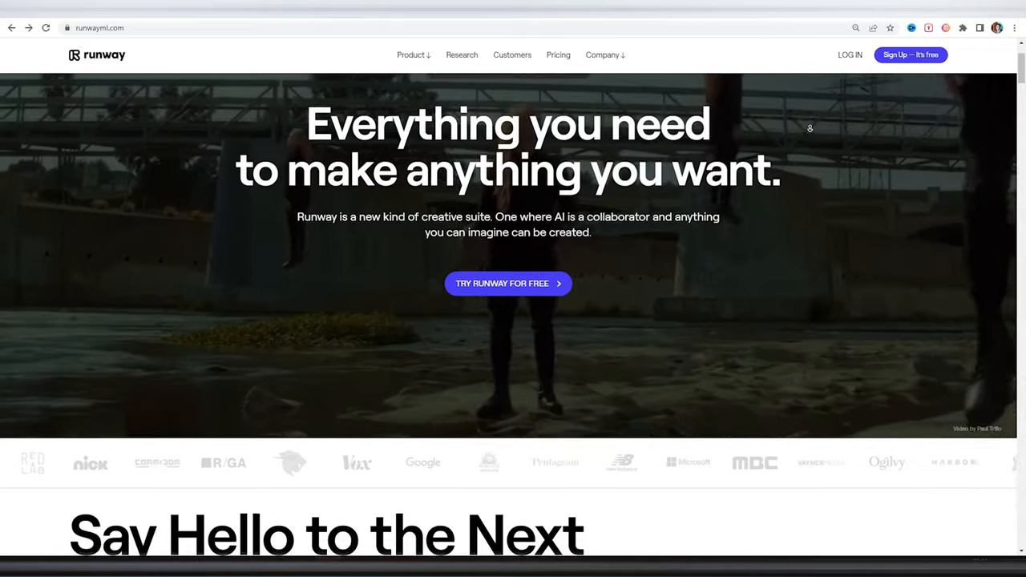
pyautogui.scroll(-3)
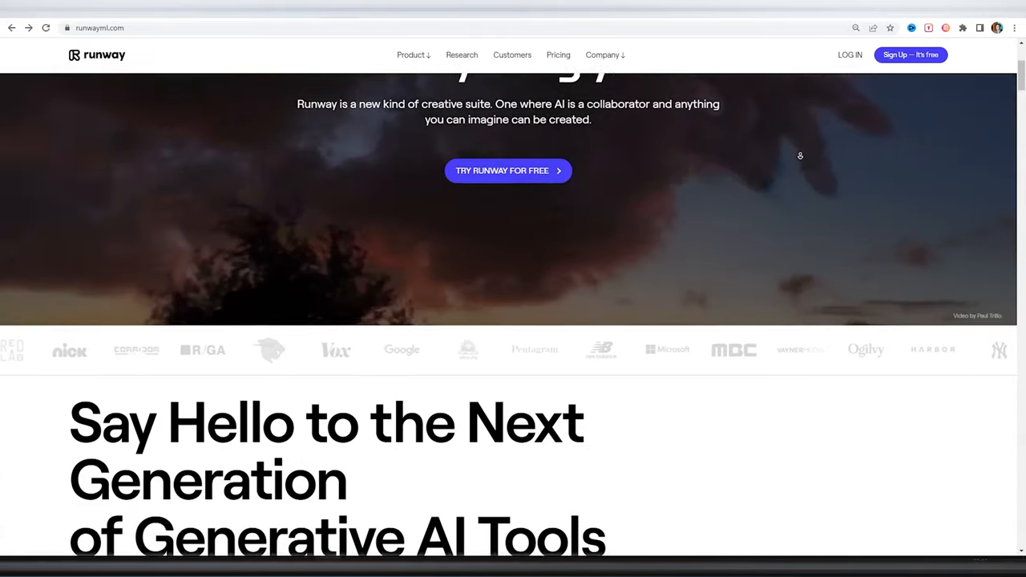
pyautogui.scroll(-3)
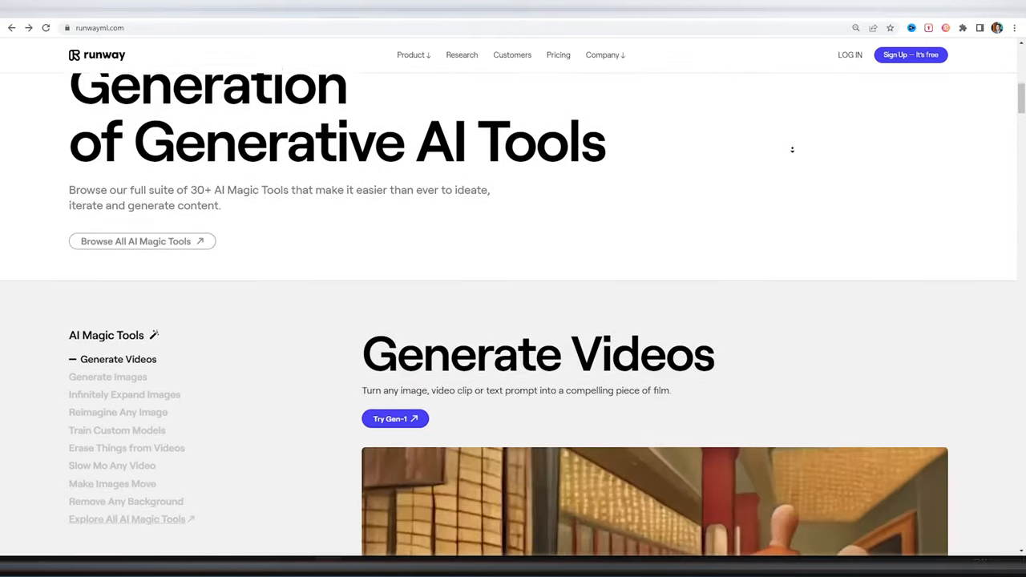
pyautogui.scroll(-3)
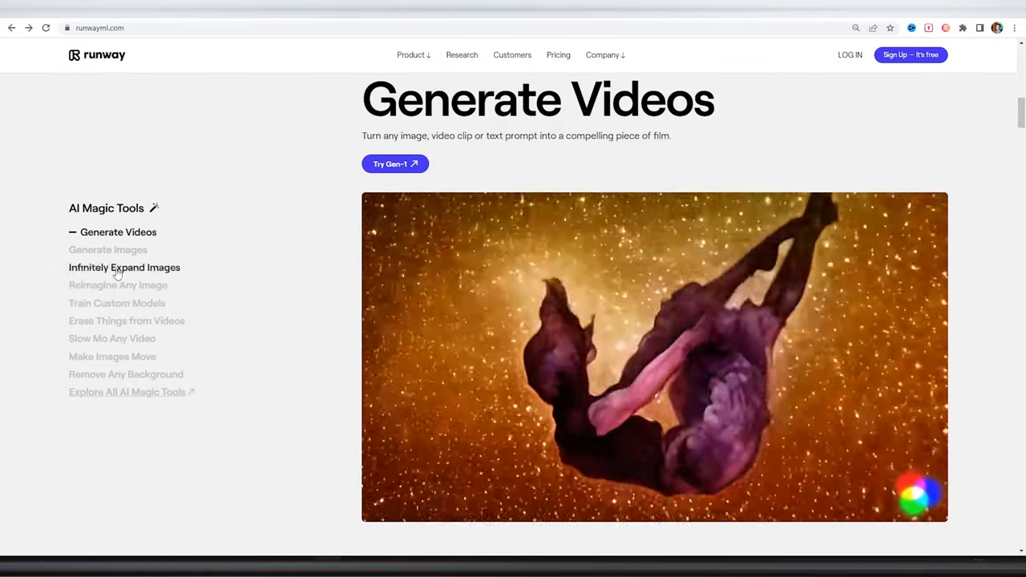
pyautogui.click(107, 251)
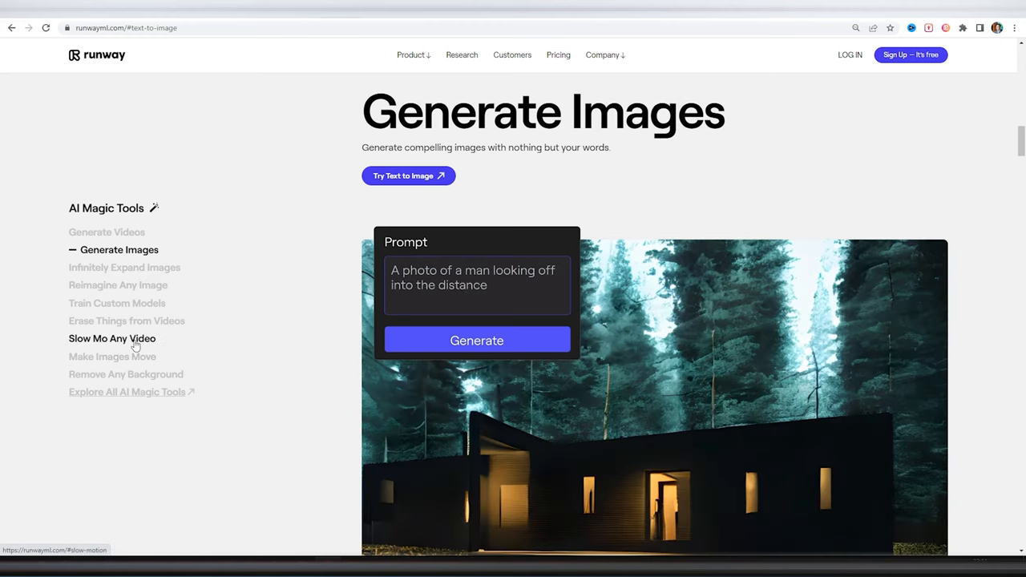
pyautogui.click(113, 339)
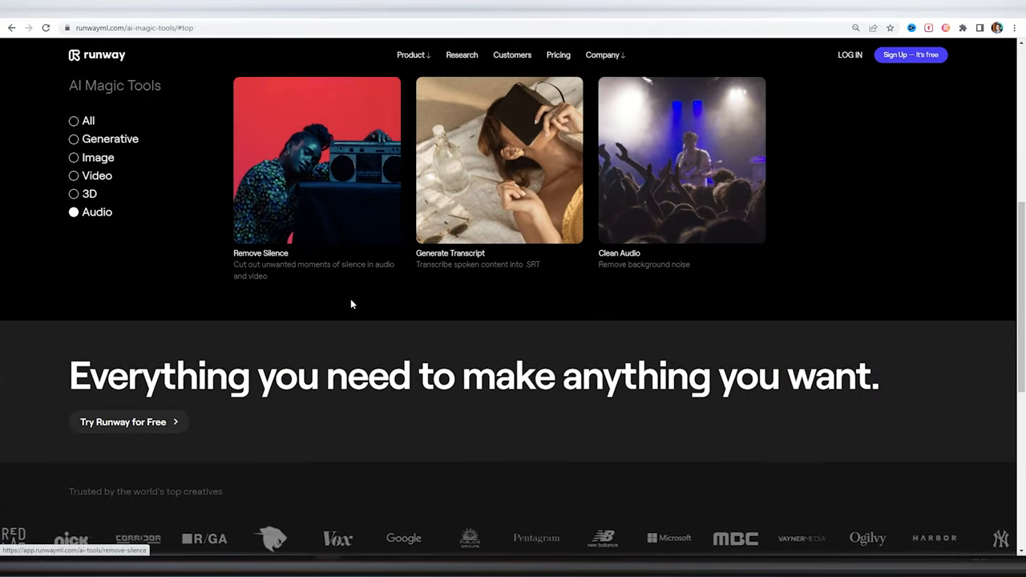
# Step: Show all AI Magic Tools and scroll through the tool cards
pyautogui.click(74, 120)
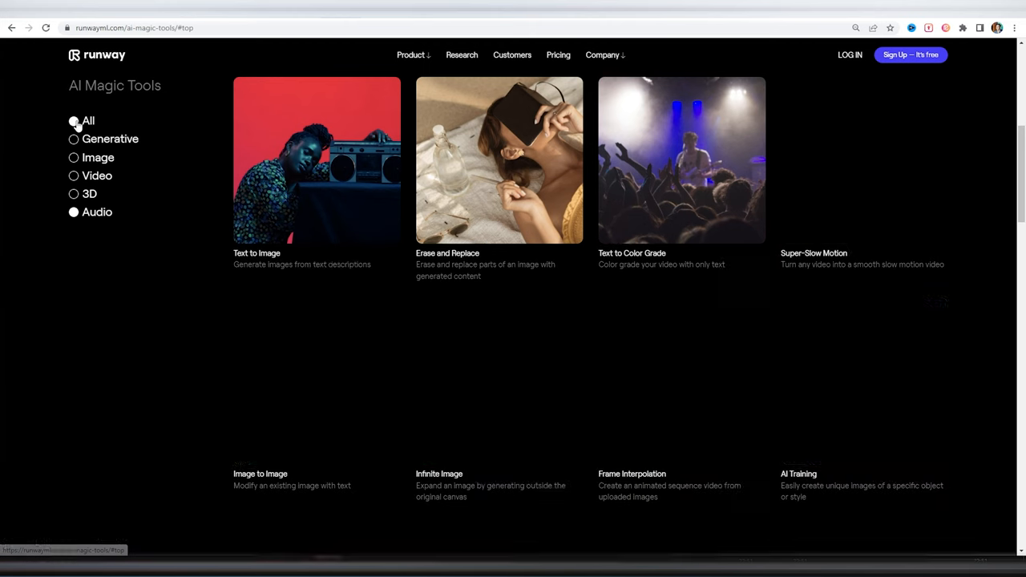
pyautogui.scroll(-3)
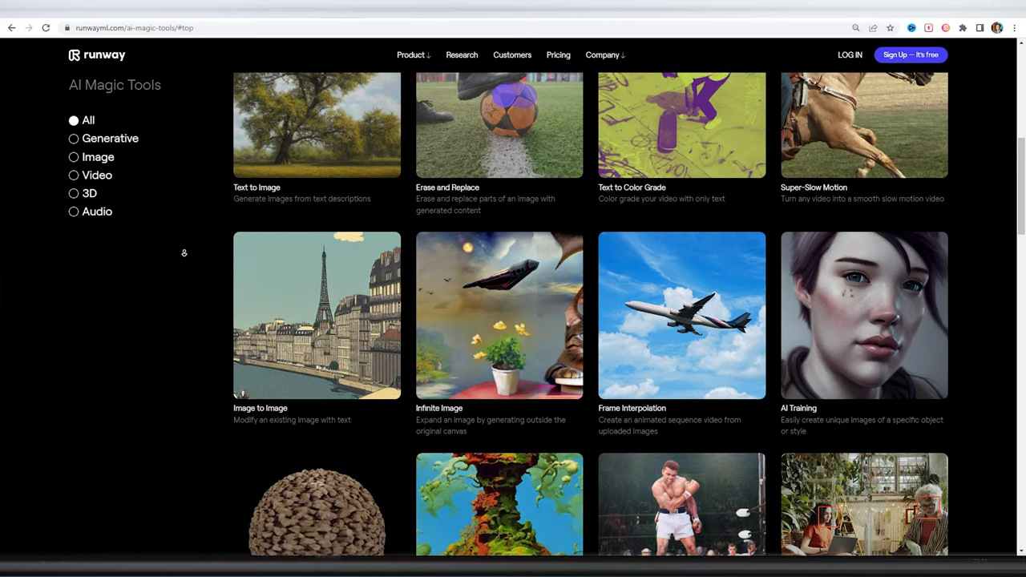
pyautogui.scroll(-3)
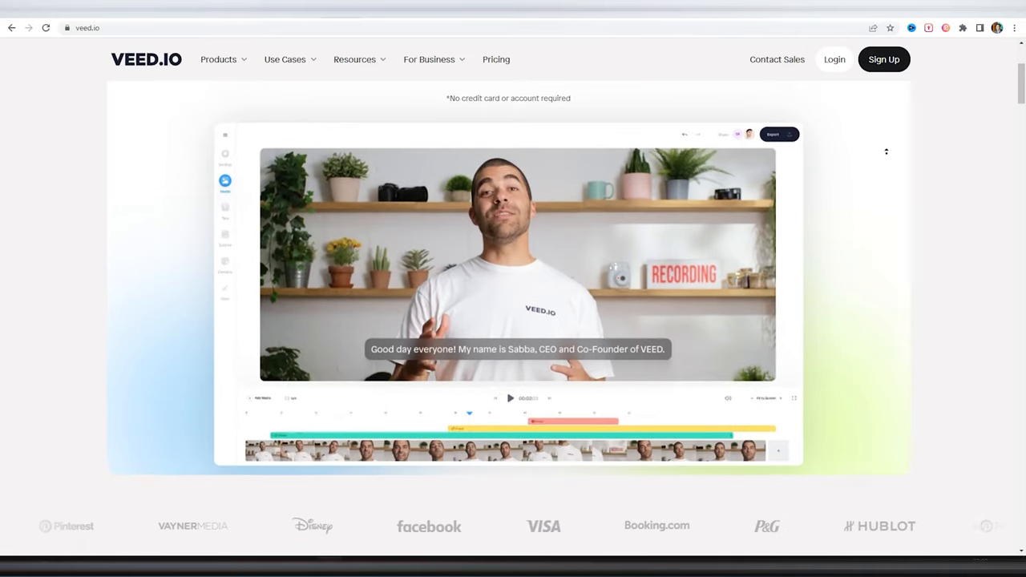
# Step: View VEED.IO's Free, Pro, Business and Enterprise pricing plans
pyautogui.click(218, 58)
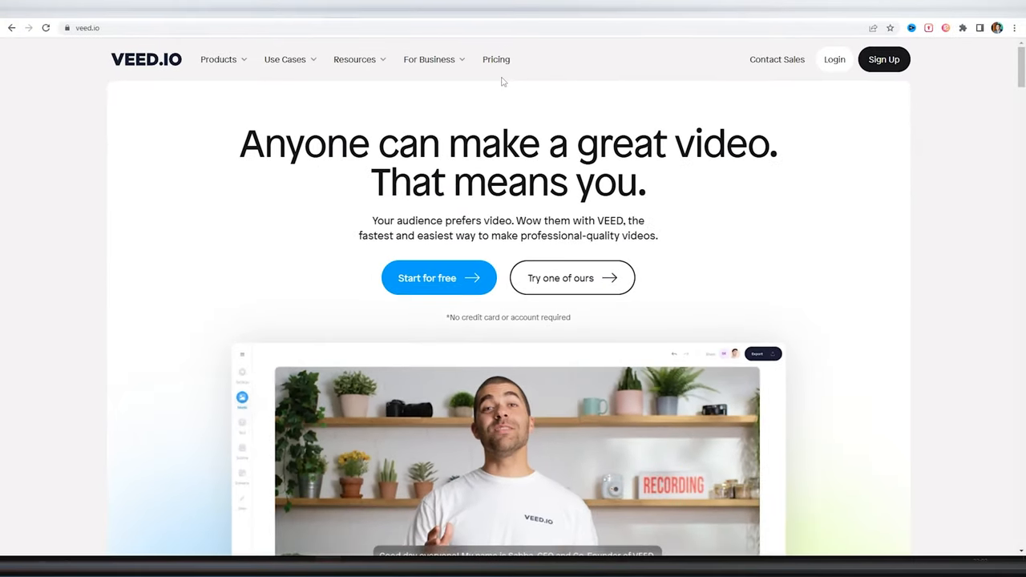
pyautogui.click(497, 60)
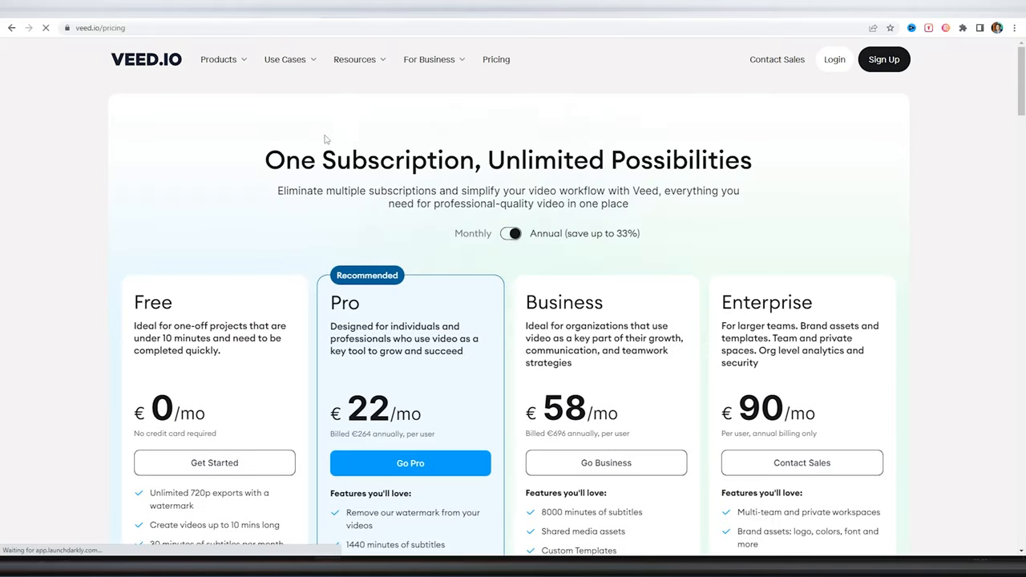
pyautogui.scroll(-3)
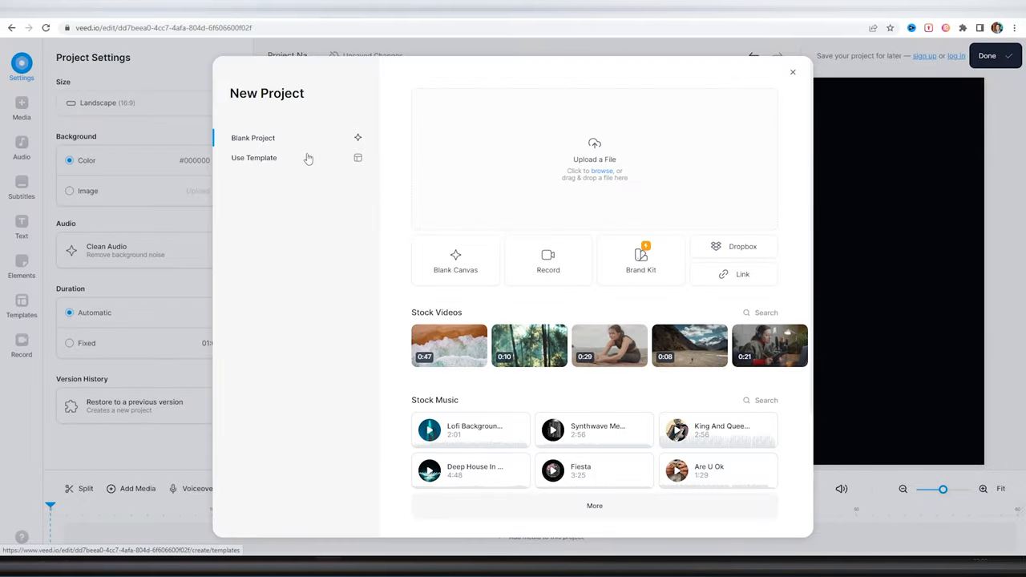
# Step: Start a project with the beach stock video and add an animated New VLOG title
pyautogui.click(449, 346)
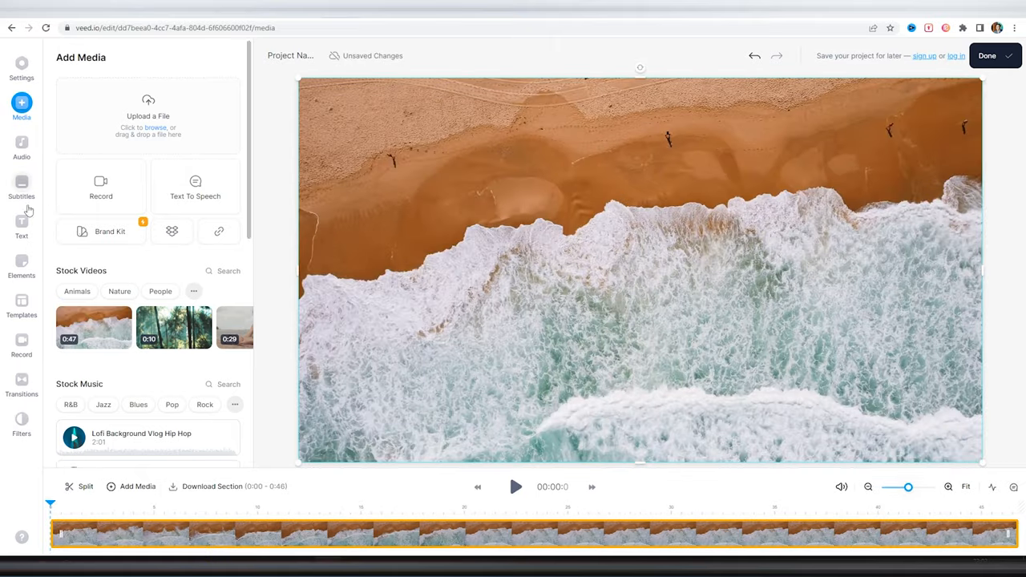
pyautogui.click(23, 227)
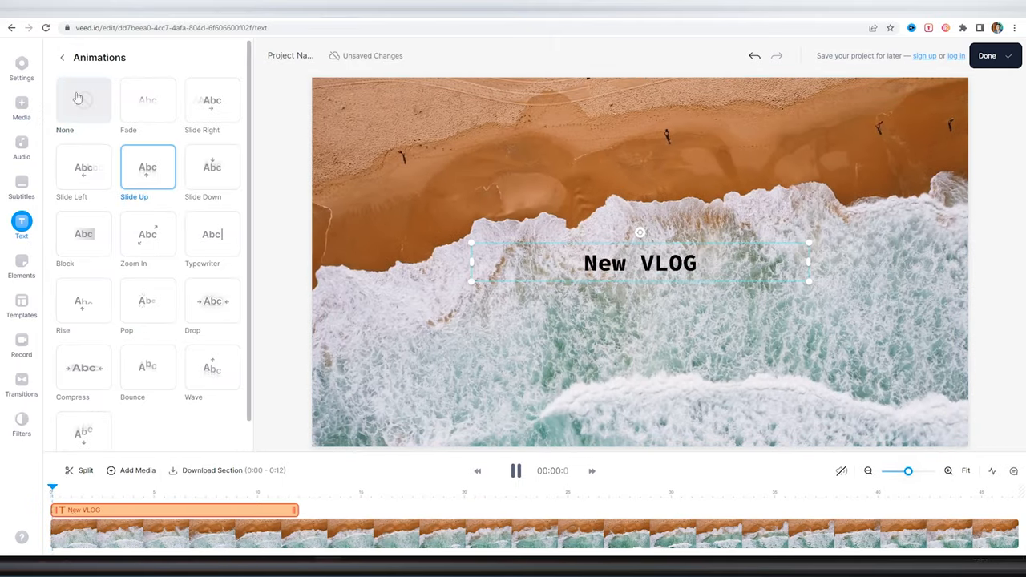
pyautogui.click(61, 58)
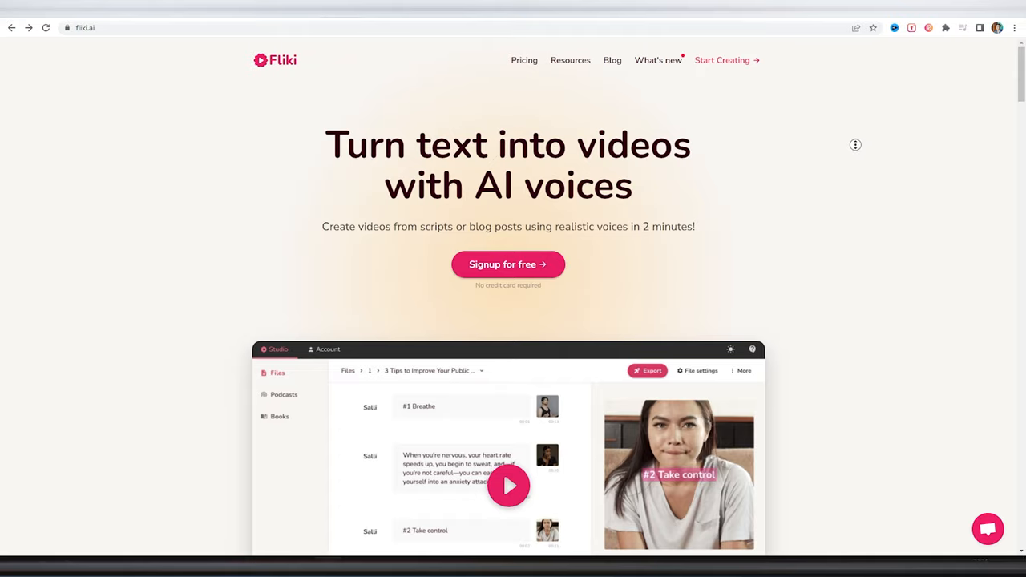
pyautogui.scroll(-3)
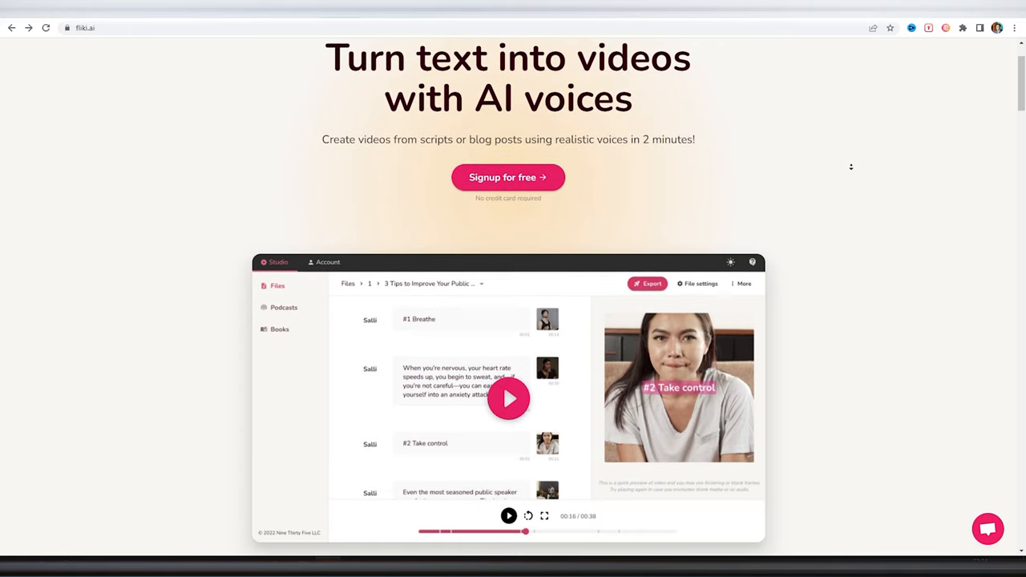
pyautogui.scroll(-3)
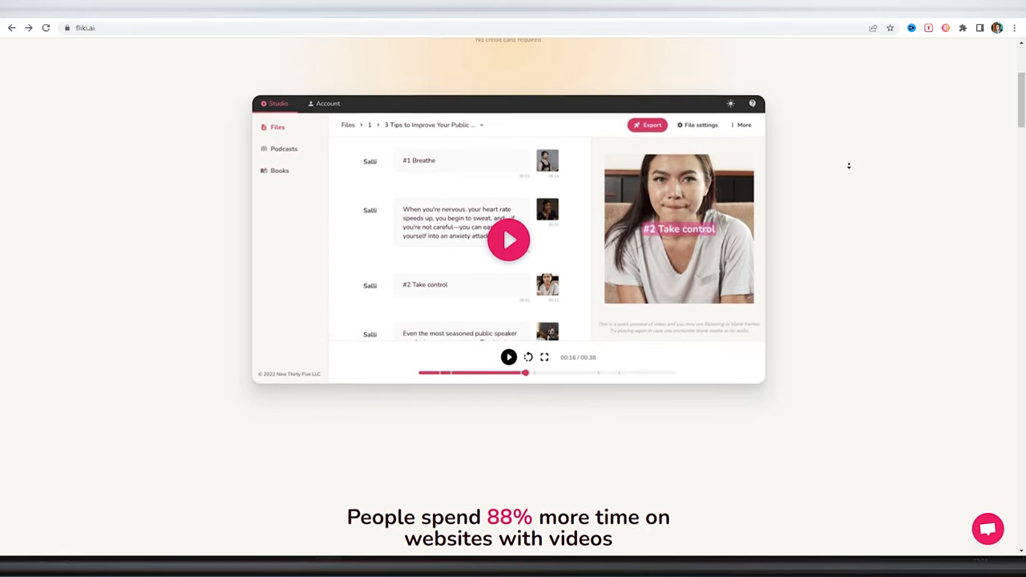
pyautogui.scroll(-3)
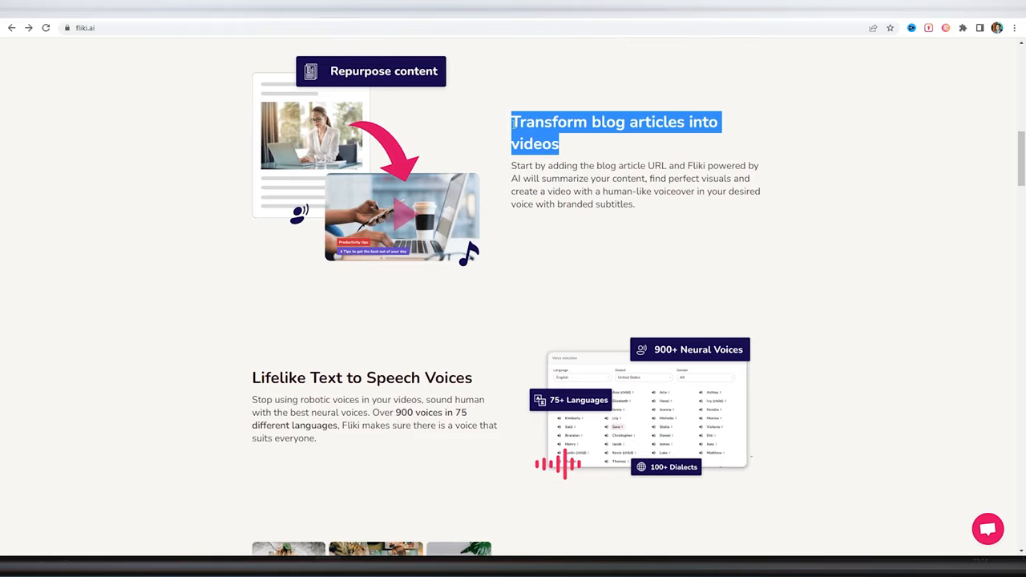
pyautogui.click(815, 197)
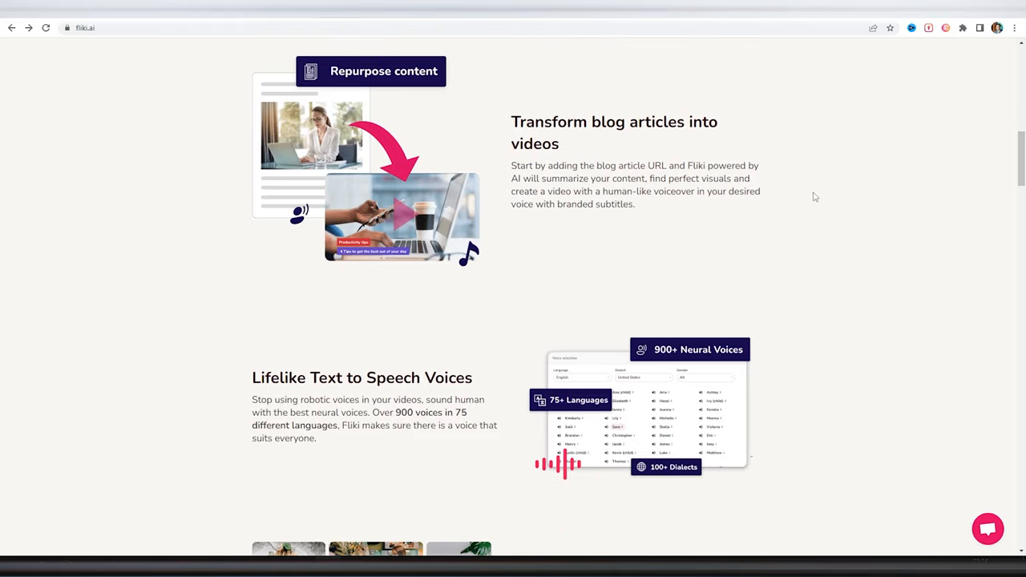
pyautogui.scroll(-3)
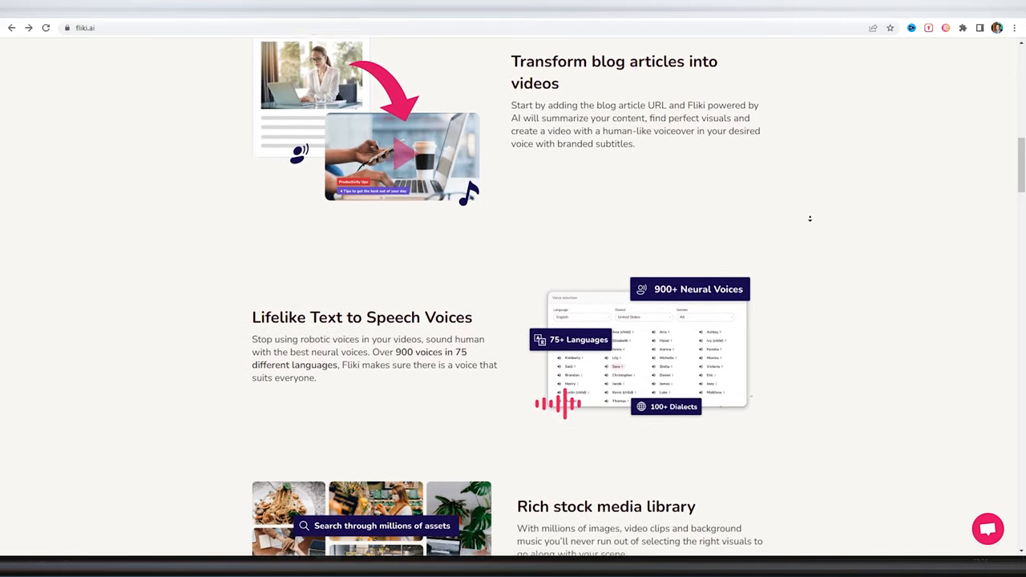
pyautogui.scroll(-3)
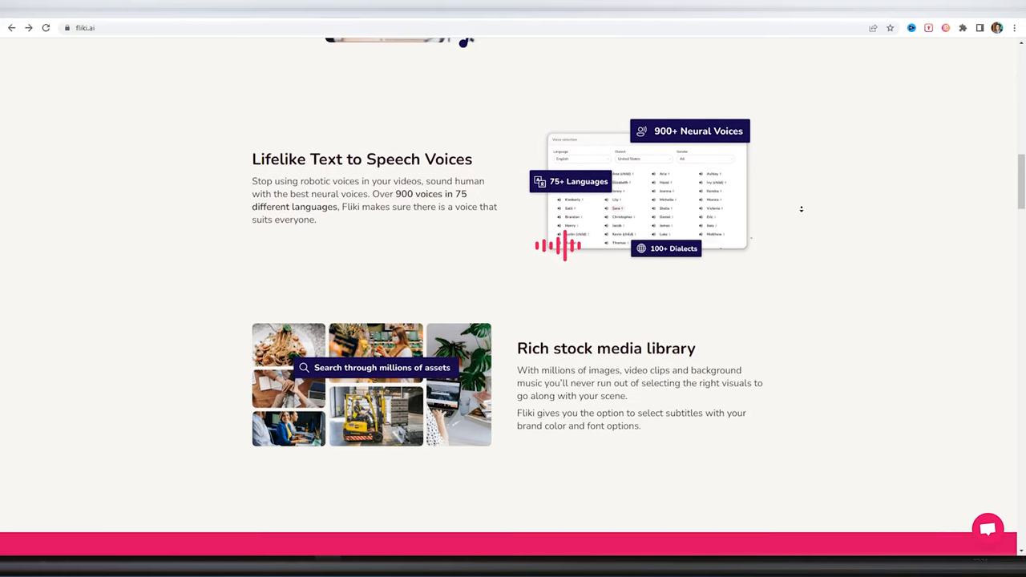
pyautogui.scroll(-3)
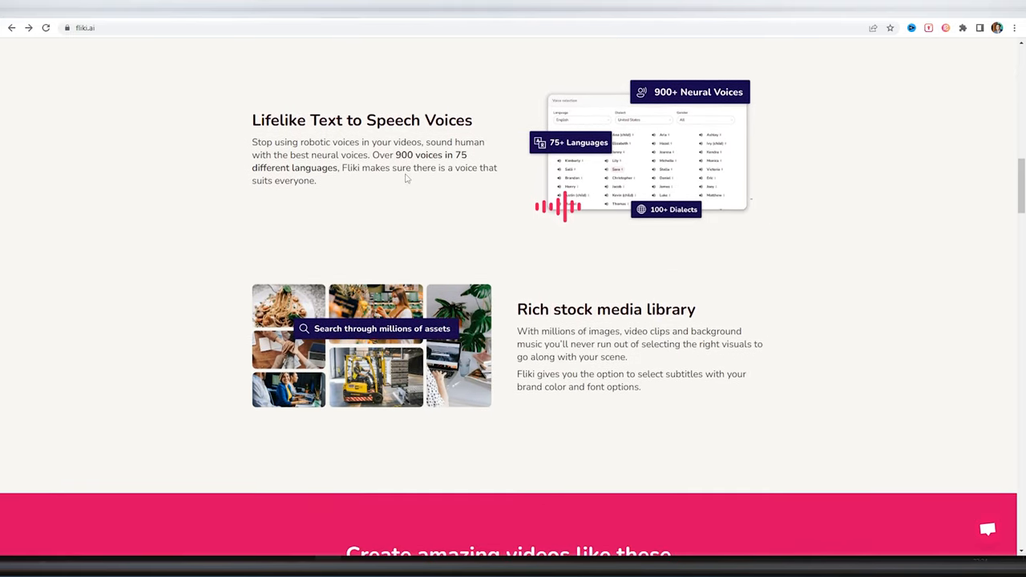
pyautogui.moveTo(372, 154); pyautogui.dragTo(347, 168)
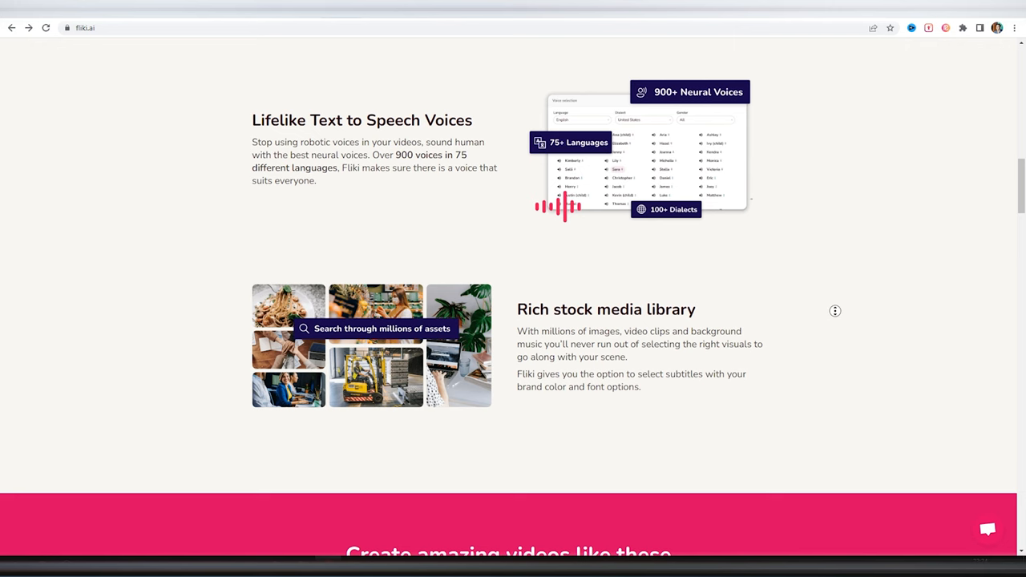
pyautogui.scroll(-3)
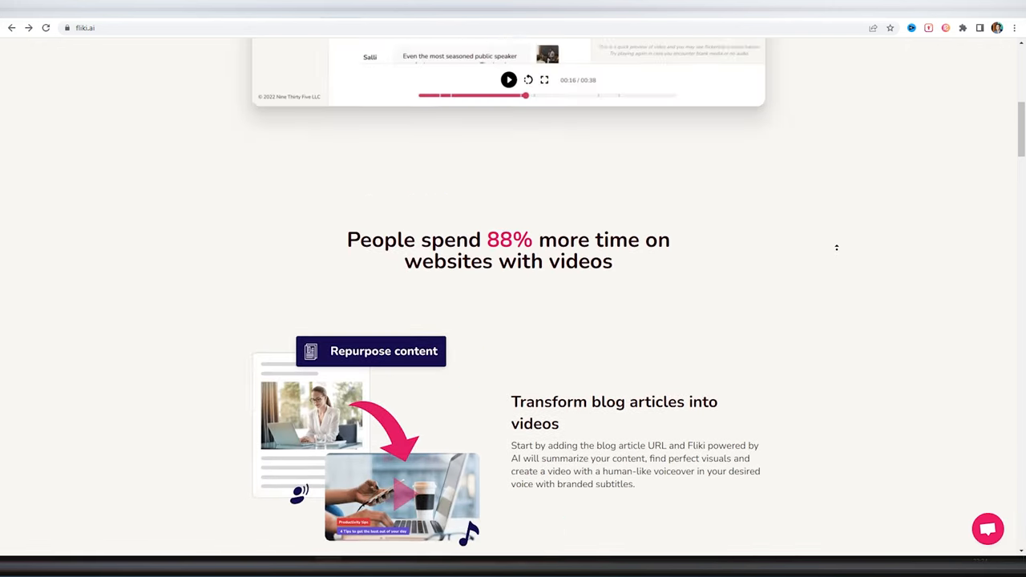
pyautogui.scroll(3)
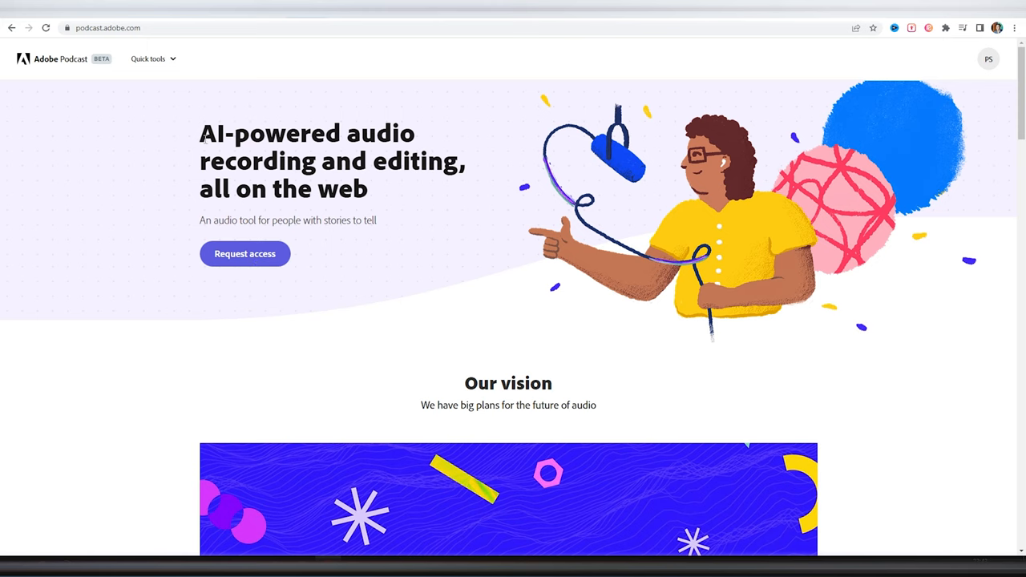
pyautogui.moveTo(202, 133); pyautogui.dragTo(362, 189)
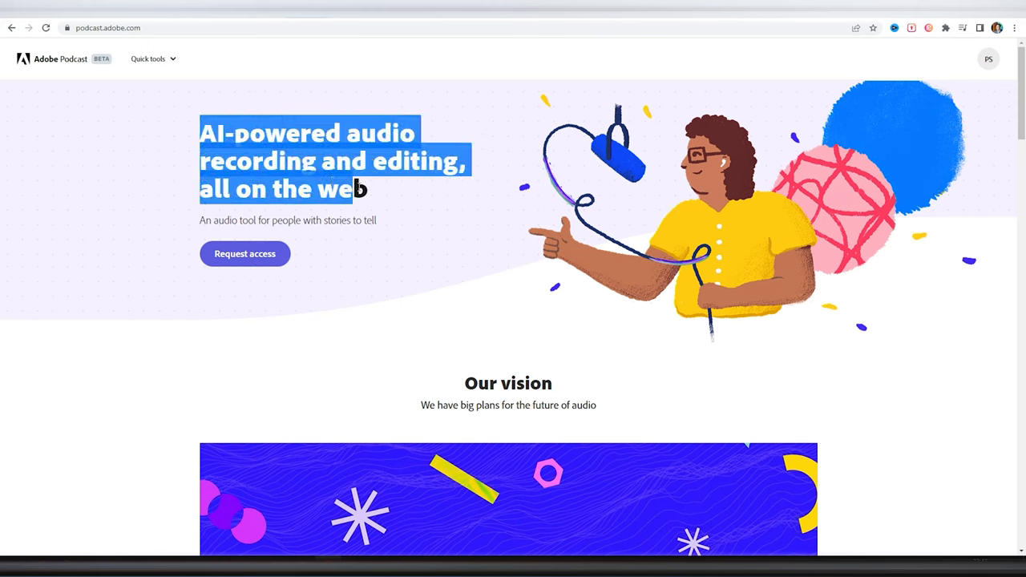
pyautogui.click(911, 388)
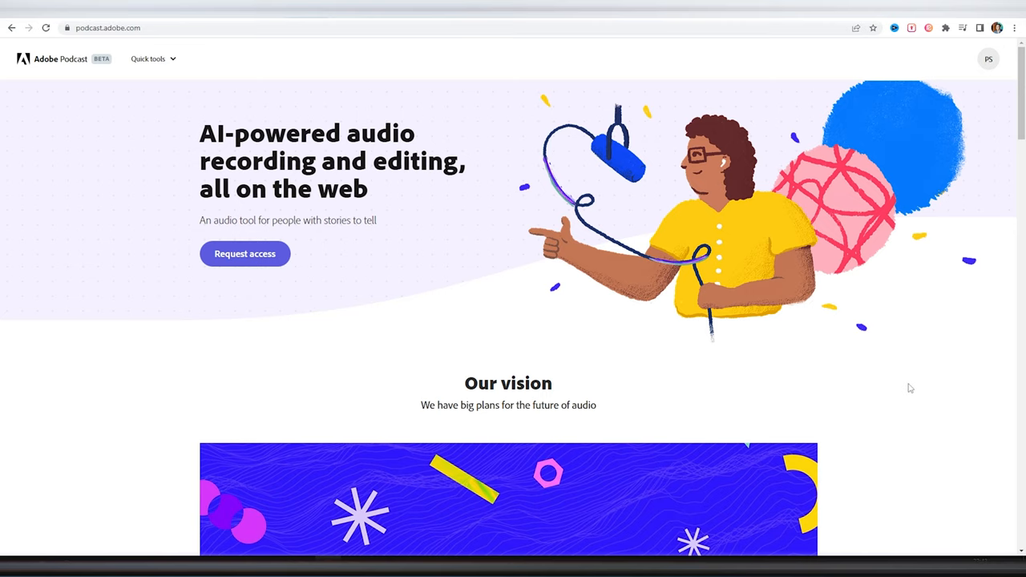
pyautogui.scroll(-3)
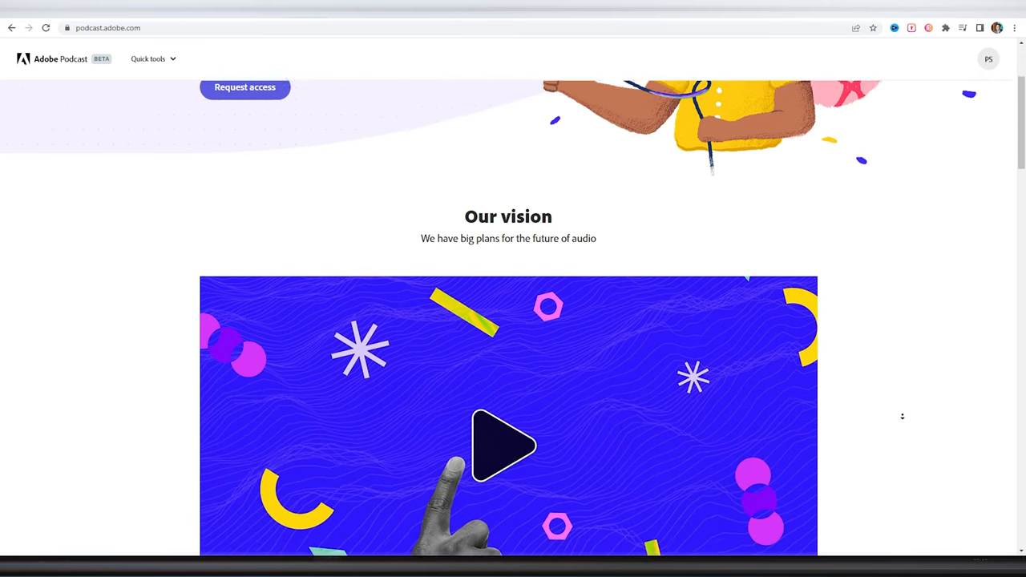
pyautogui.scroll(-3)
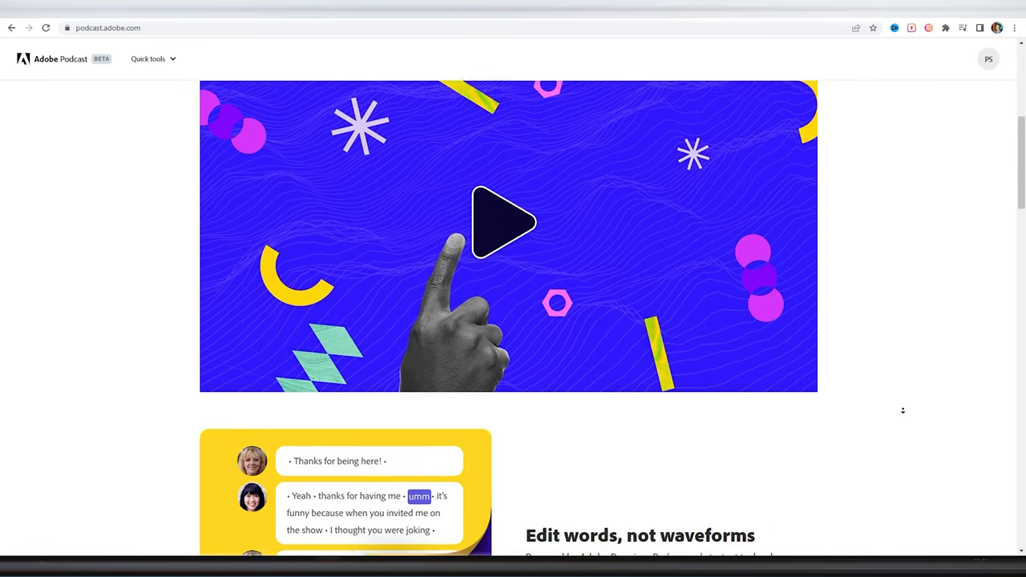
pyautogui.scroll(-3)
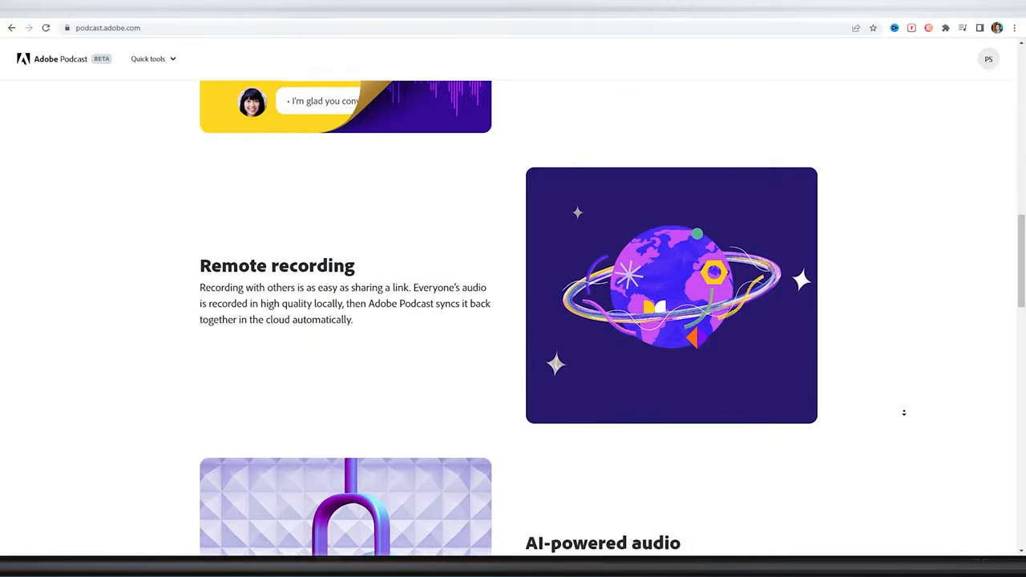
pyautogui.scroll(-3)
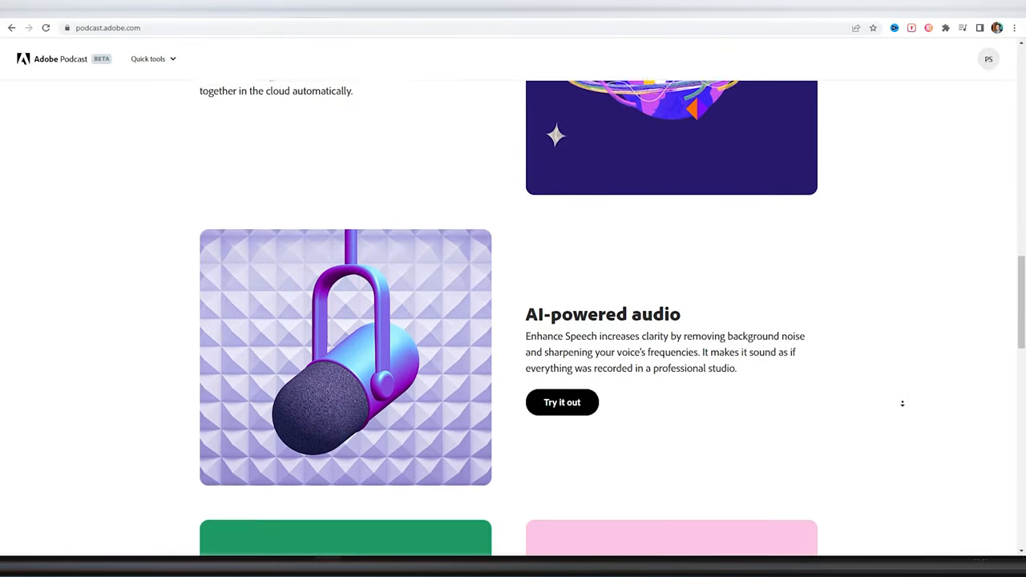
# Step: Start uploading a WAV file from the Desktop to Enhance Speech
pyautogui.click(562, 401)
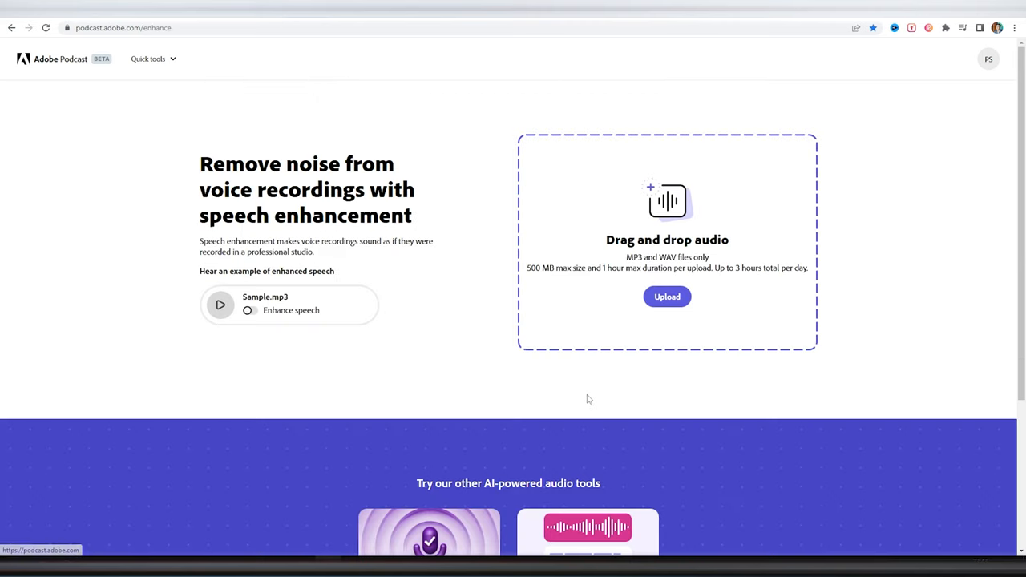
pyautogui.moveTo(202, 165)
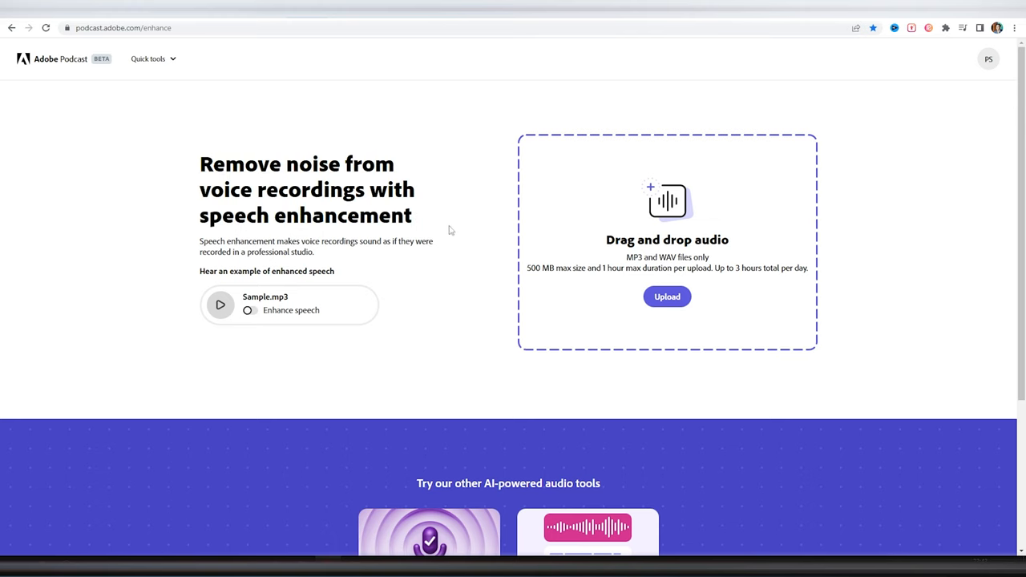
pyautogui.click(667, 297)
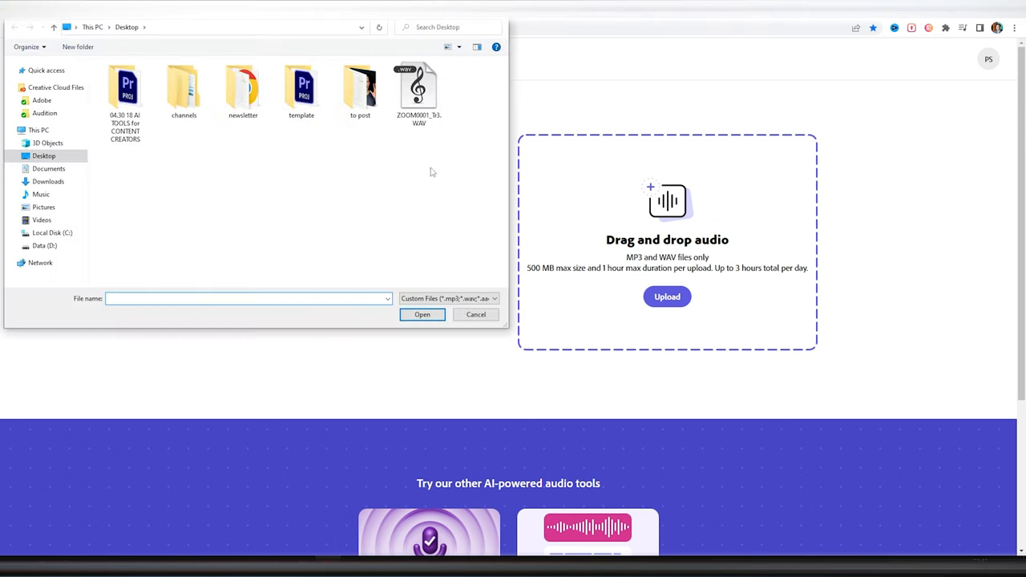
pyautogui.click(422, 315)
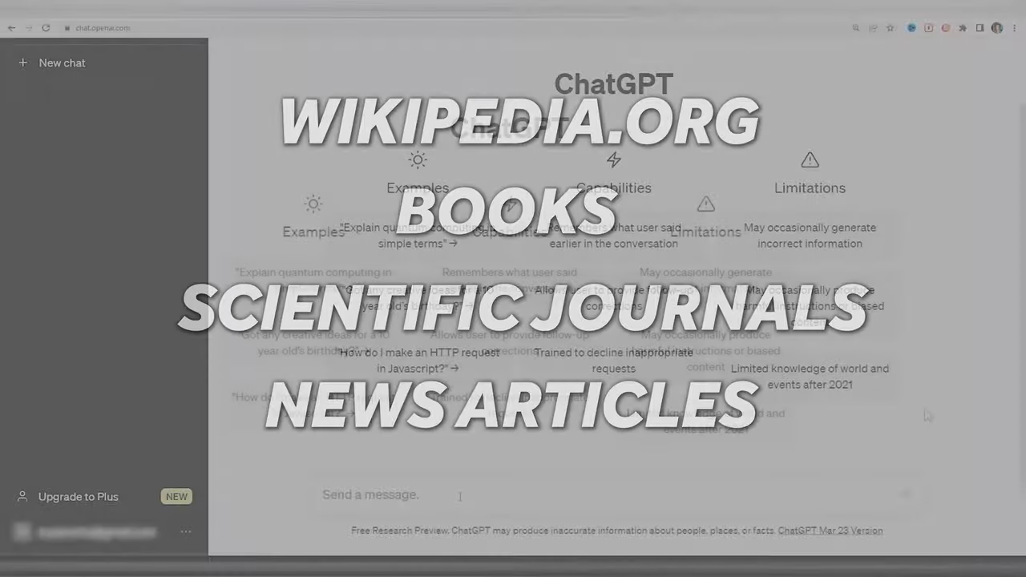
# Step: Ask ChatGPT for 10 bullet points for a YouTube video and Python labyrinth game code
pyautogui.write('Write 10 bullet points')
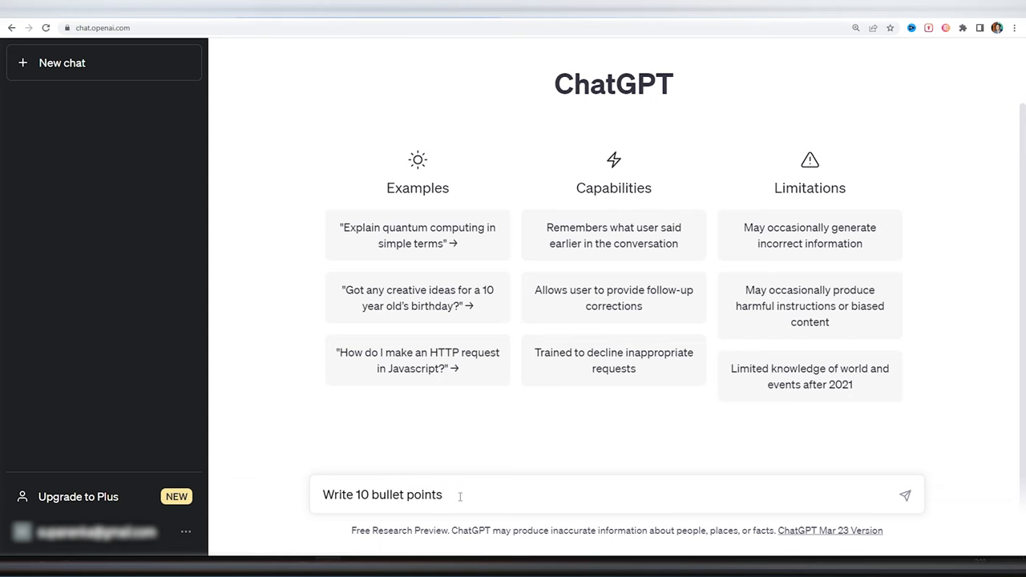
pyautogui.write('for my next YouTube video.')
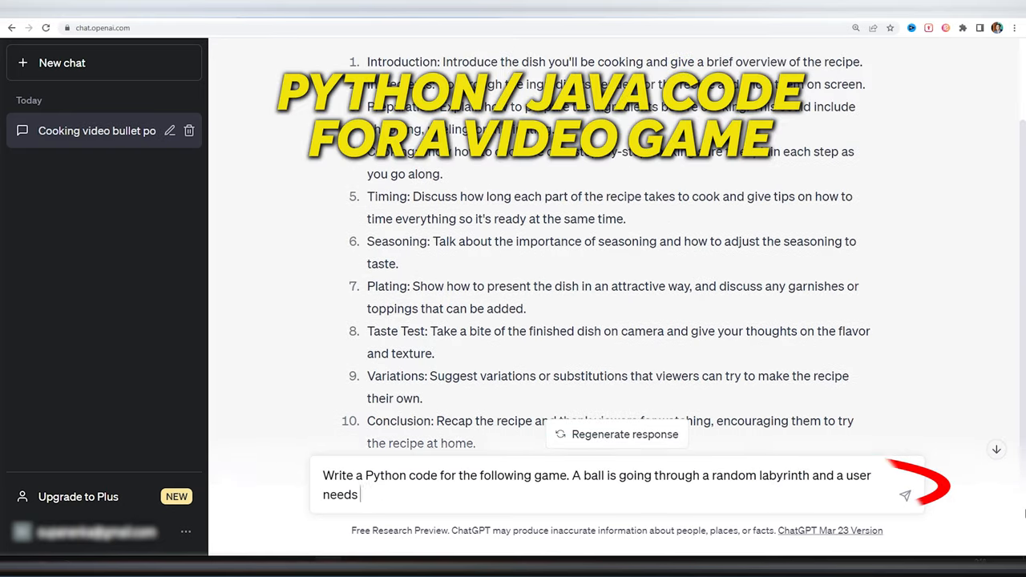
pyautogui.click(905, 494)
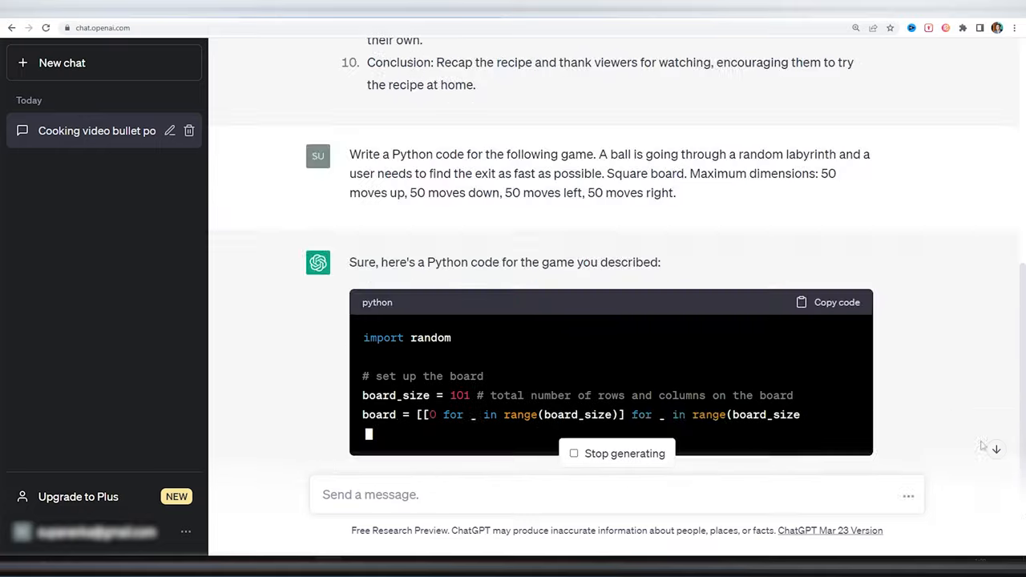
pyautogui.scroll(-3)
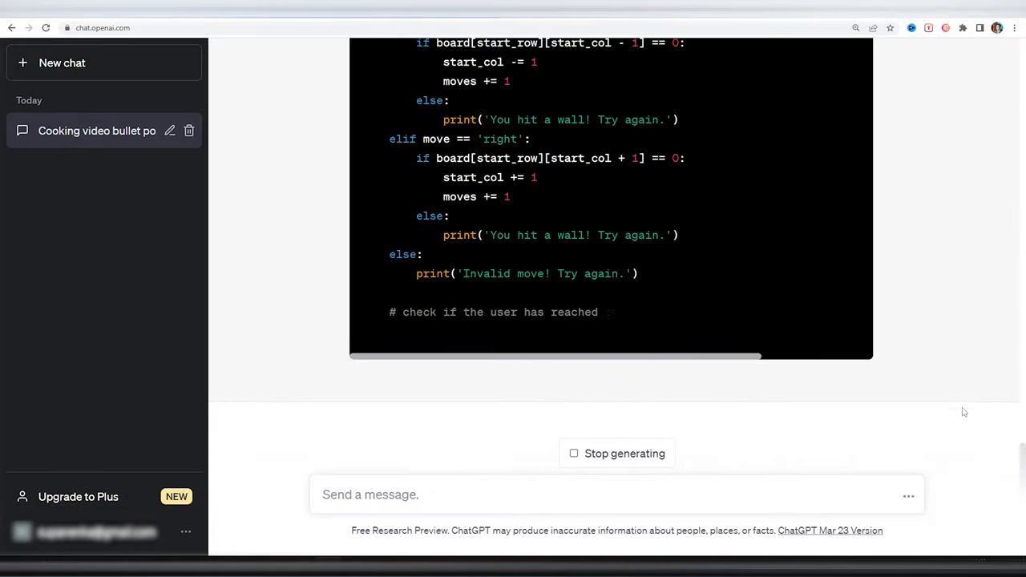
# Step: Ask ChatGPT to draw Mickey Mouse with keyboard characters and write a 450-word AI text
pyautogui.write('Try to draw Mickey Mouse using any av')
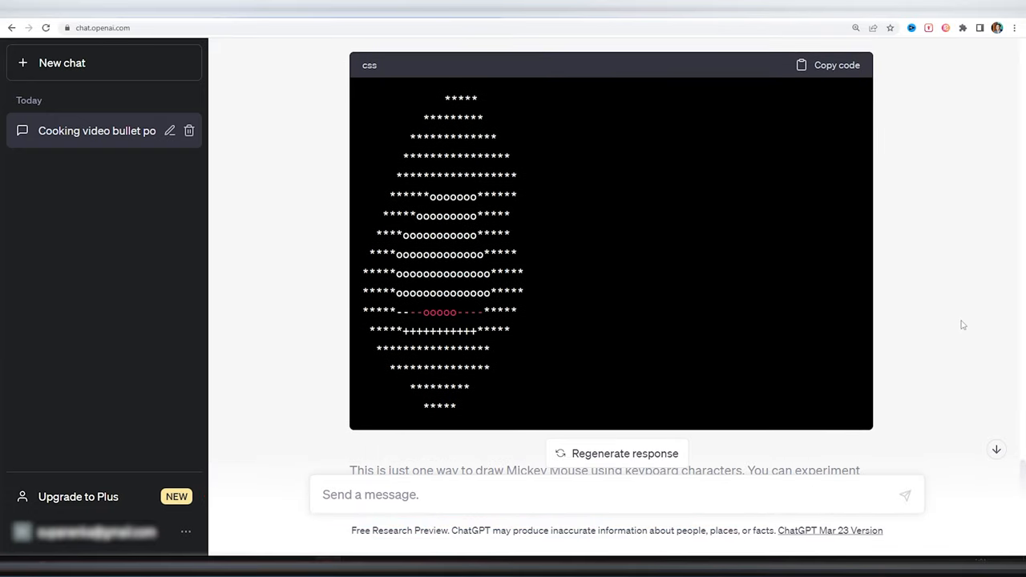
pyautogui.moveTo(969, 376)
pyautogui.write('Please, write a text (exactly 450 words) about AI.')
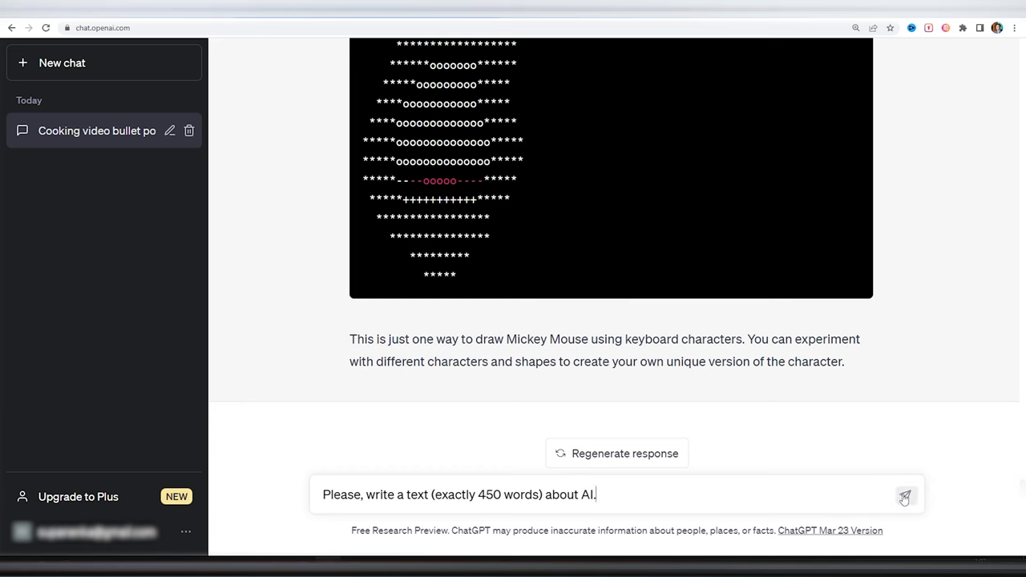
pyautogui.click(905, 497)
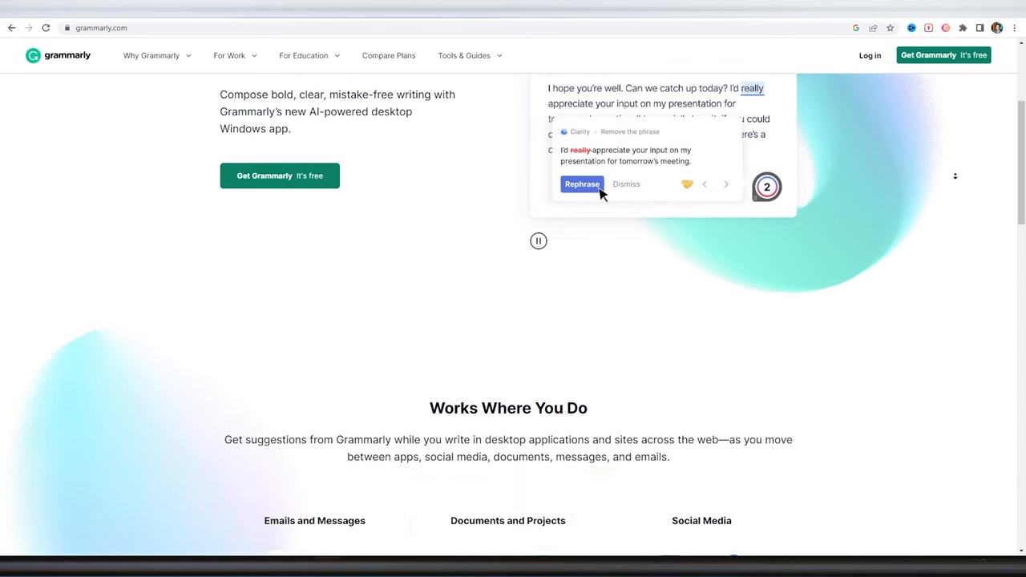
# Step: Browse the Grammarly homepage and go to the Compare Plans page
pyautogui.scroll(-3)
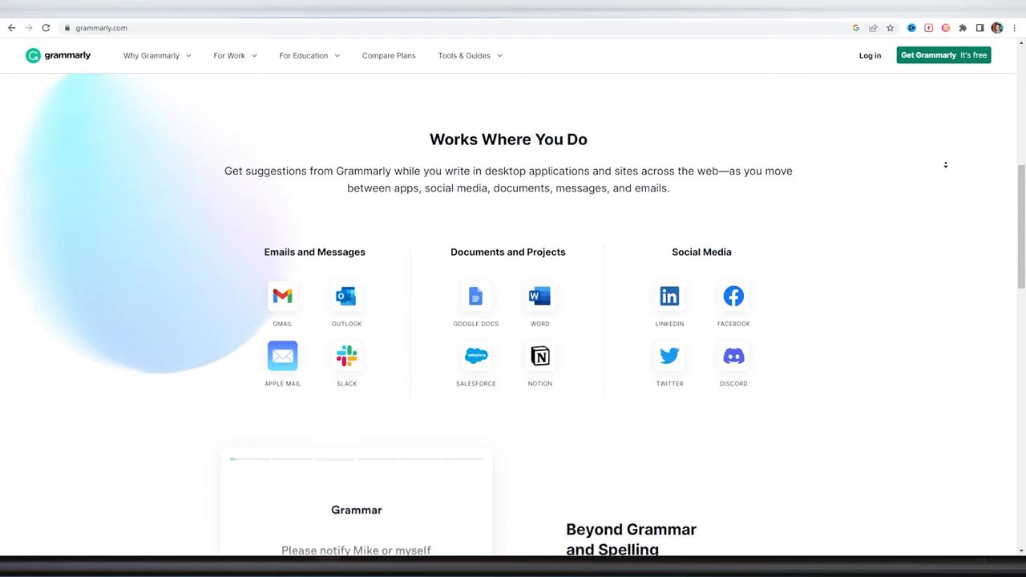
pyautogui.scroll(-3)
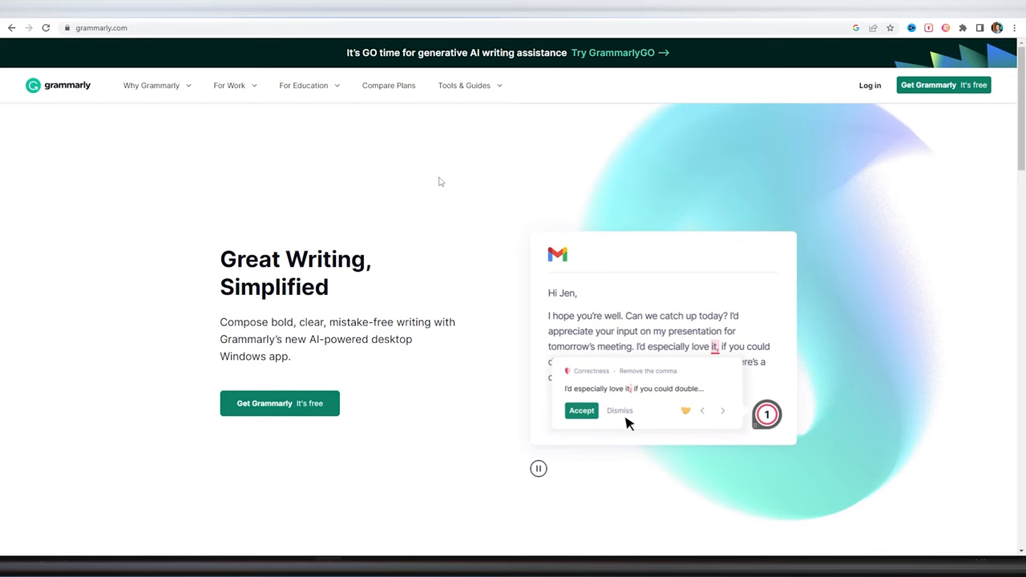
pyautogui.click(388, 85)
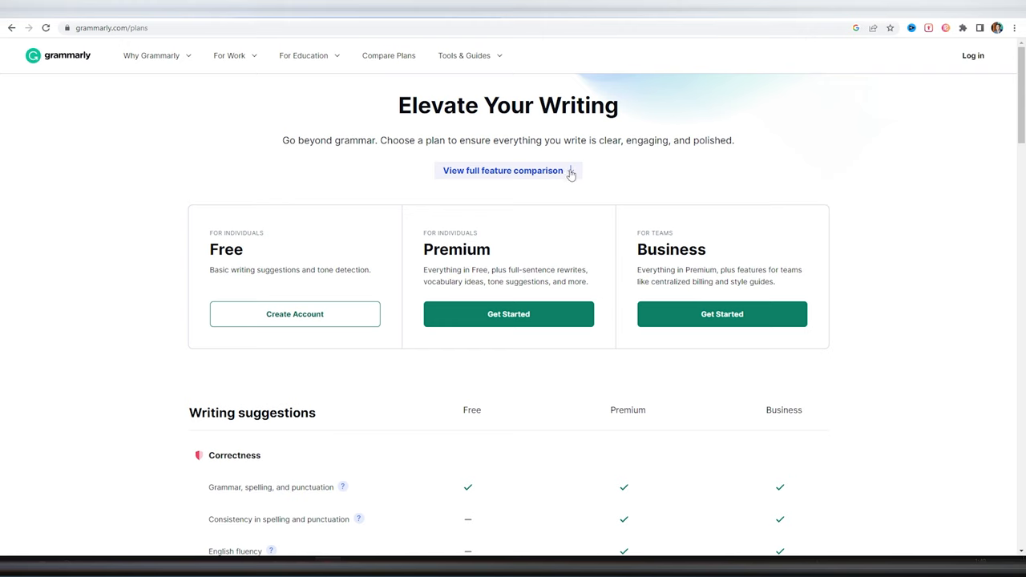
# Step: Scroll the Free, Premium and Business comparison down to the Security and Team Features rows
pyautogui.scroll(-3)
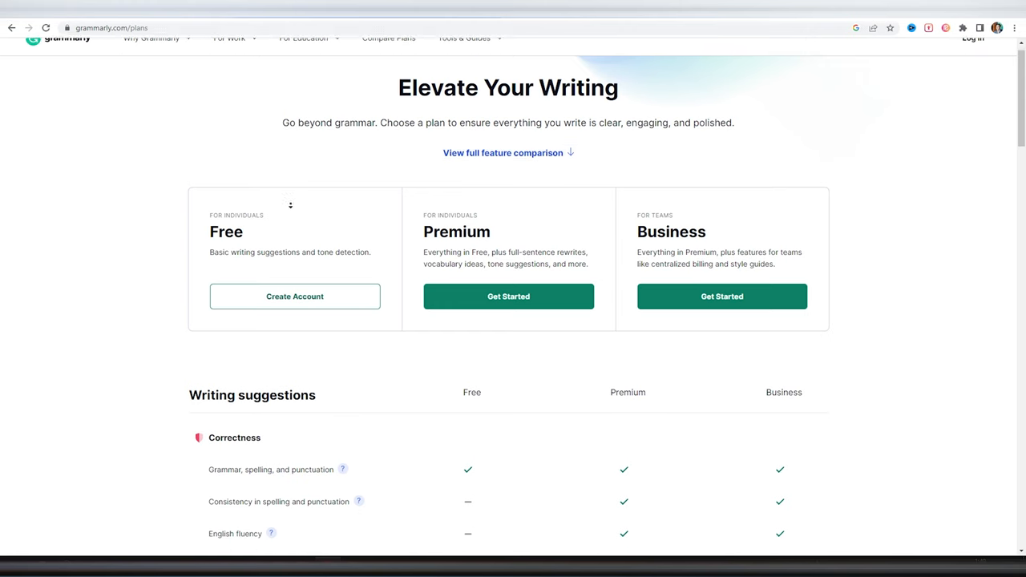
pyautogui.scroll(-3)
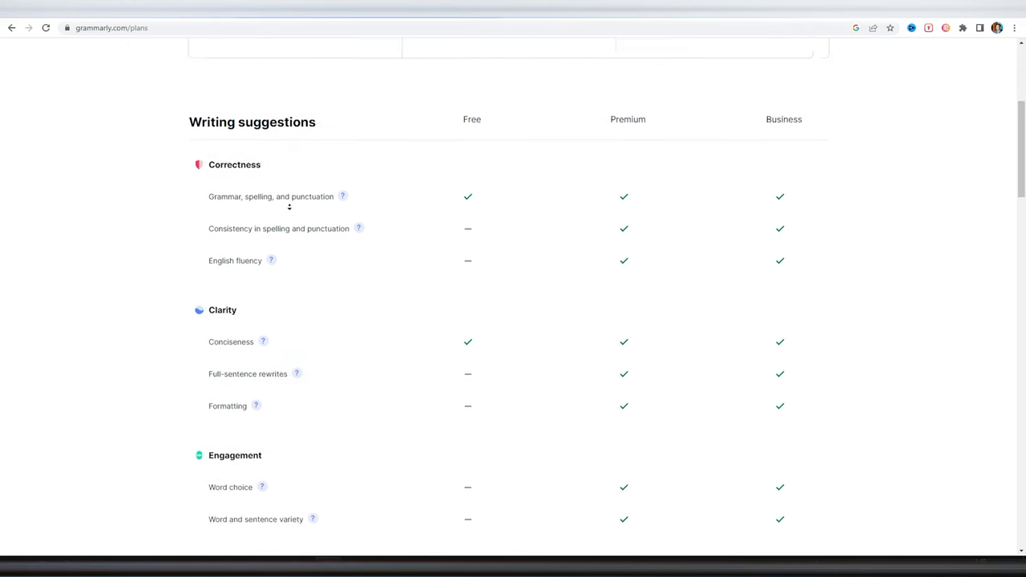
pyautogui.scroll(-3)
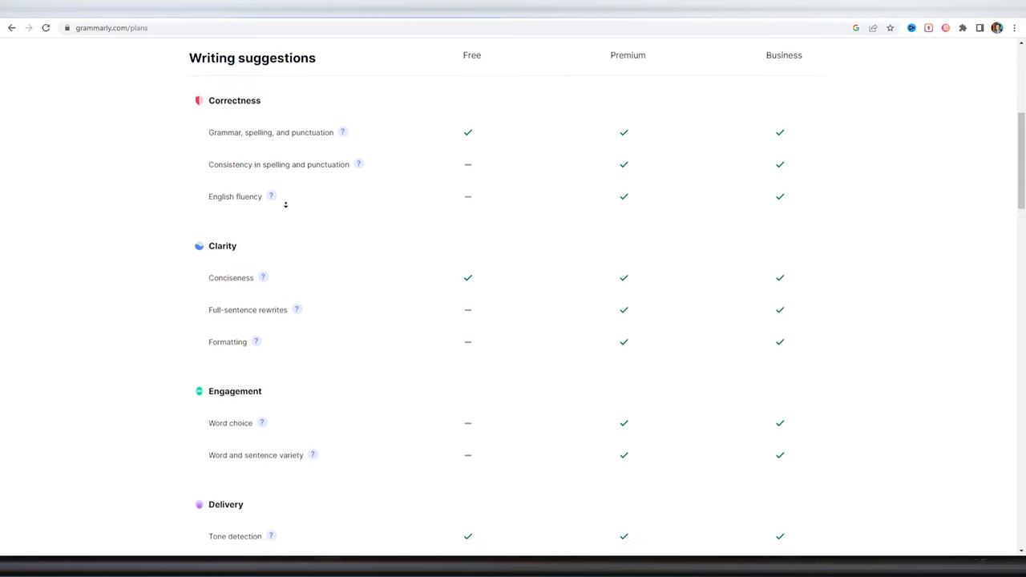
pyautogui.scroll(-3)
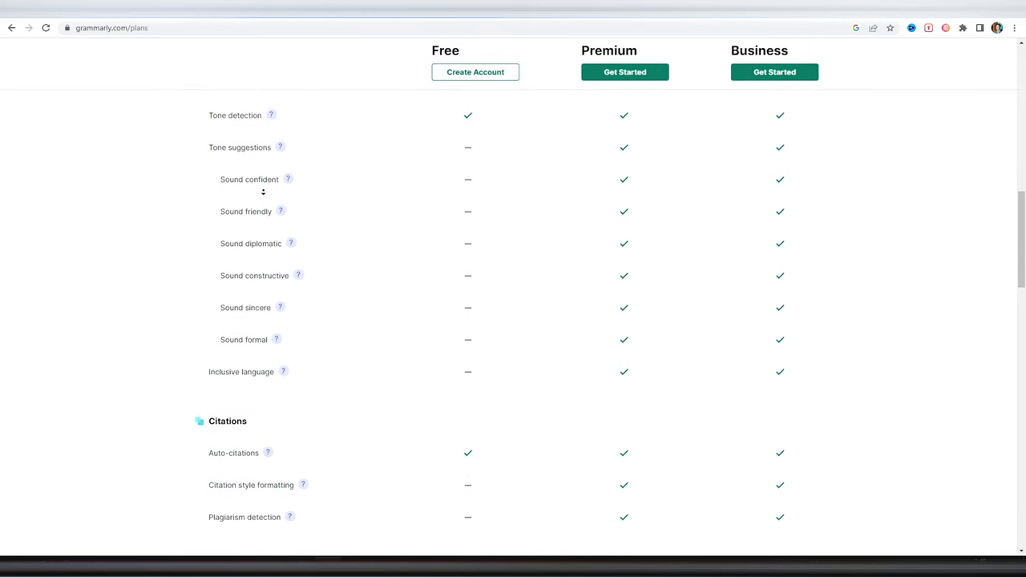
pyautogui.scroll(-3)
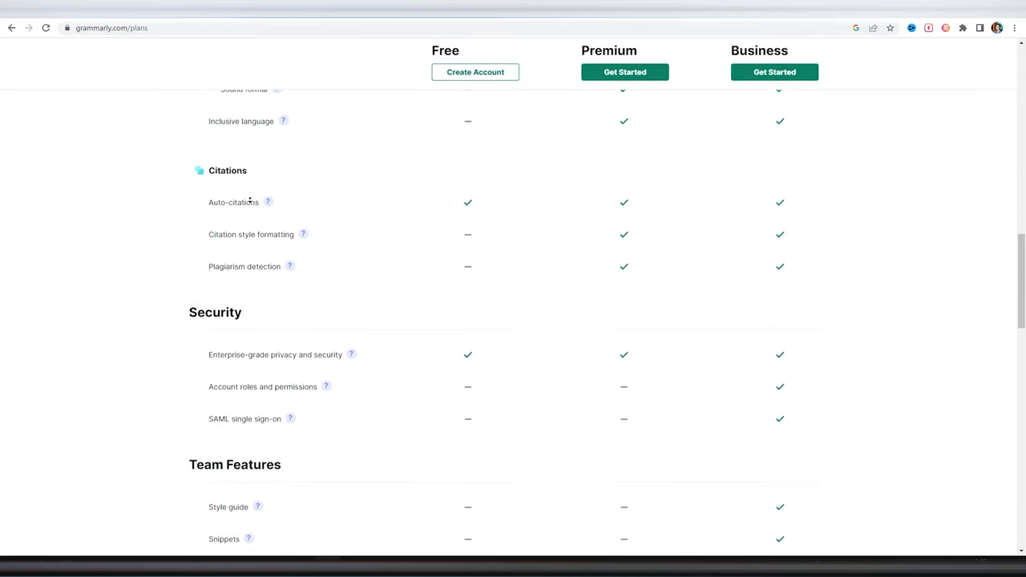
pyautogui.scroll(-3)
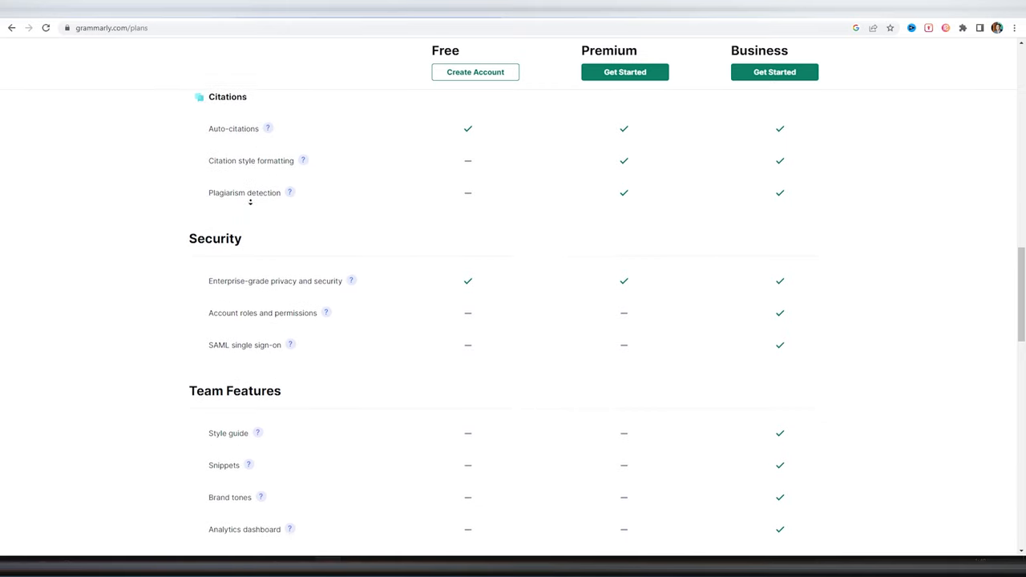
pyautogui.scroll(-3)
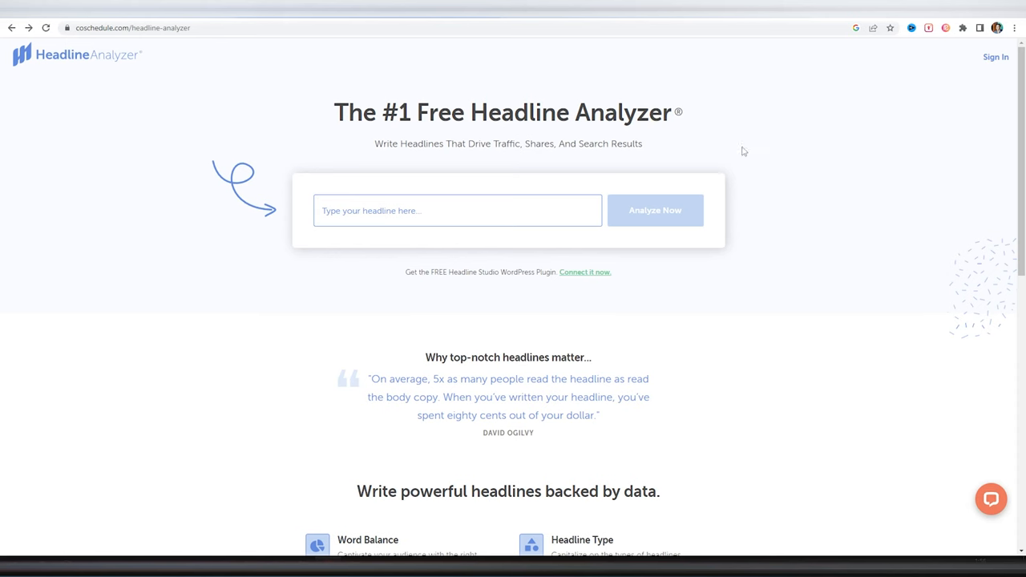
# Step: Scroll the Headline Analyzer features, then browse Google results for headline analyzer tools
pyautogui.scroll(-3)
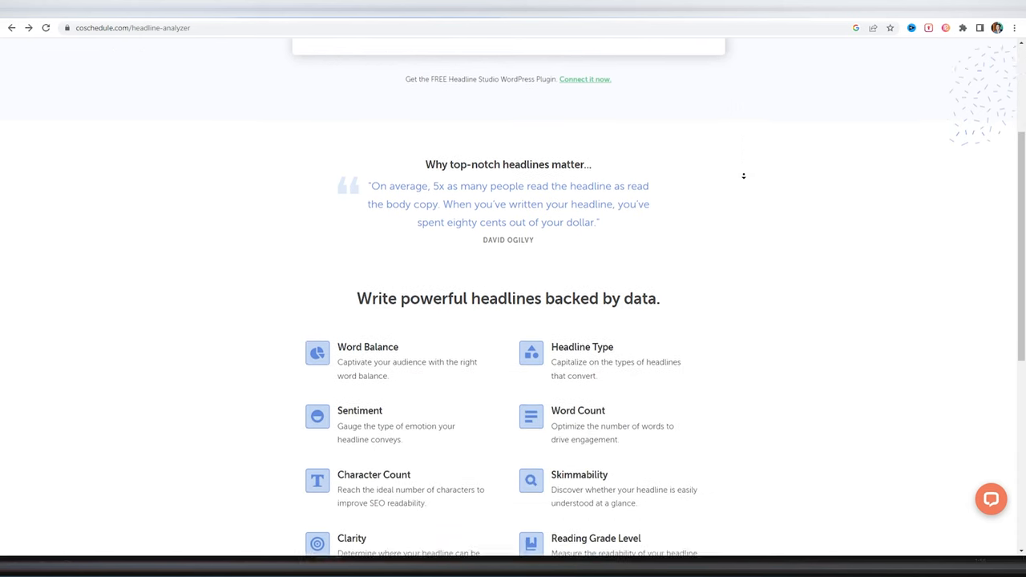
pyautogui.scroll(-3)
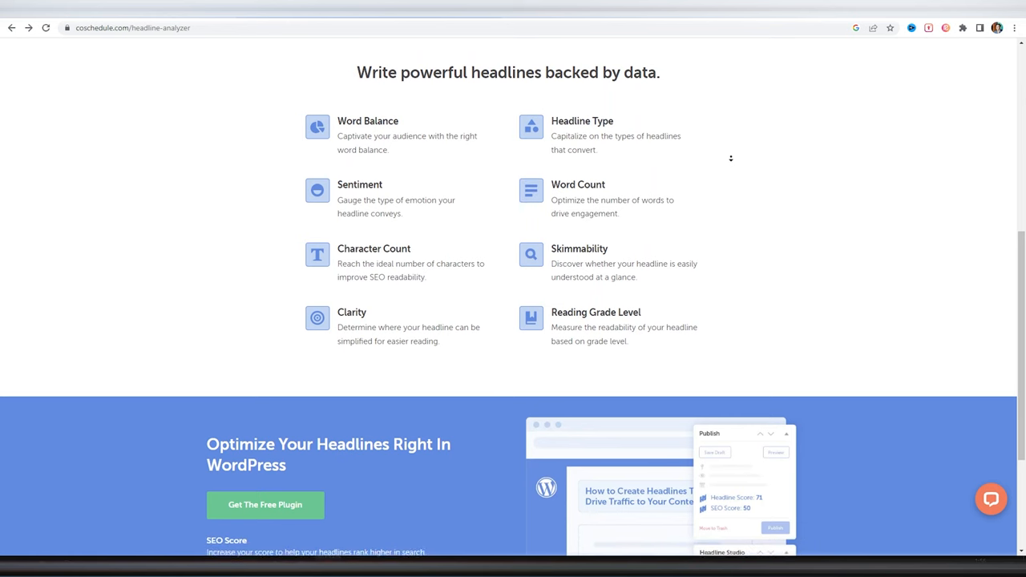
pyautogui.scroll(-3)
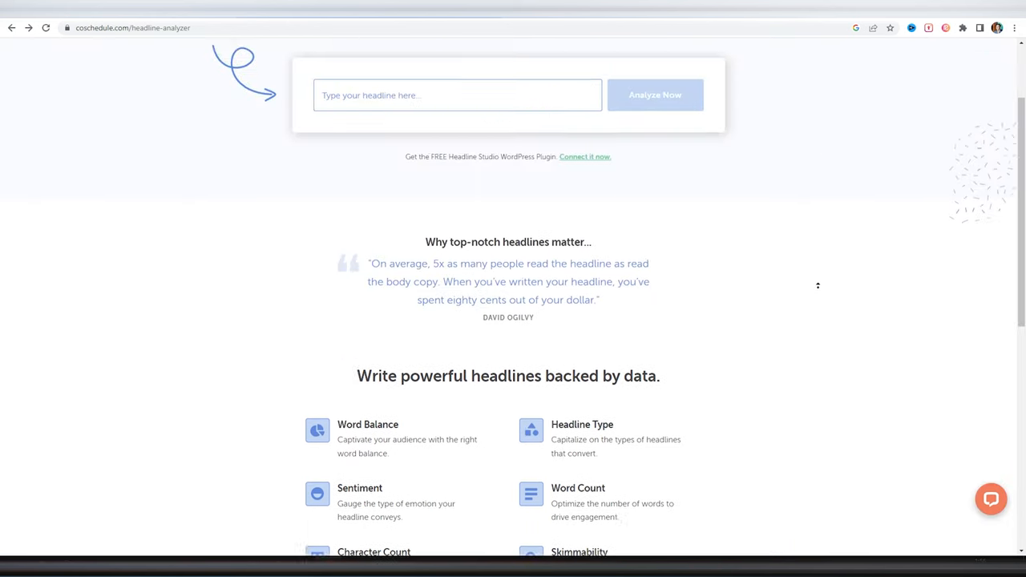
pyautogui.scroll(3)
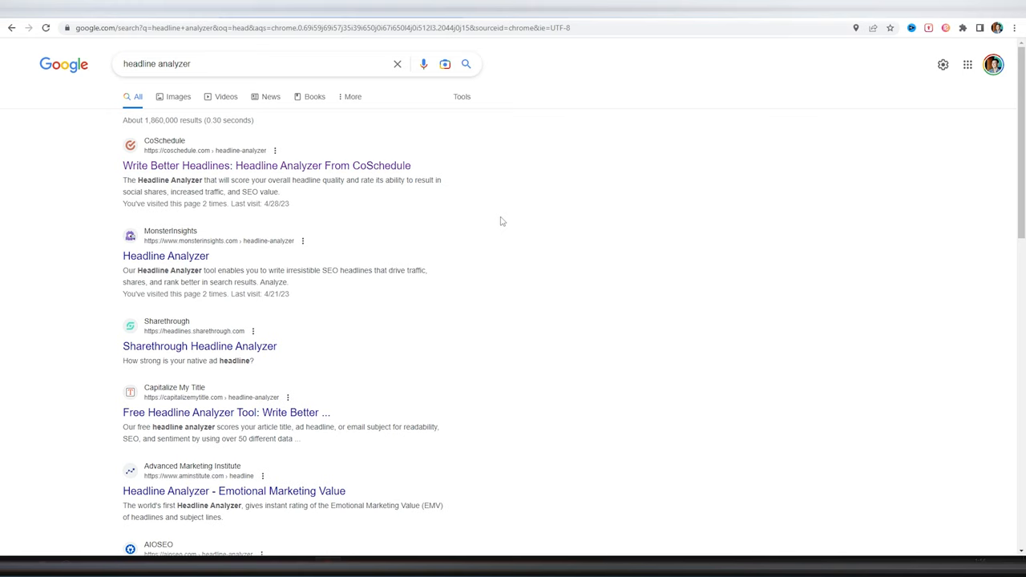
pyautogui.scroll(-3)
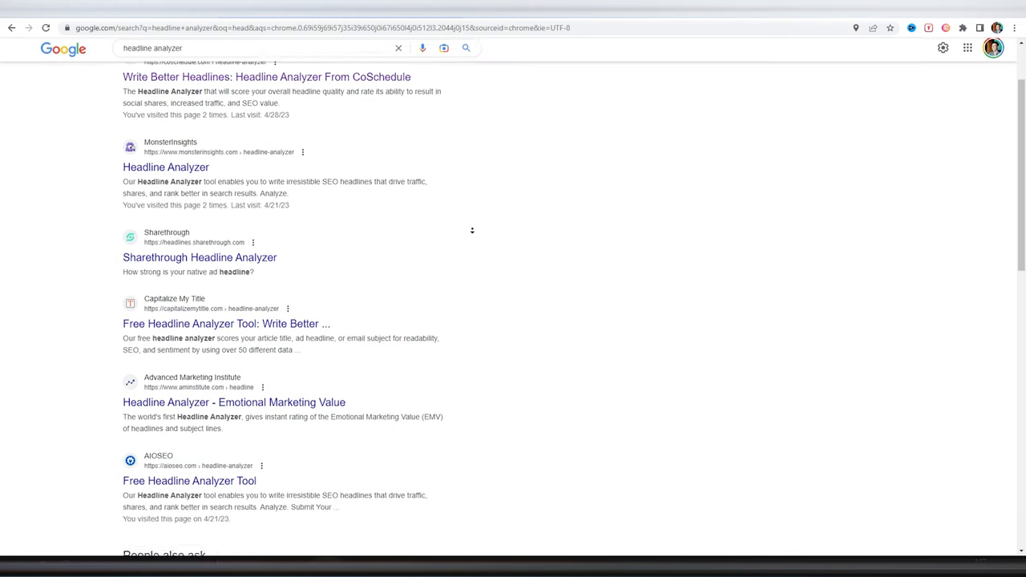
pyautogui.scroll(-3)
pyautogui.write('5 top too')
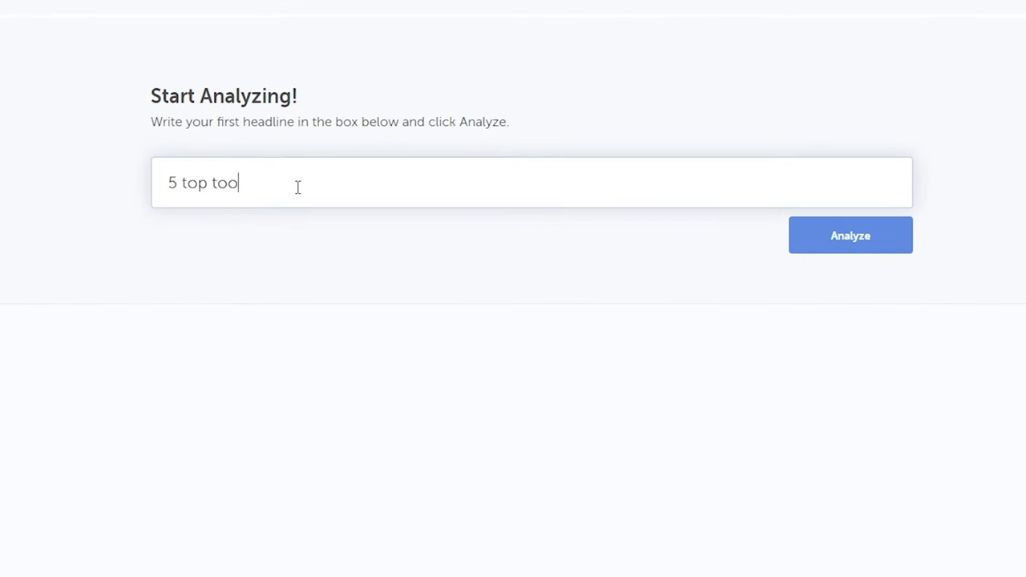
# Step: Analyze the headline "5 top tools for video content creators" in Headline Studio
pyautogui.write('ls for video content creators')
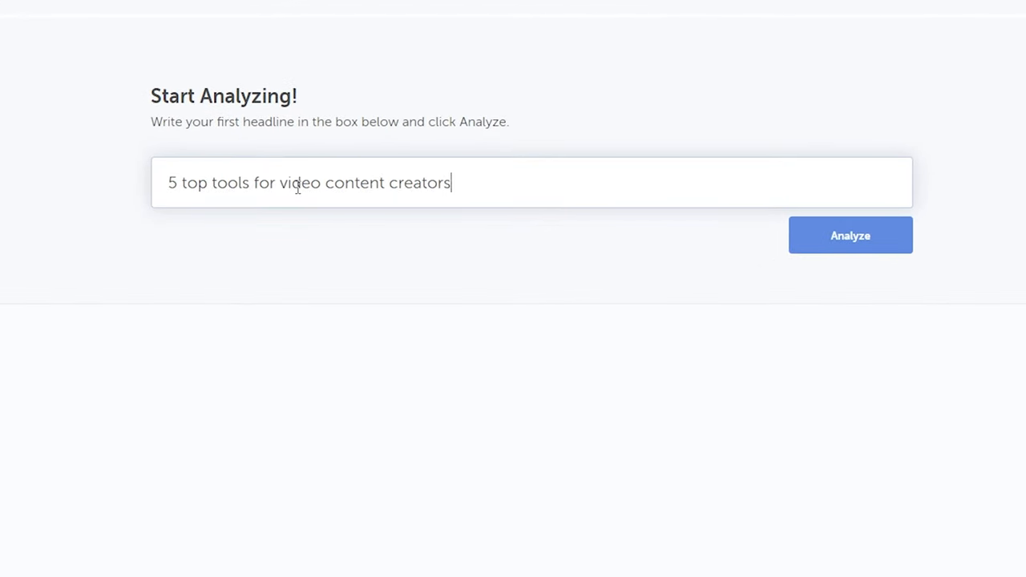
pyautogui.click(850, 234)
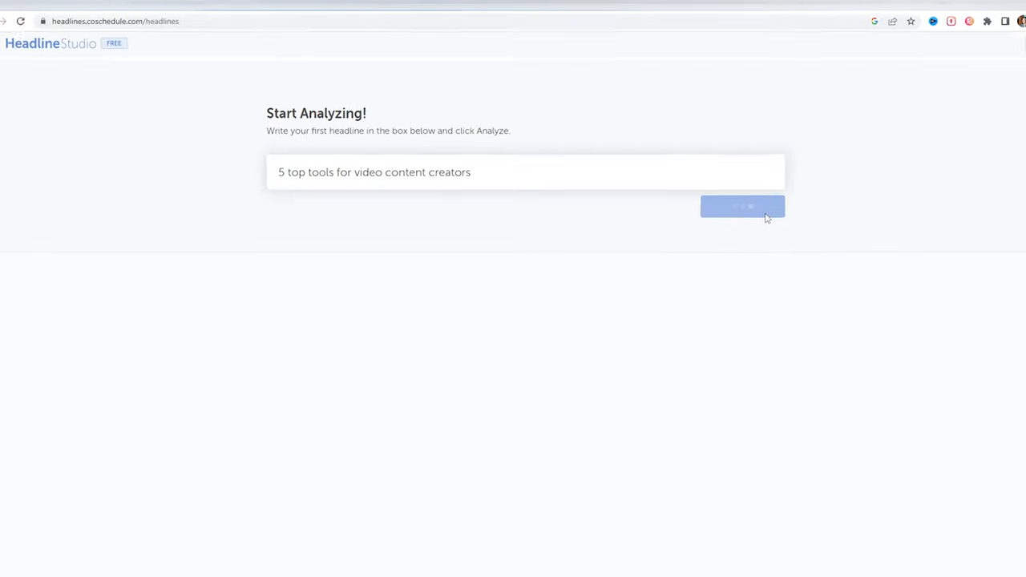
pyautogui.click(743, 205)
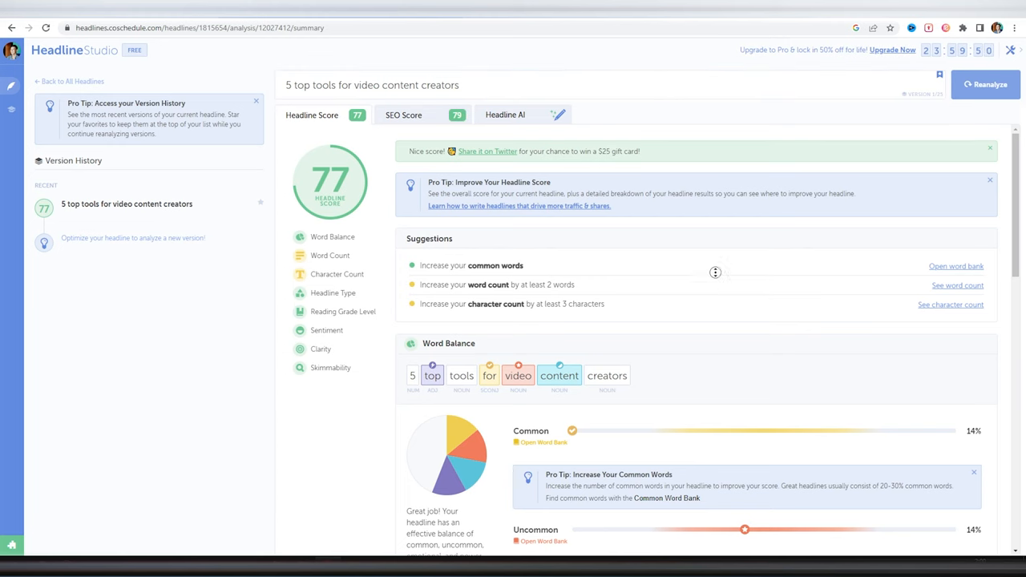
# Step: Review the headline score of 77 and the Word Balance breakdown
pyautogui.scroll(-3)
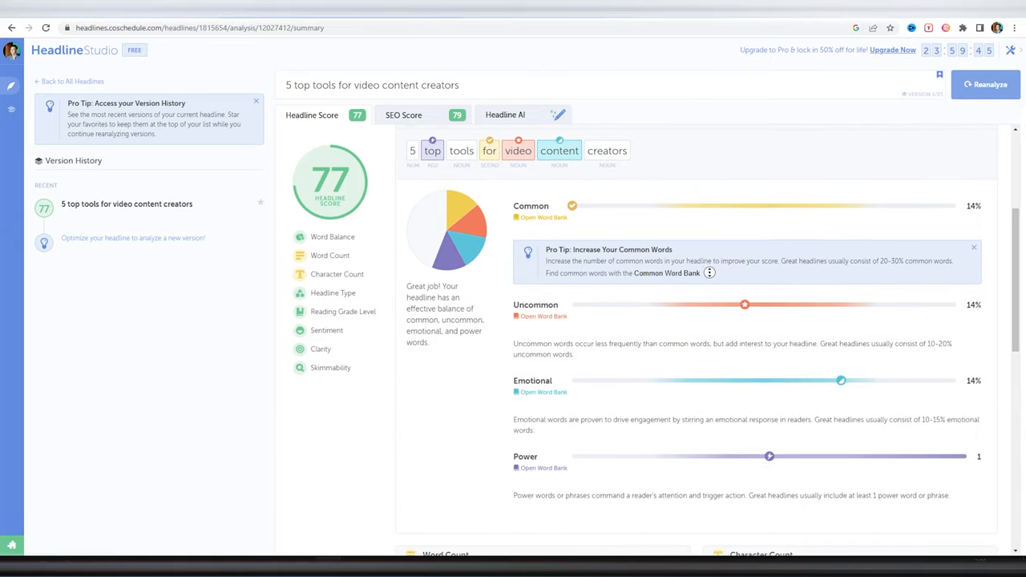
pyautogui.scroll(-3)
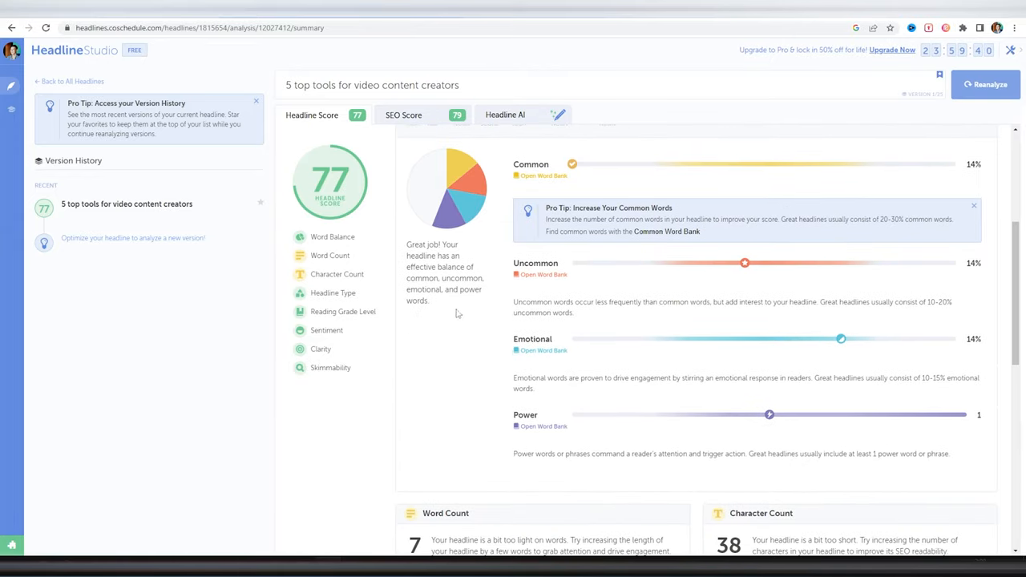
pyautogui.scroll(-3)
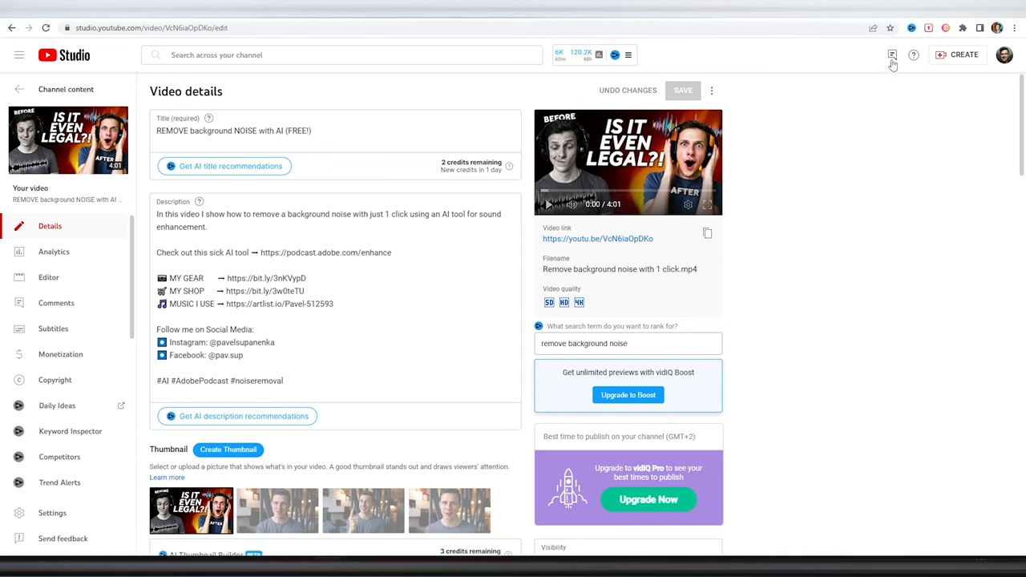
# Step: Get vidIQ AI title recommendations for the background-noise video in YouTube Studio
pyautogui.click(892, 55)
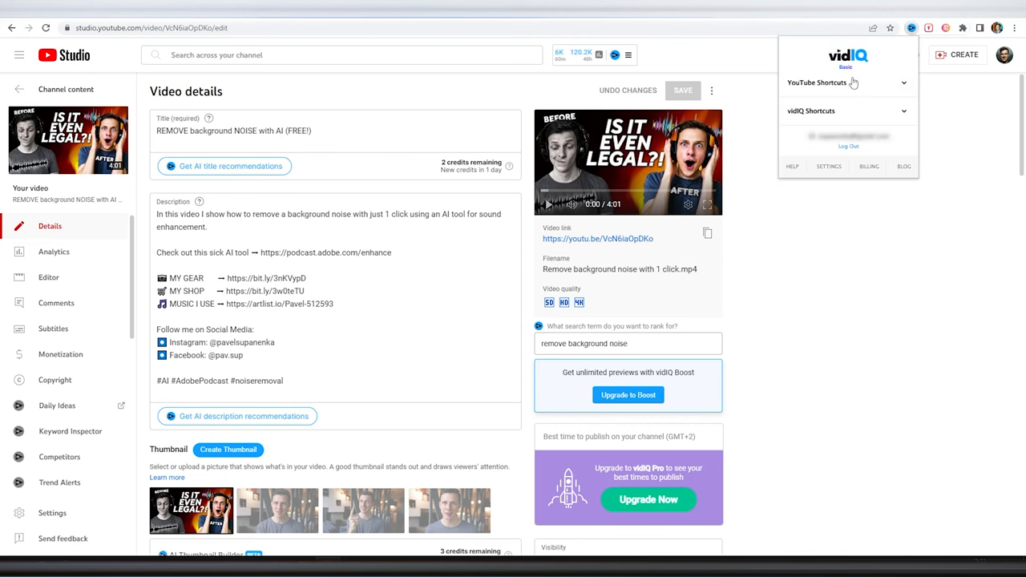
pyautogui.click(571, 55)
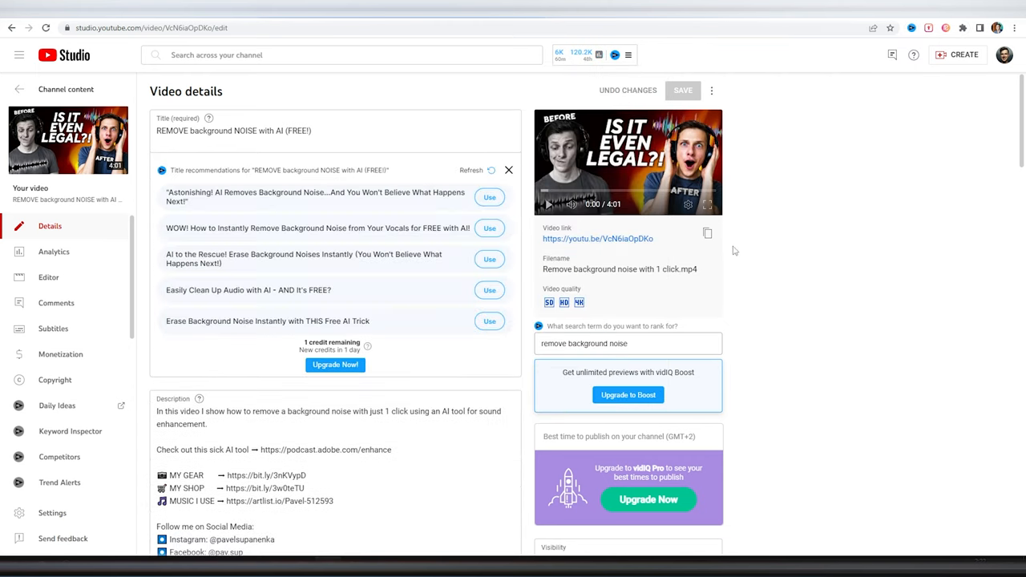
pyautogui.scroll(-3)
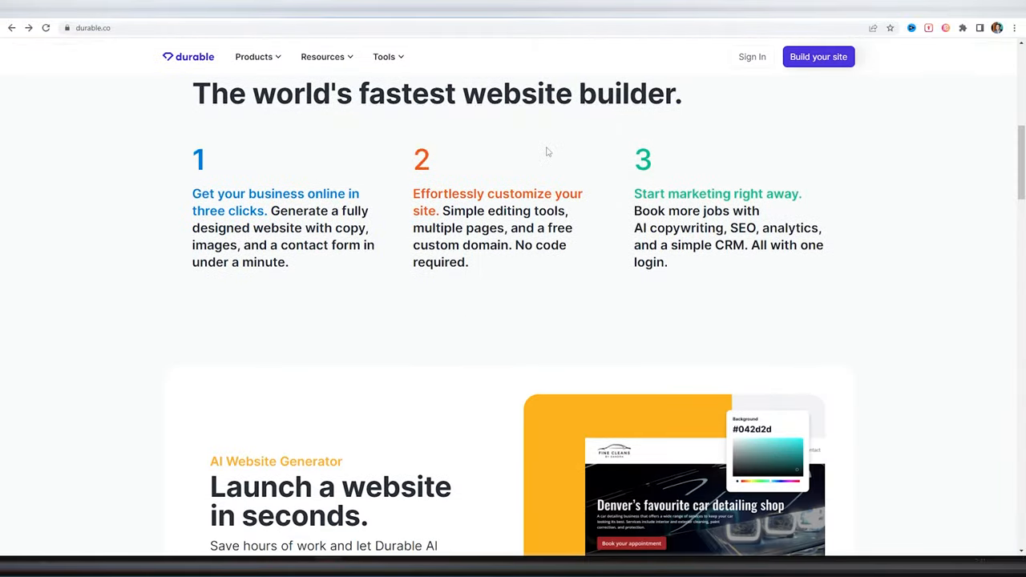
# Step: Generate a Durable site for Mexican Food business "Tacos The Bestos" and review it
pyautogui.click(818, 56)
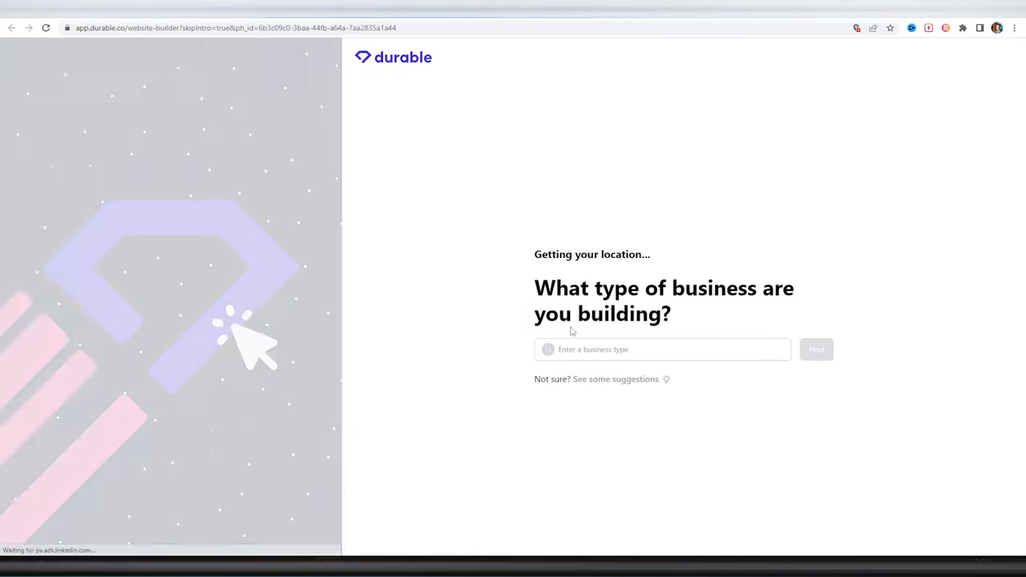
pyautogui.write('Mexican Food')
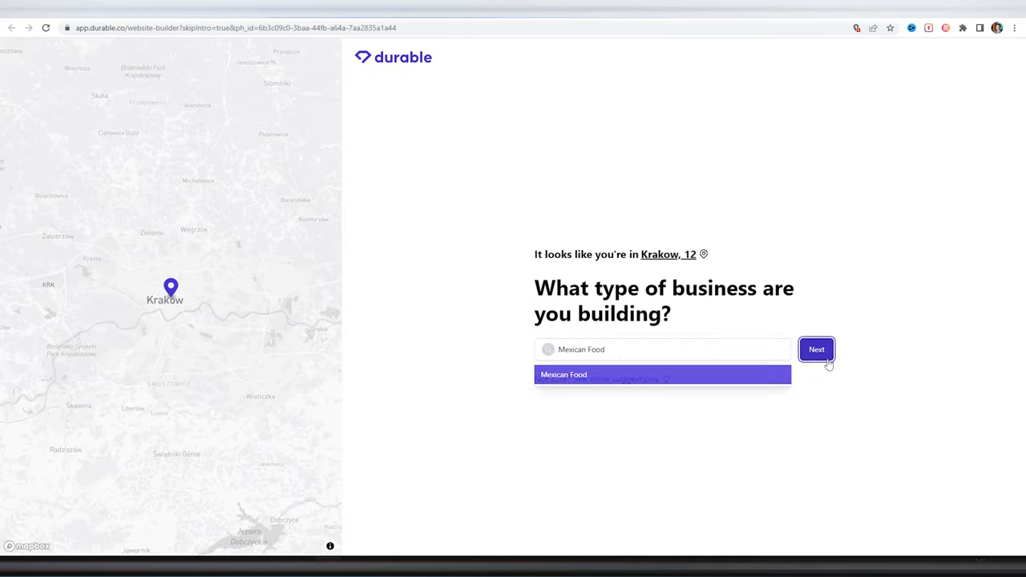
pyautogui.click(817, 350)
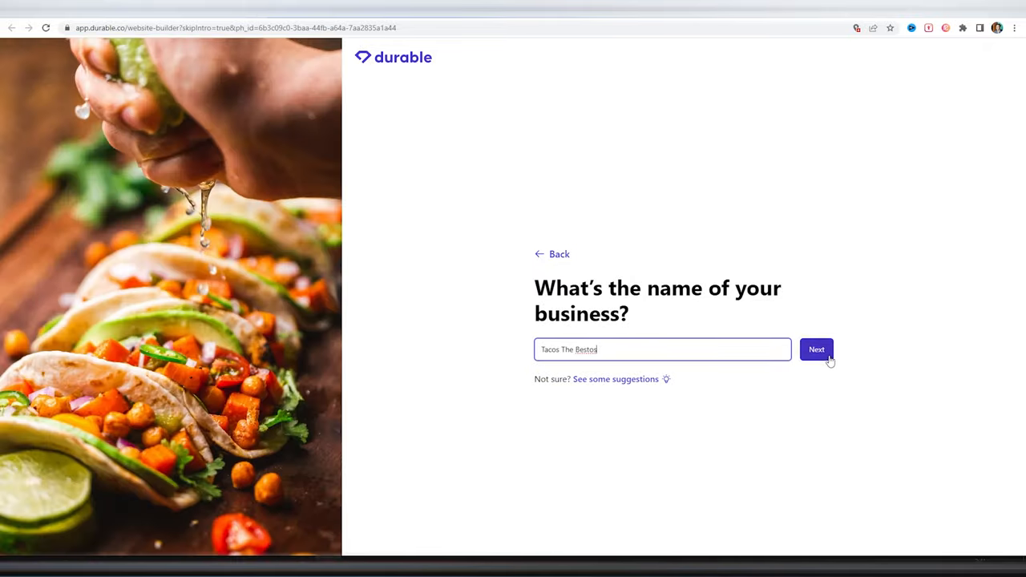
pyautogui.click(816, 350)
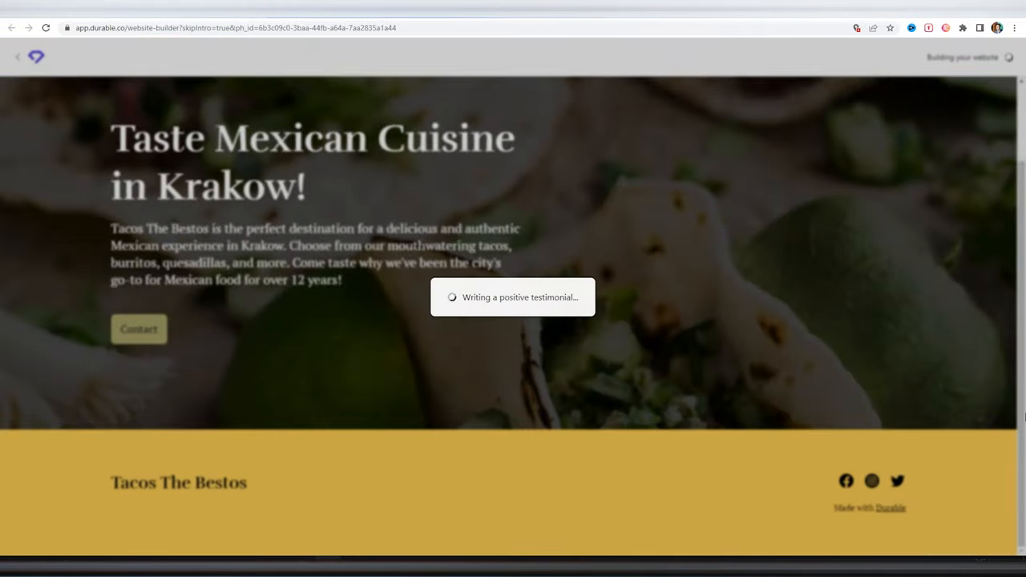
pyautogui.scroll(-3)
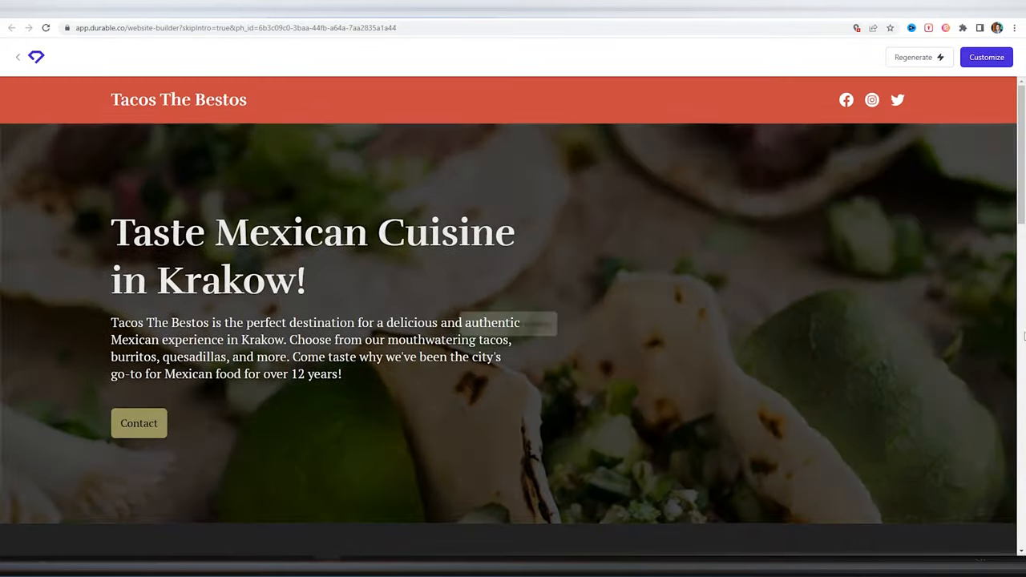
pyautogui.scroll(-3)
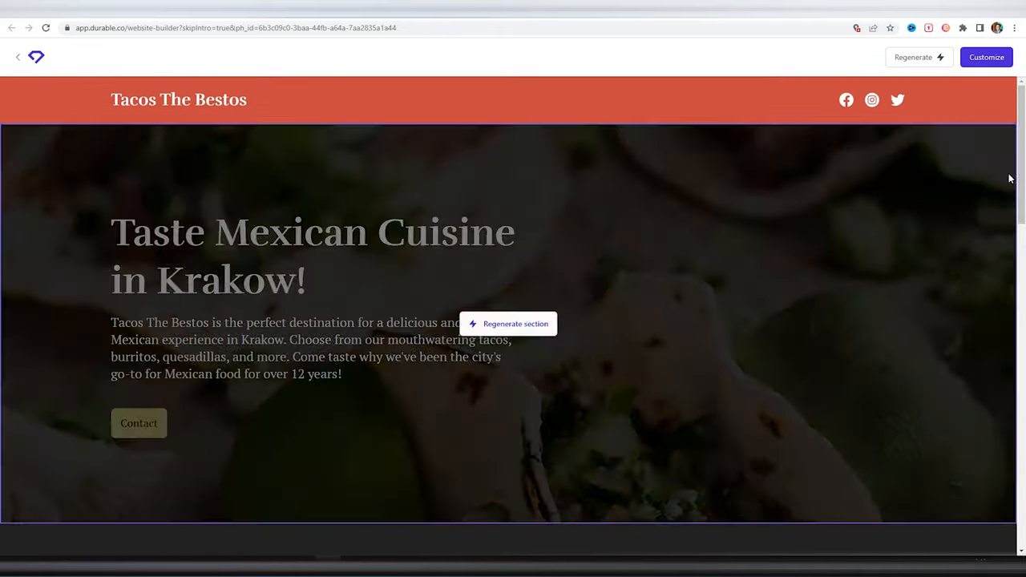
# Step: Customize the site header to show a logo instead of the site name
pyautogui.click(986, 58)
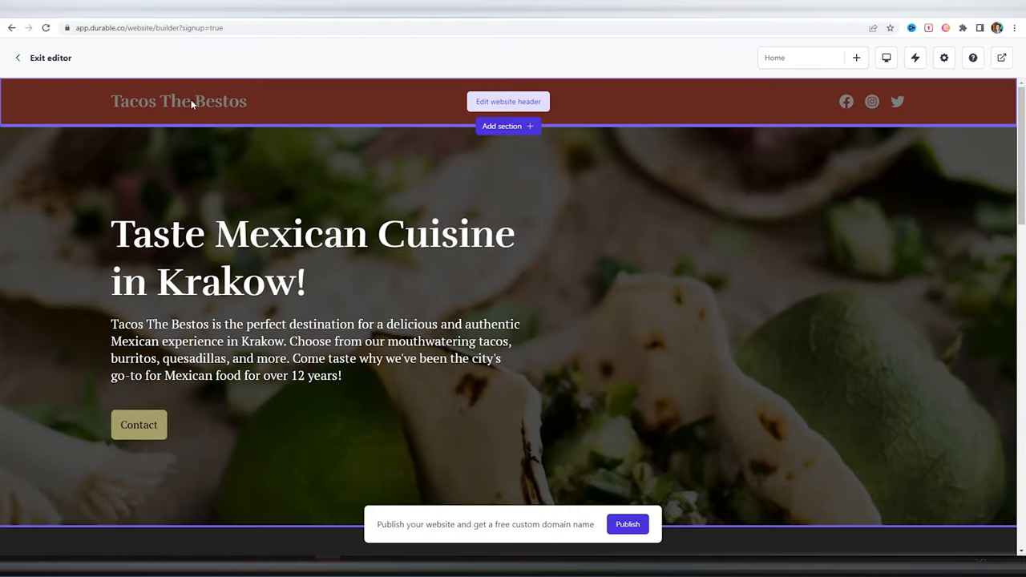
pyautogui.click(509, 101)
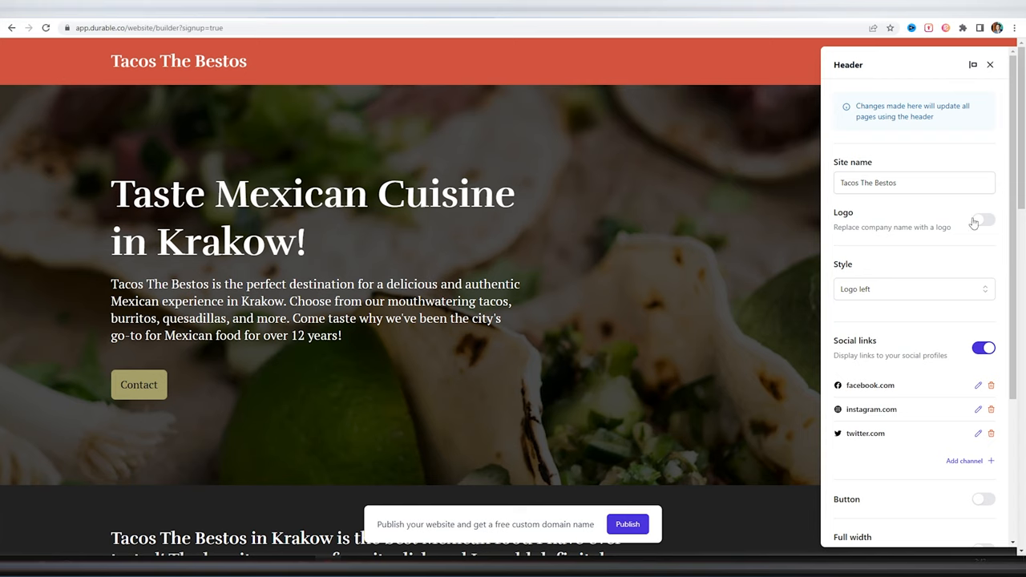
pyautogui.click(983, 220)
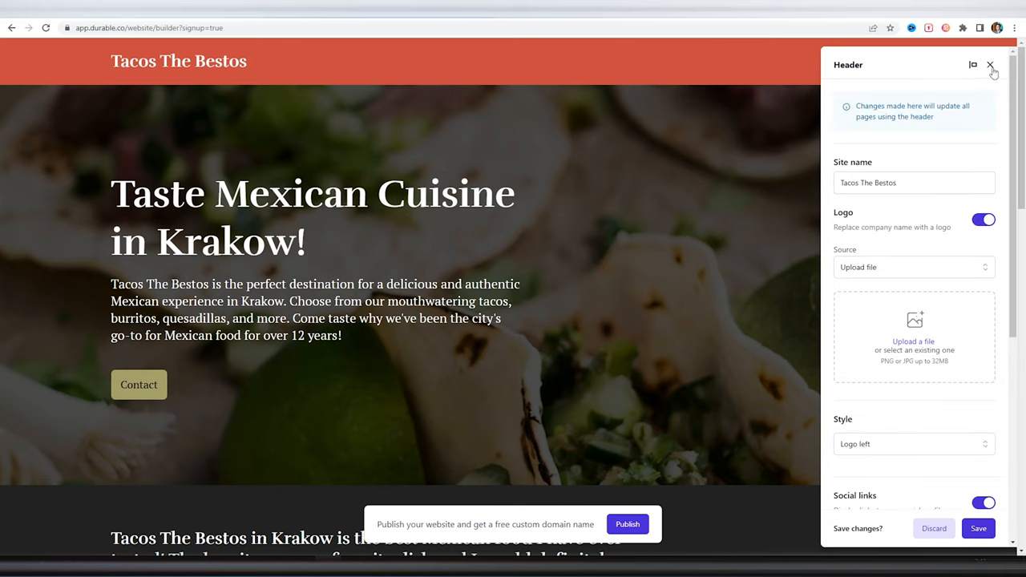
pyautogui.click(992, 64)
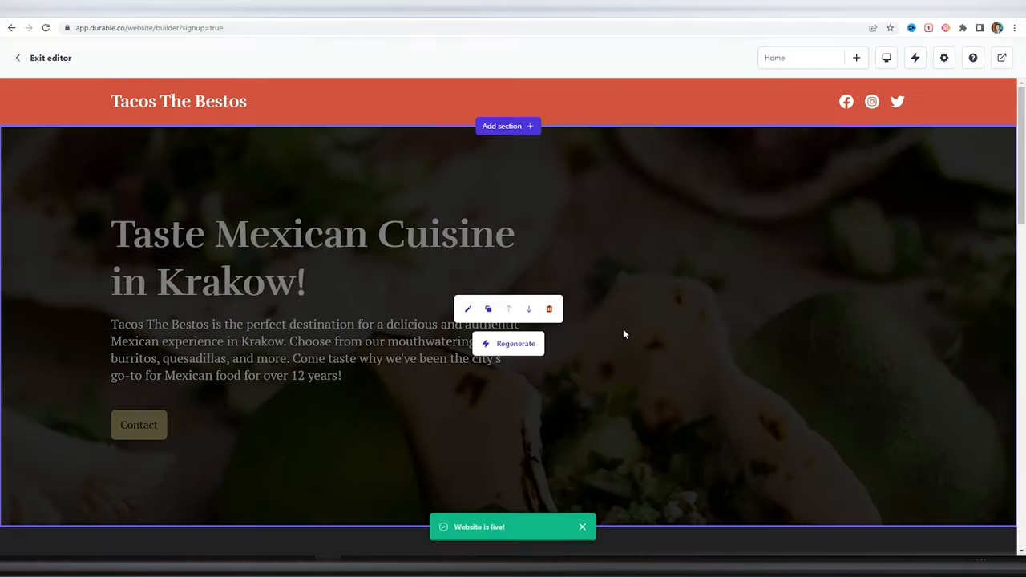
# Step: Scroll to the services section and leave the live Tacos The Bestos site editor
pyautogui.scroll(-3)
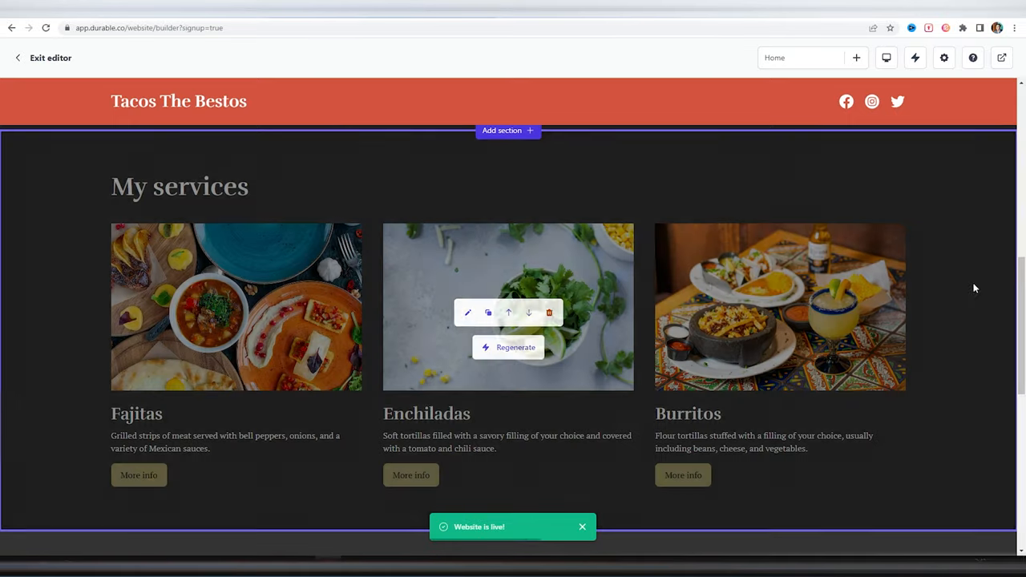
pyautogui.click(469, 312)
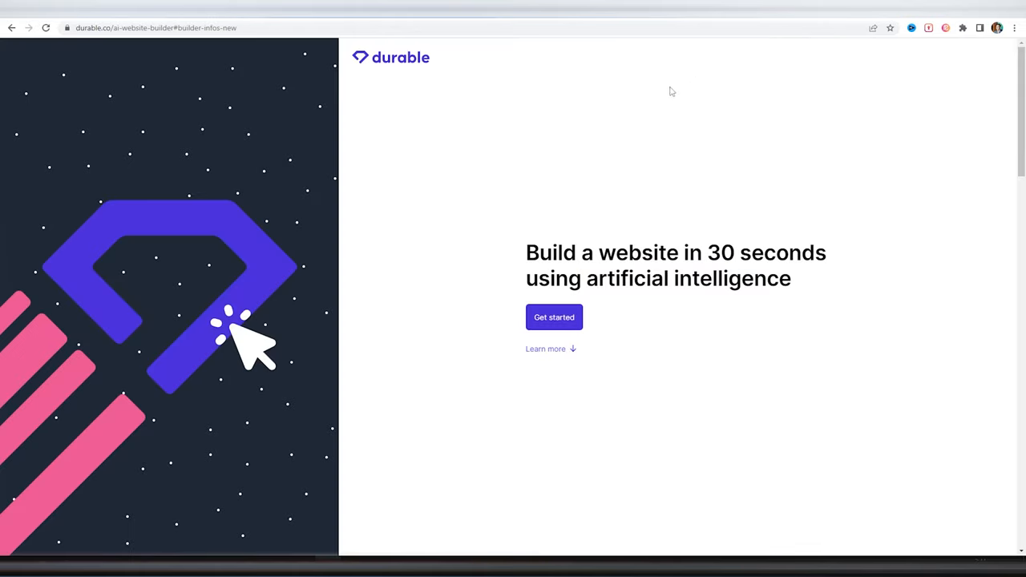
pyautogui.scroll(-3)
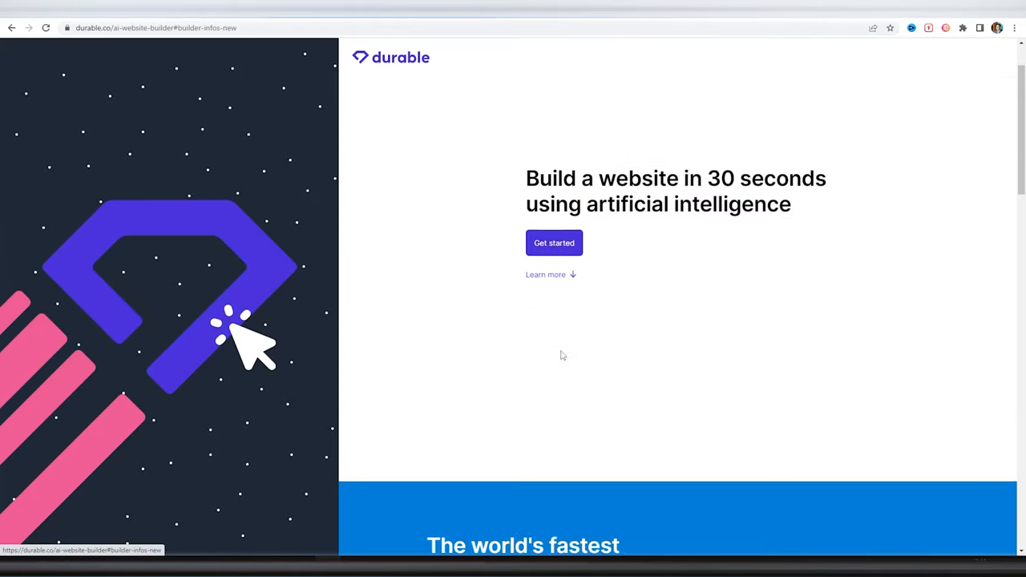
pyautogui.scroll(-3)
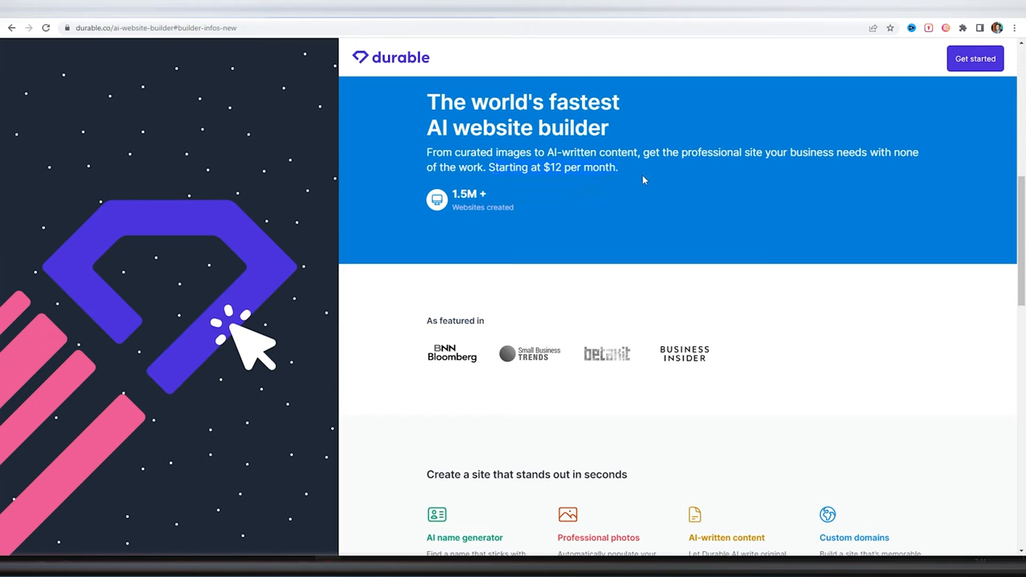
pyautogui.moveTo(732, 355)
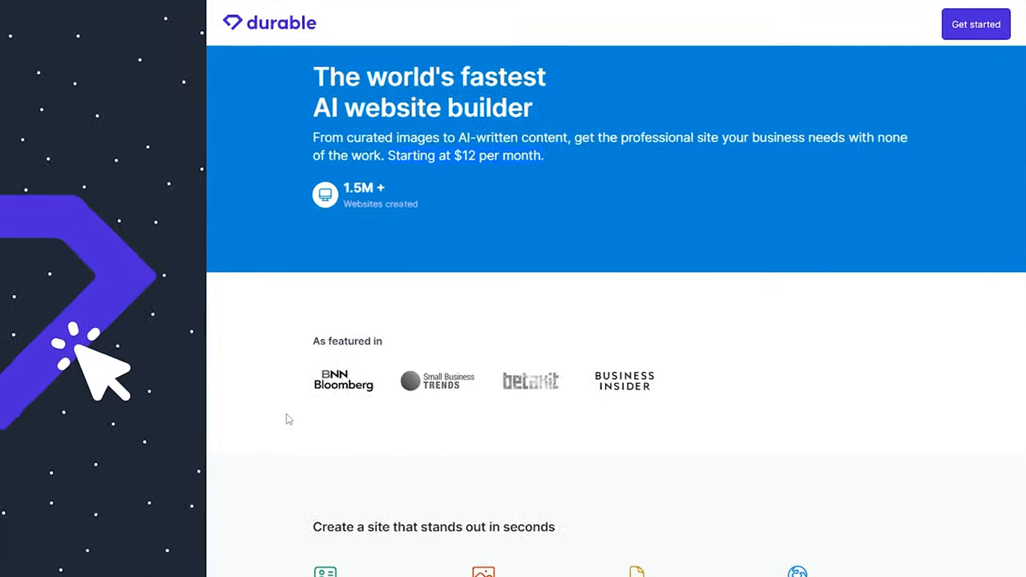
pyautogui.scroll(-3)
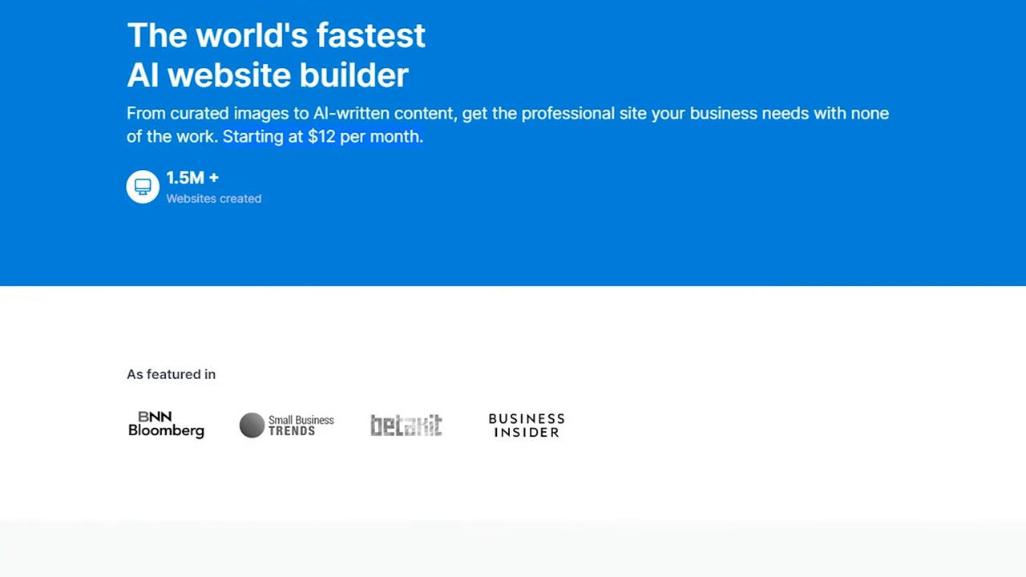
pyautogui.scroll(-3)
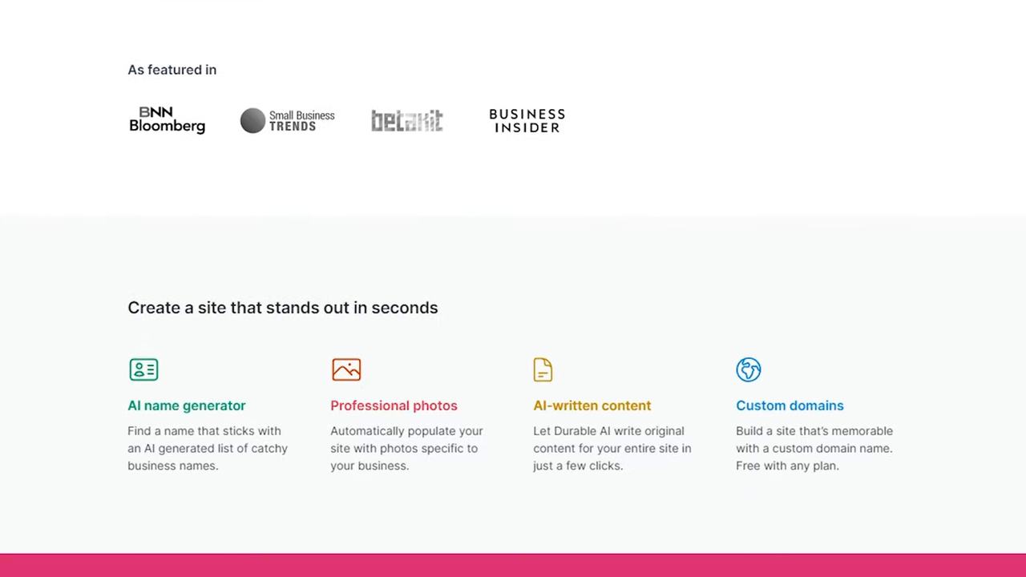